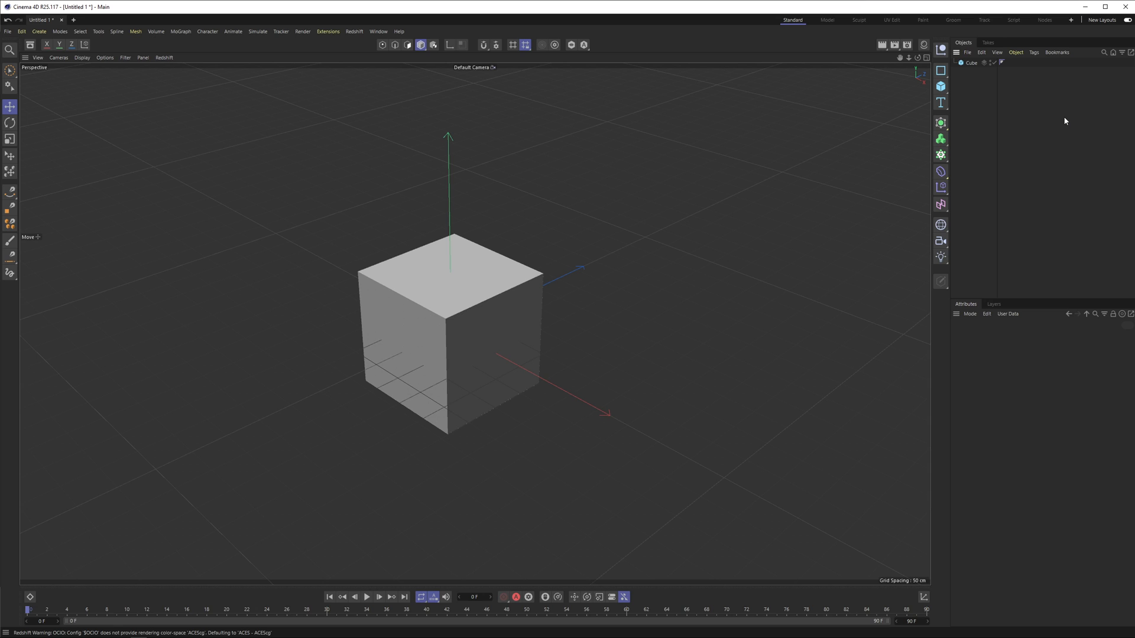
pyautogui.moveTo(1028, 137)
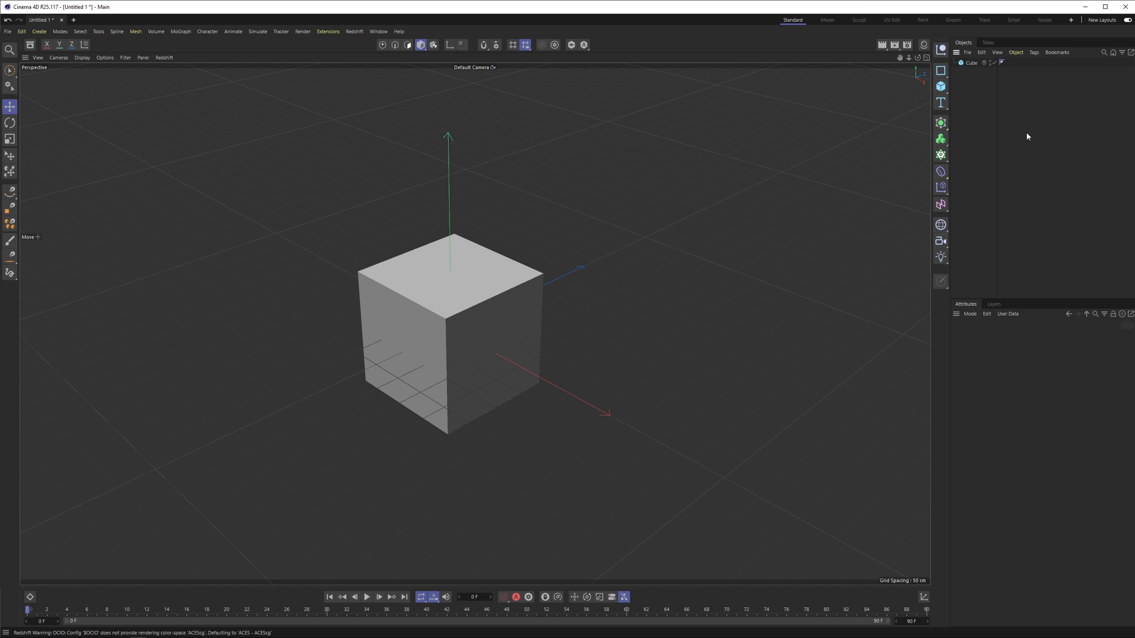
# Step: Place the cube under a Radial Cloner with 5 copies, widen the ring and show the Random effector's transform
pyautogui.click(970, 64)
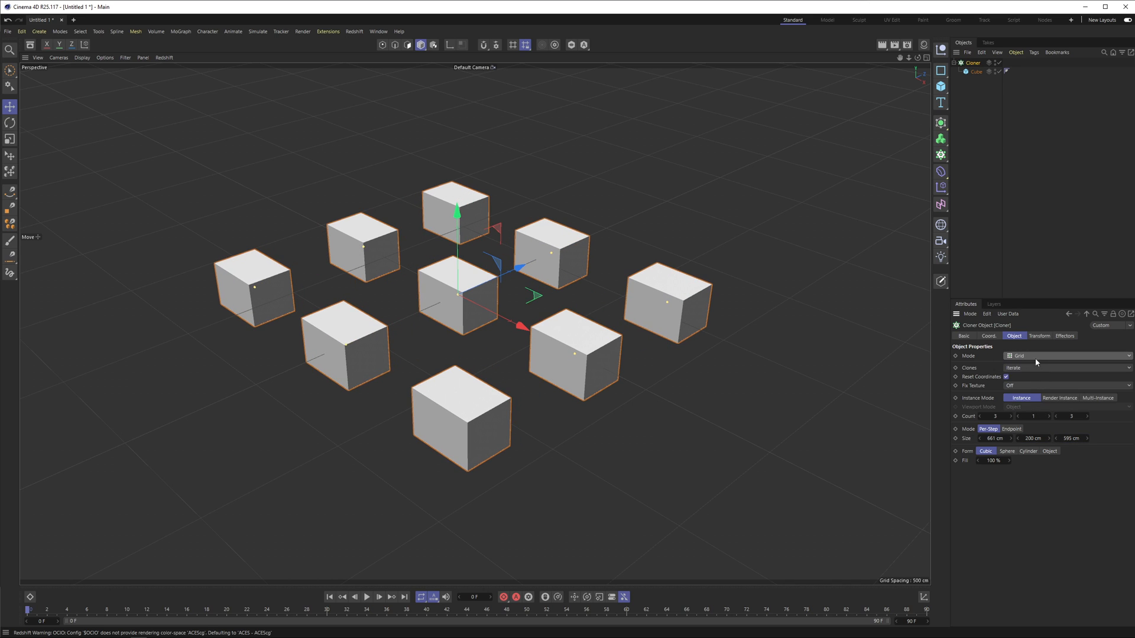
pyautogui.click(1068, 356)
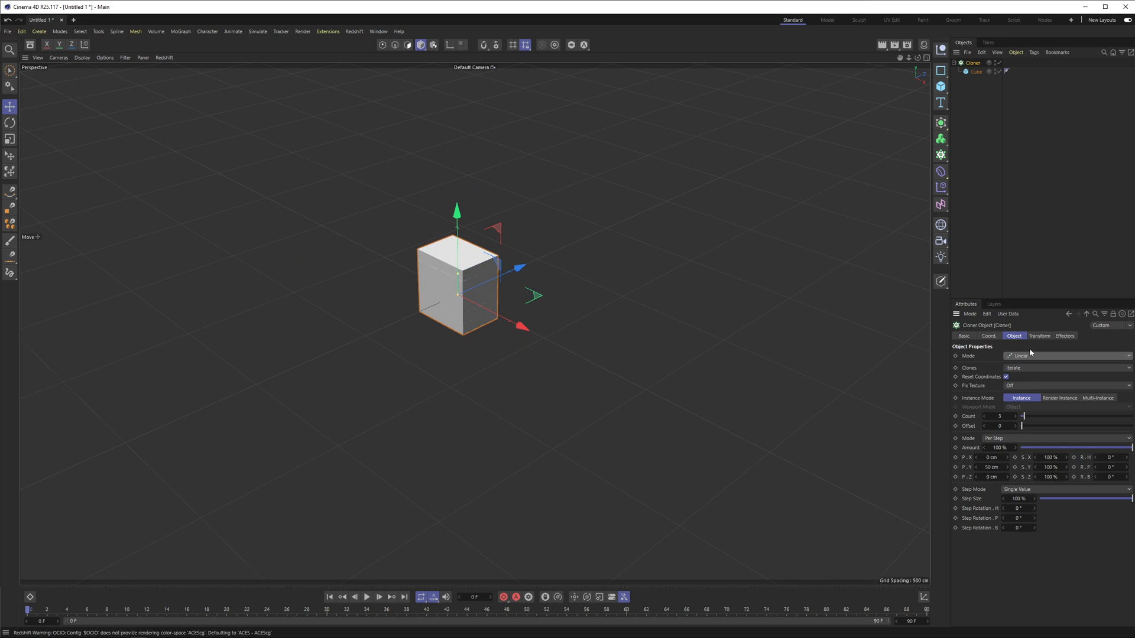
pyautogui.click(1066, 356)
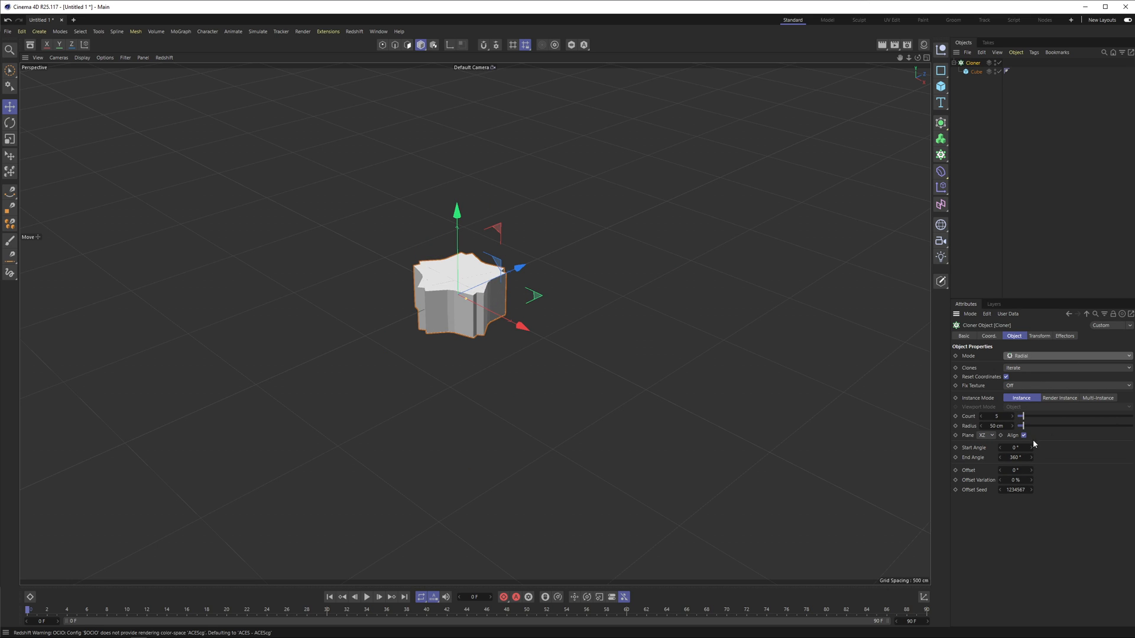
pyautogui.moveTo(1022, 425); pyautogui.dragTo(1078, 425)
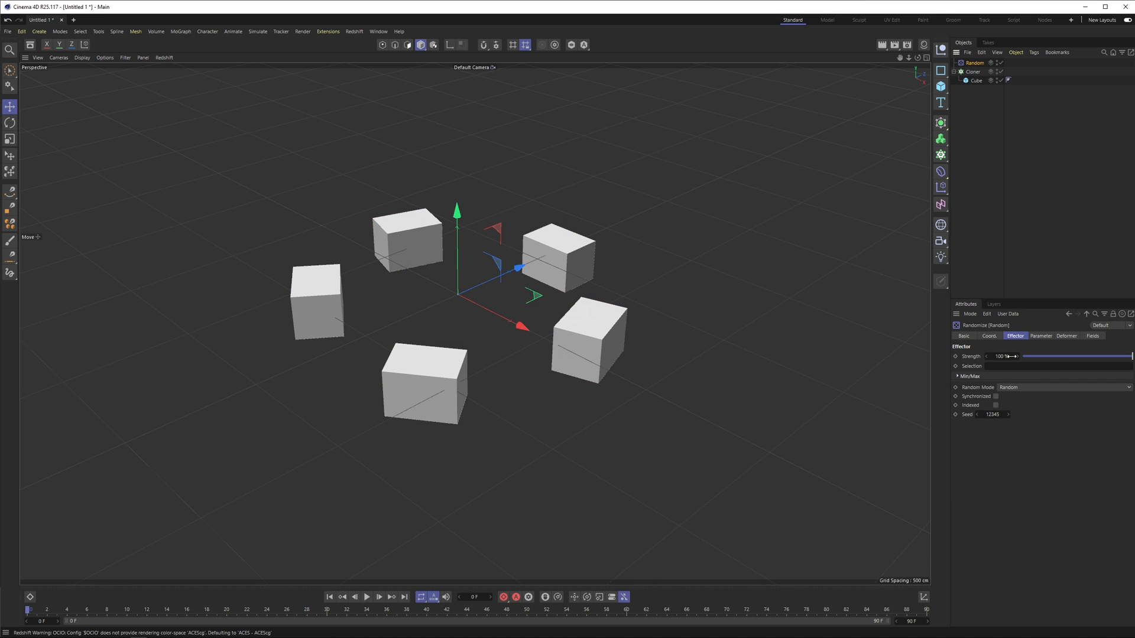
pyautogui.click(1040, 336)
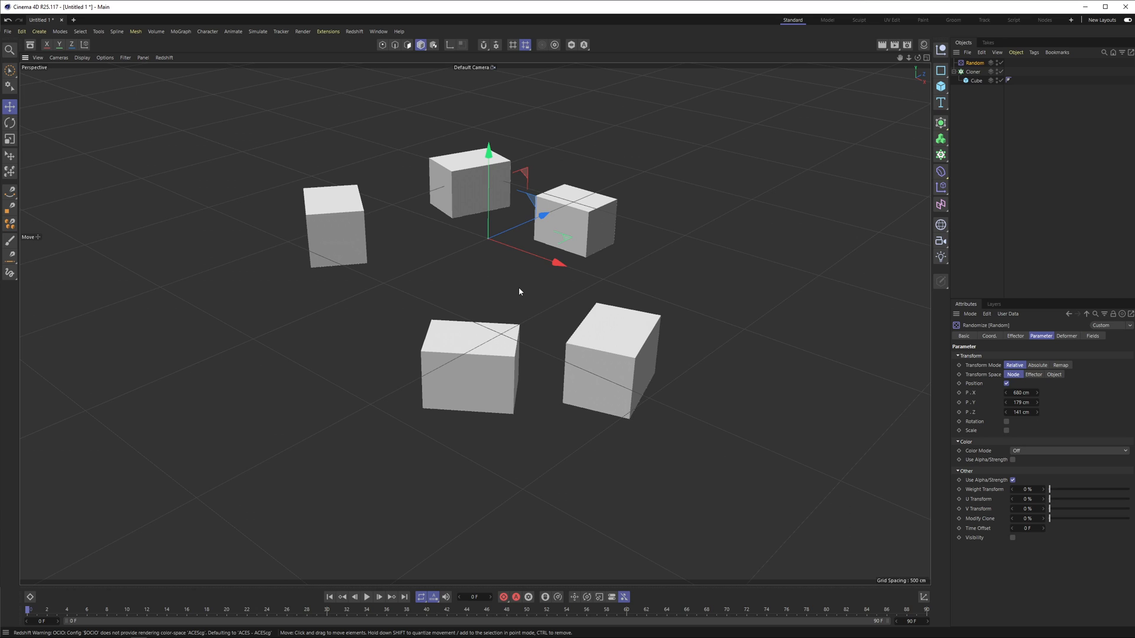
pyautogui.moveTo(802, 206)
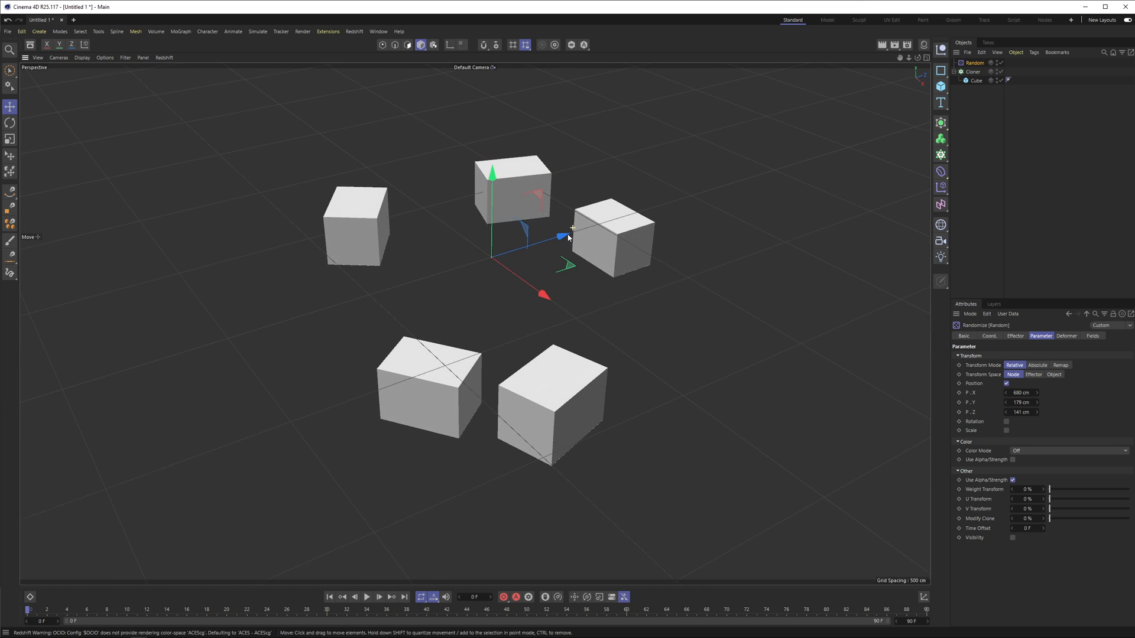
pyautogui.moveTo(624, 122)
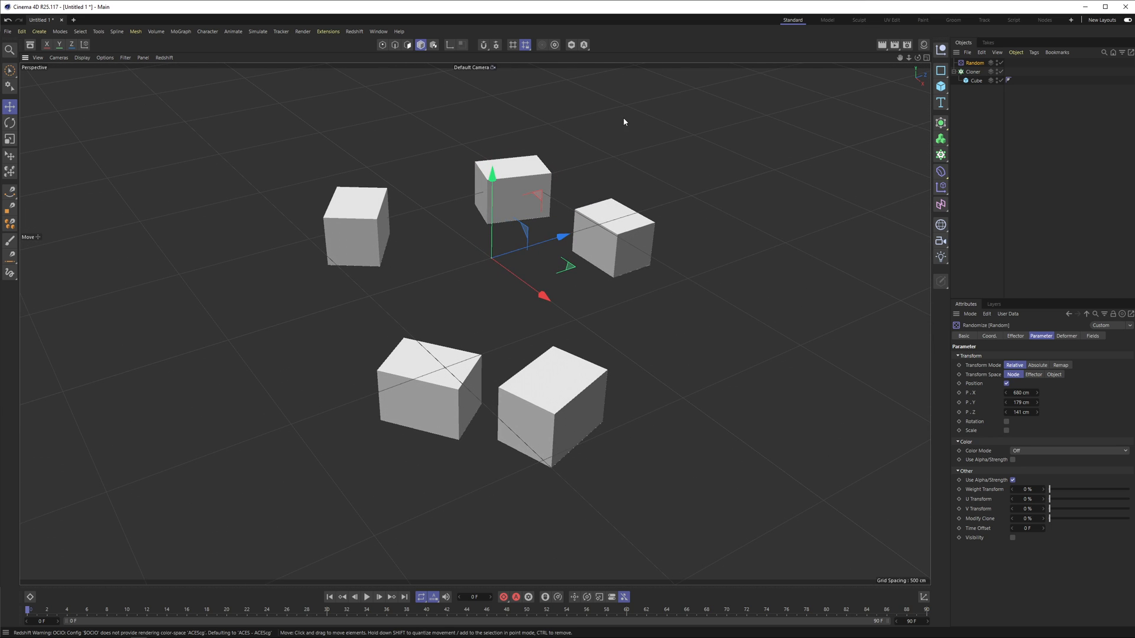
pyautogui.moveTo(674, 147)
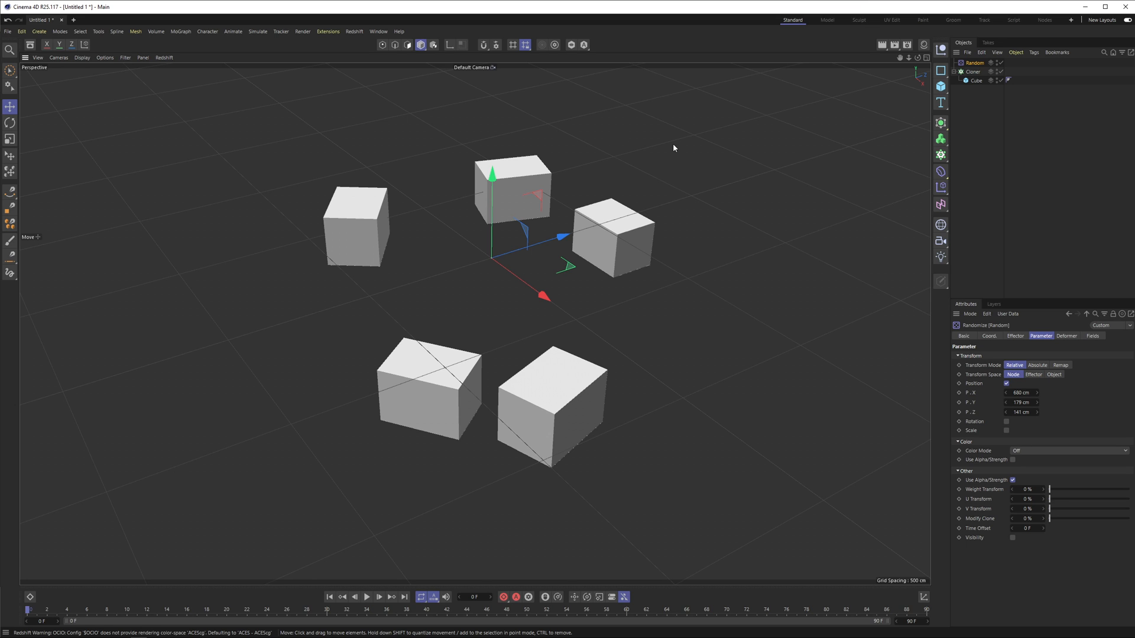
pyautogui.moveTo(690, 182)
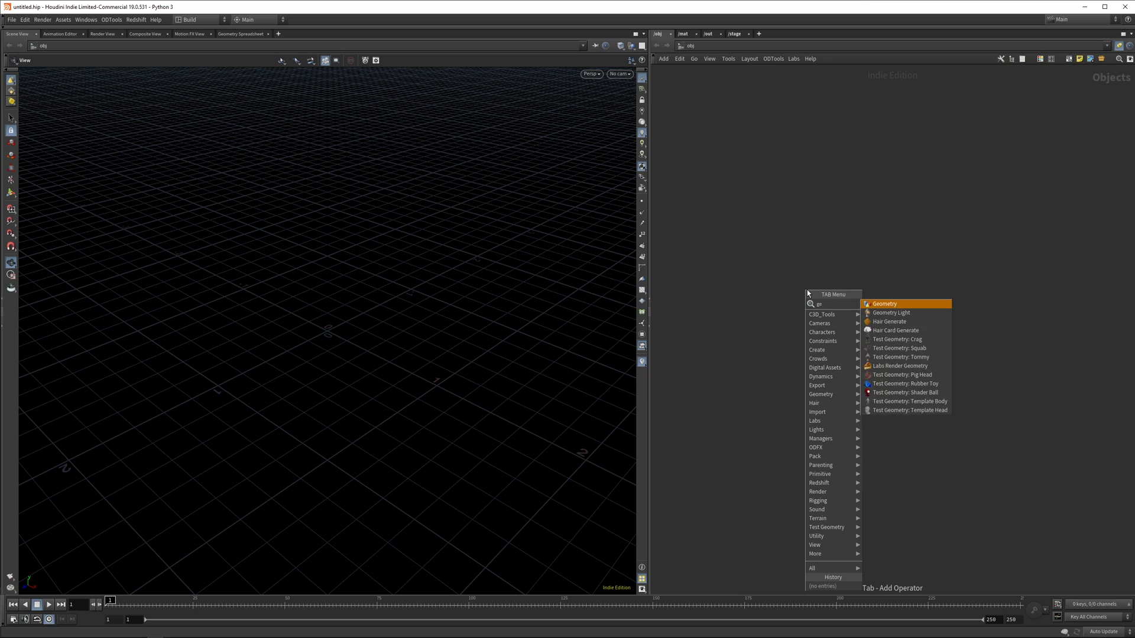
# Step: Inside a new Geometry node, wire a Box and Grid into Copy to Points and display the copies
pyautogui.click(884, 303)
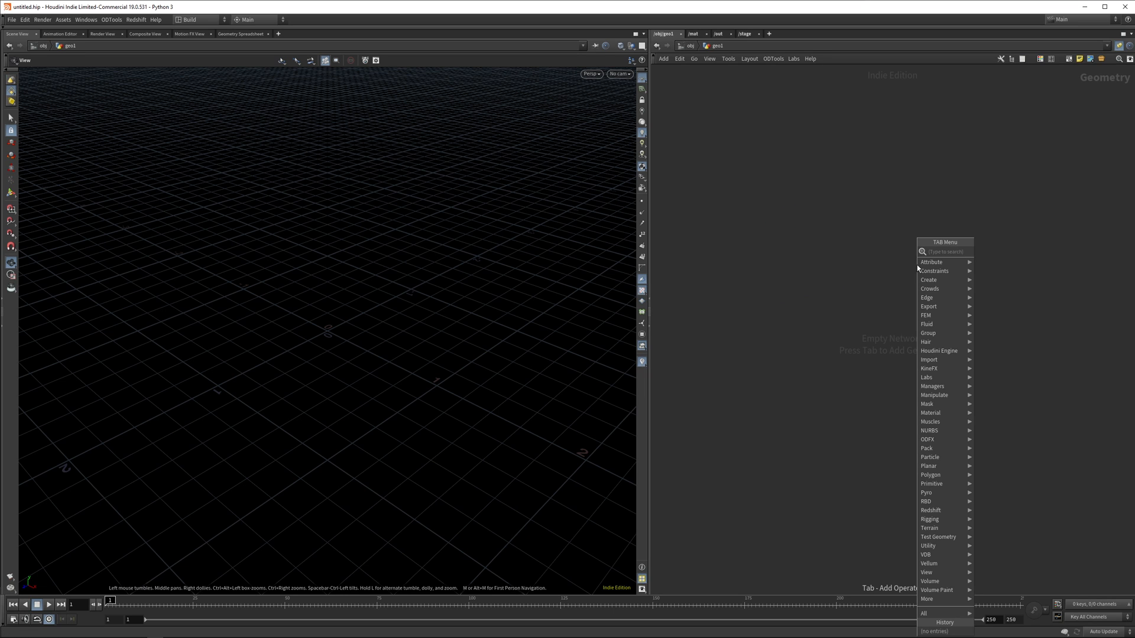
pyautogui.write('box')
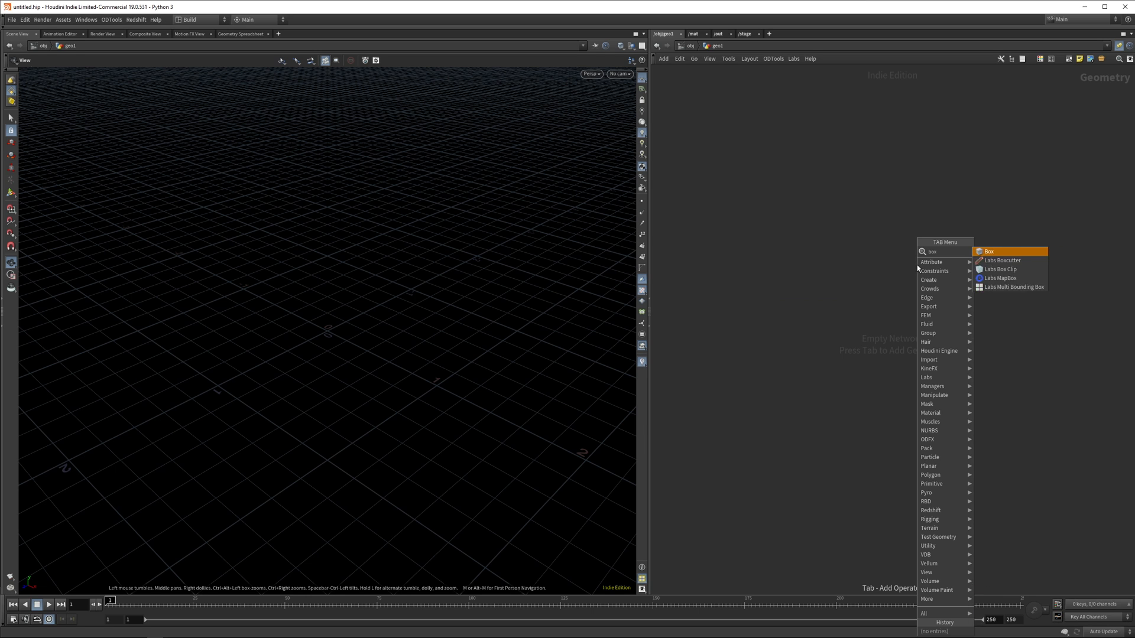
pyautogui.click(989, 251)
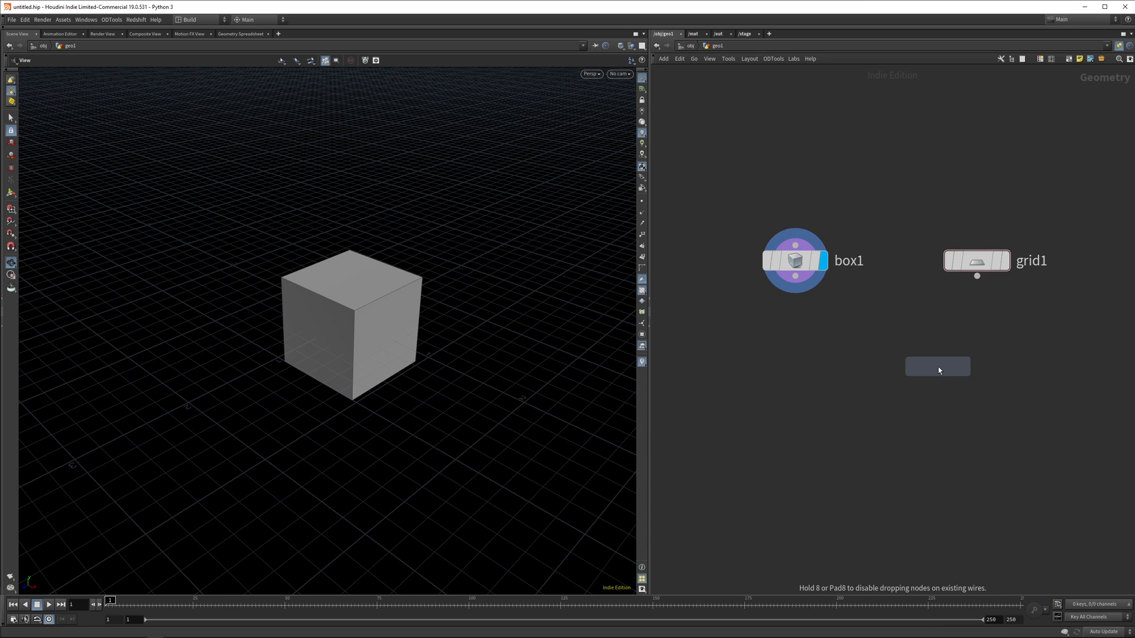
pyautogui.click(938, 366)
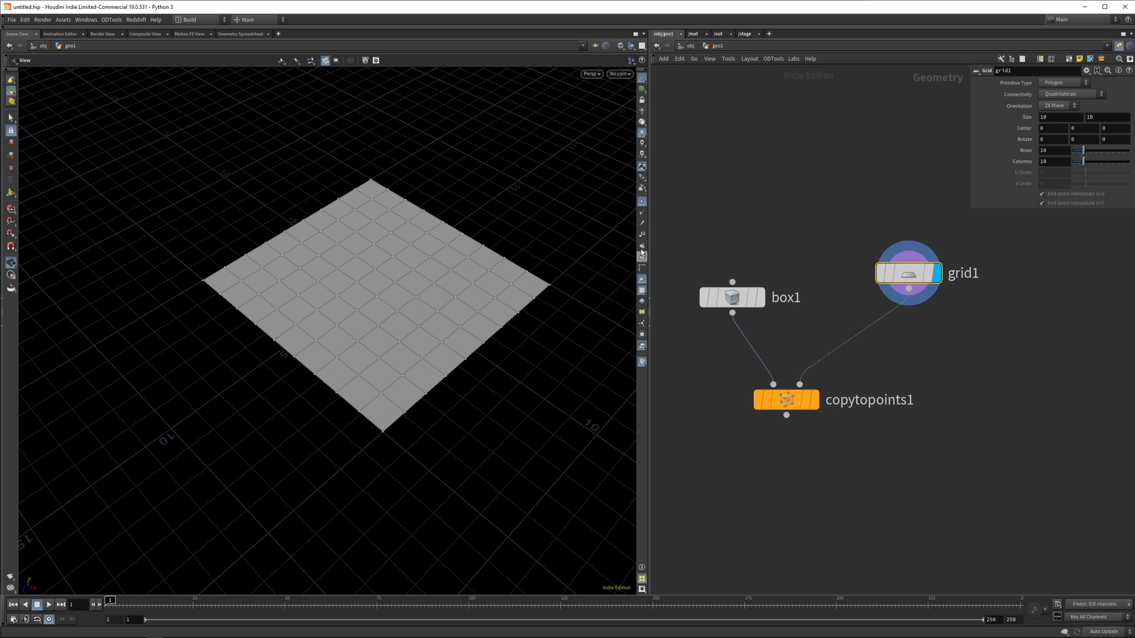
pyautogui.click(814, 400)
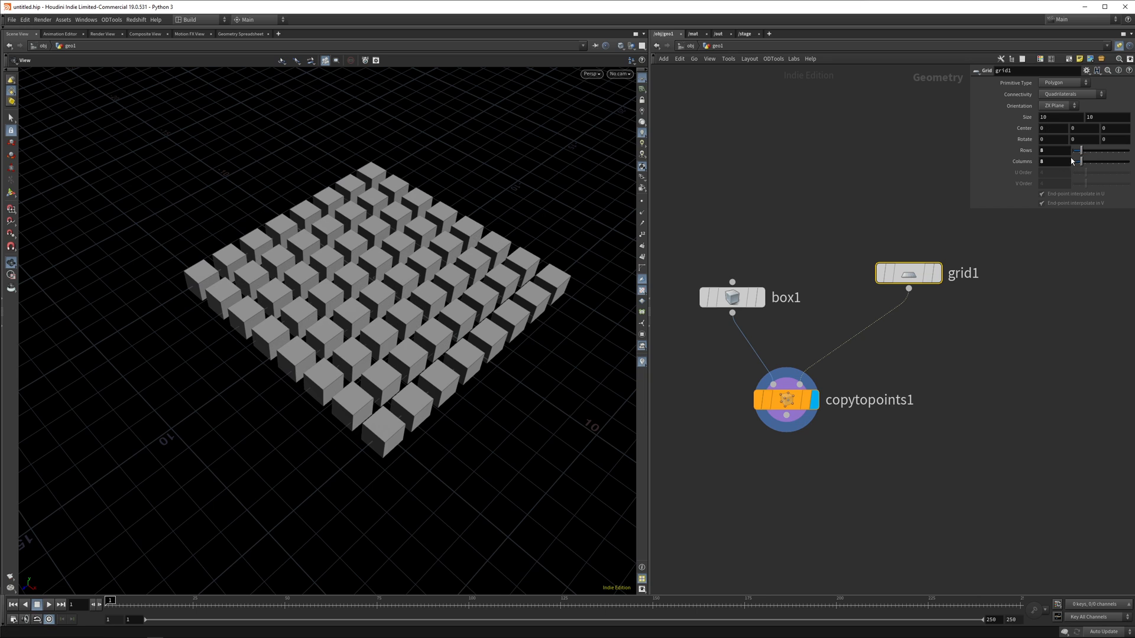
# Step: Insert an Attribute Randomize on the grid points to jitter the copied boxes' positions
pyautogui.press('Tab')
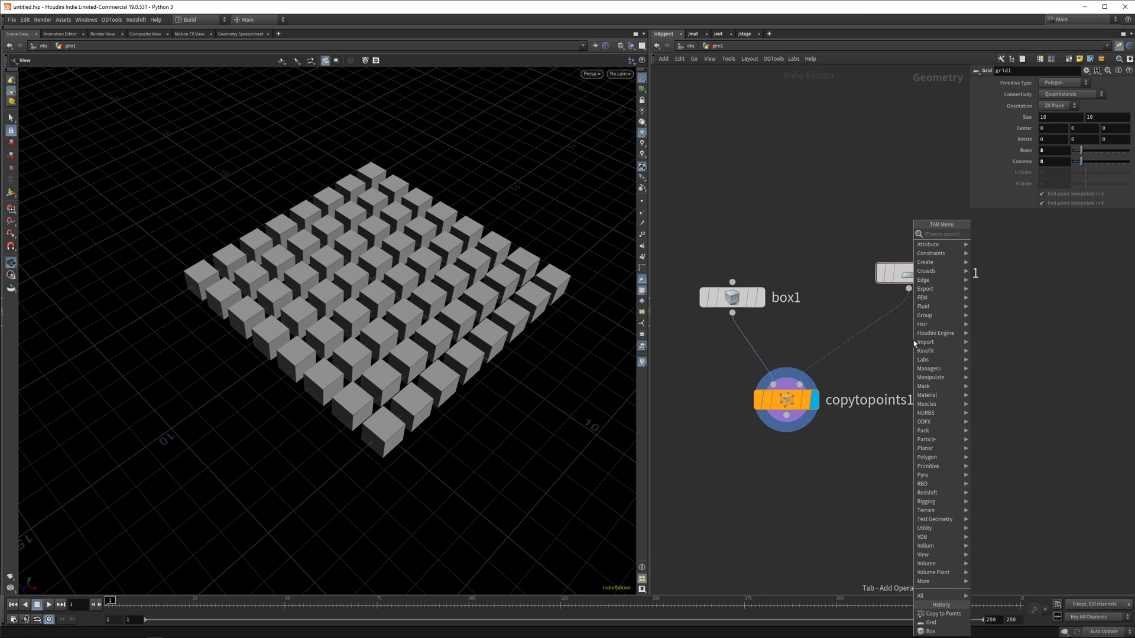
pyautogui.write('a ra')
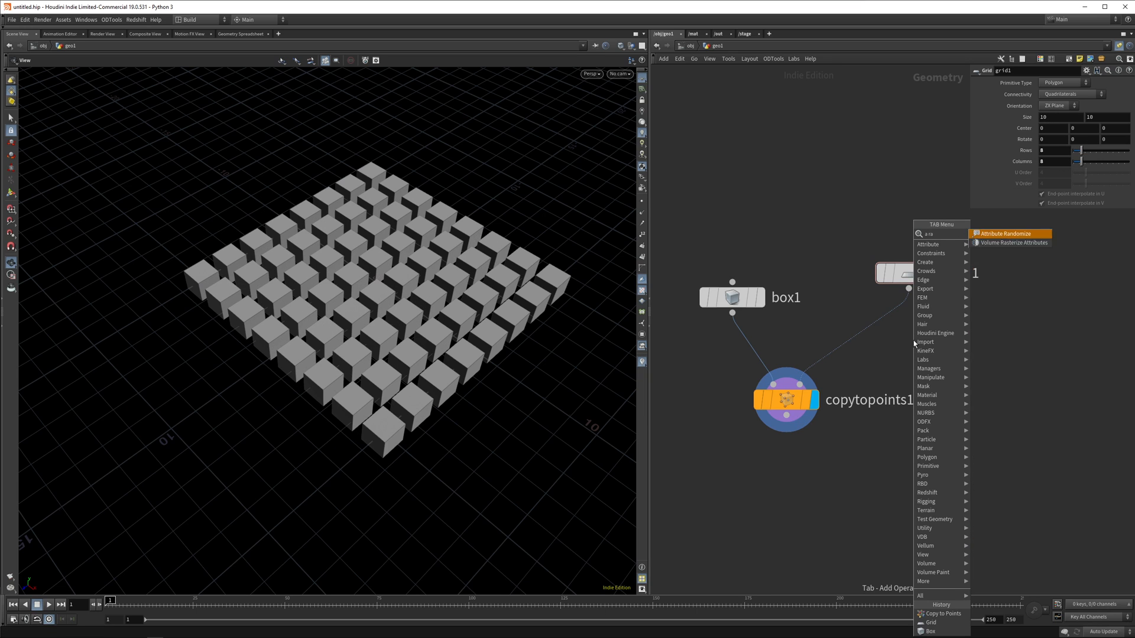
pyautogui.click(1005, 232)
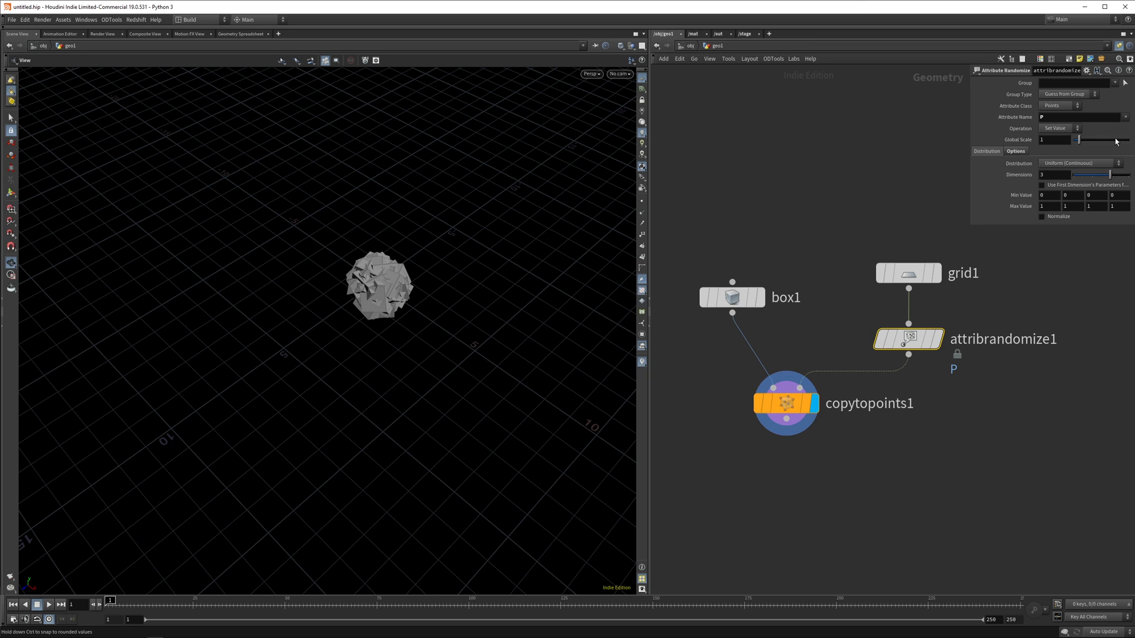
pyautogui.moveTo(974, 228)
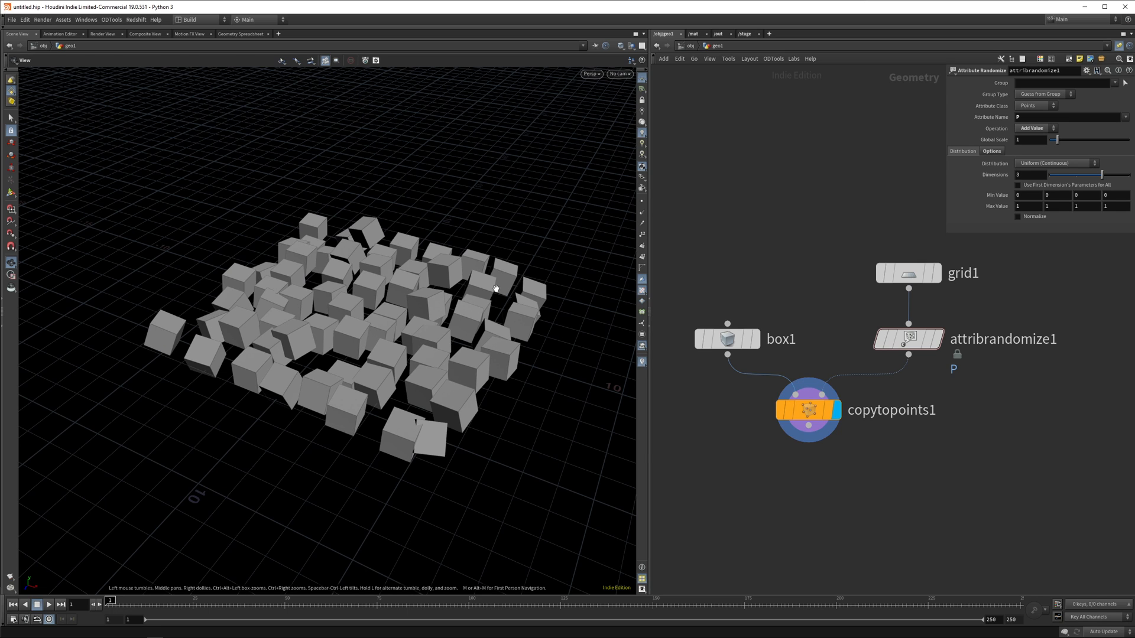
pyautogui.click(809, 410)
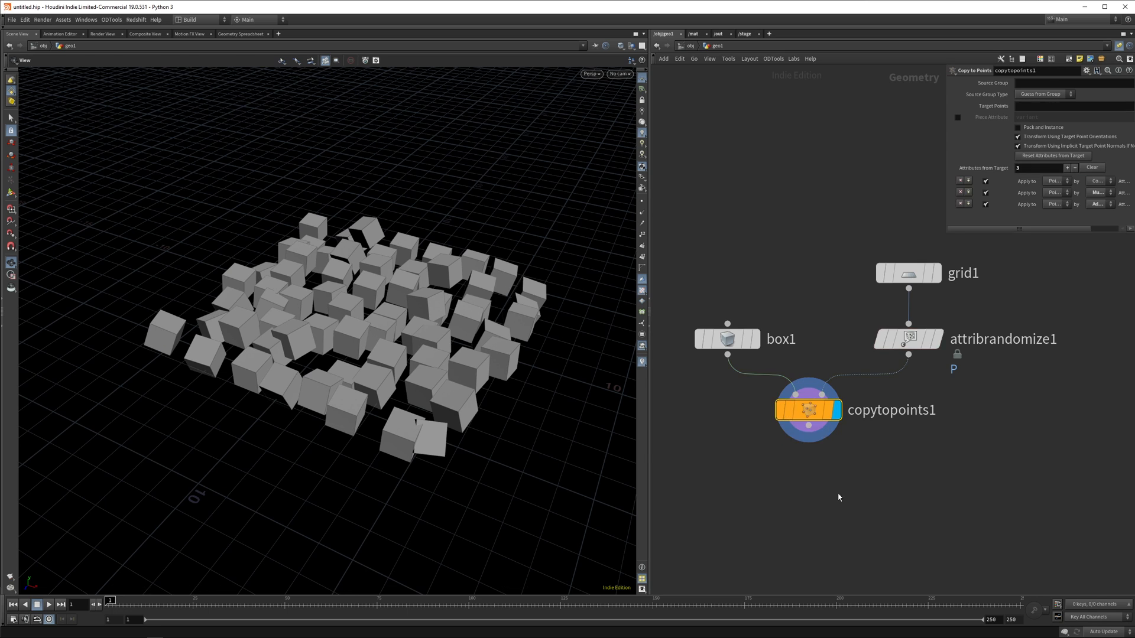
# Step: Reference half the box's Size Y into Center Y, then set Size Y to 2.6 so it rests on the ground
pyautogui.press('Tab')
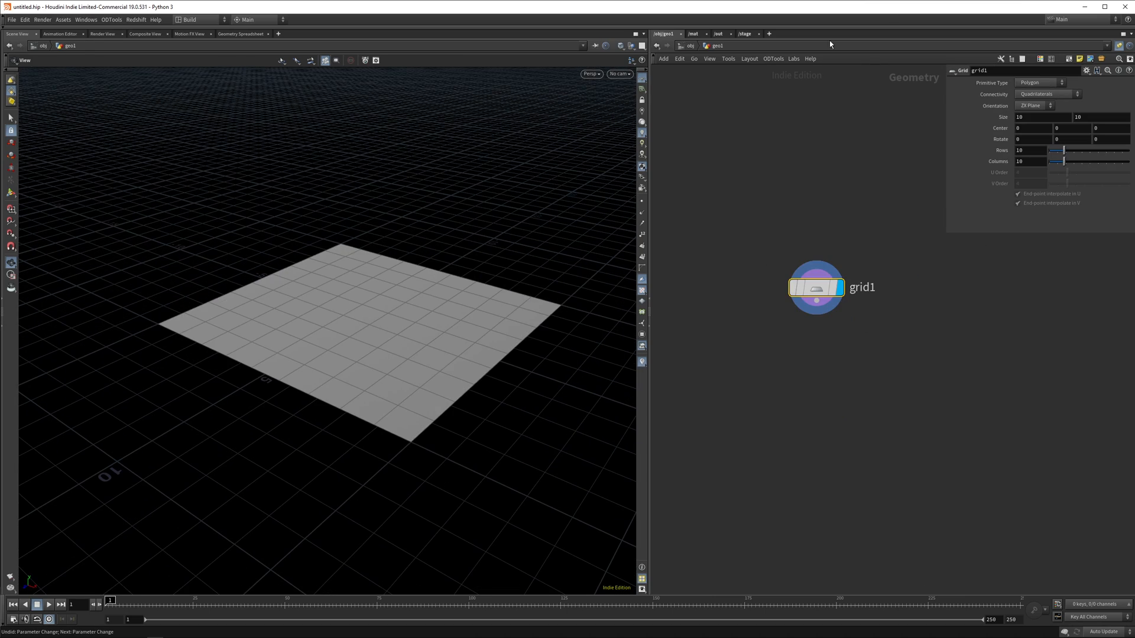
pyautogui.moveTo(824, 253)
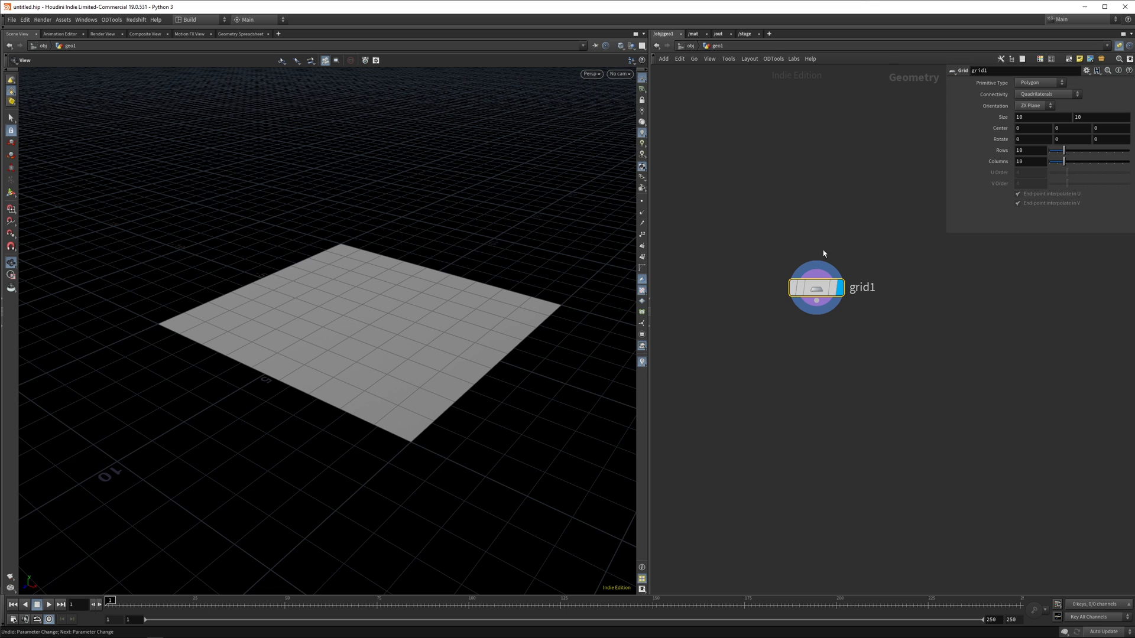
pyautogui.moveTo(851, 259)
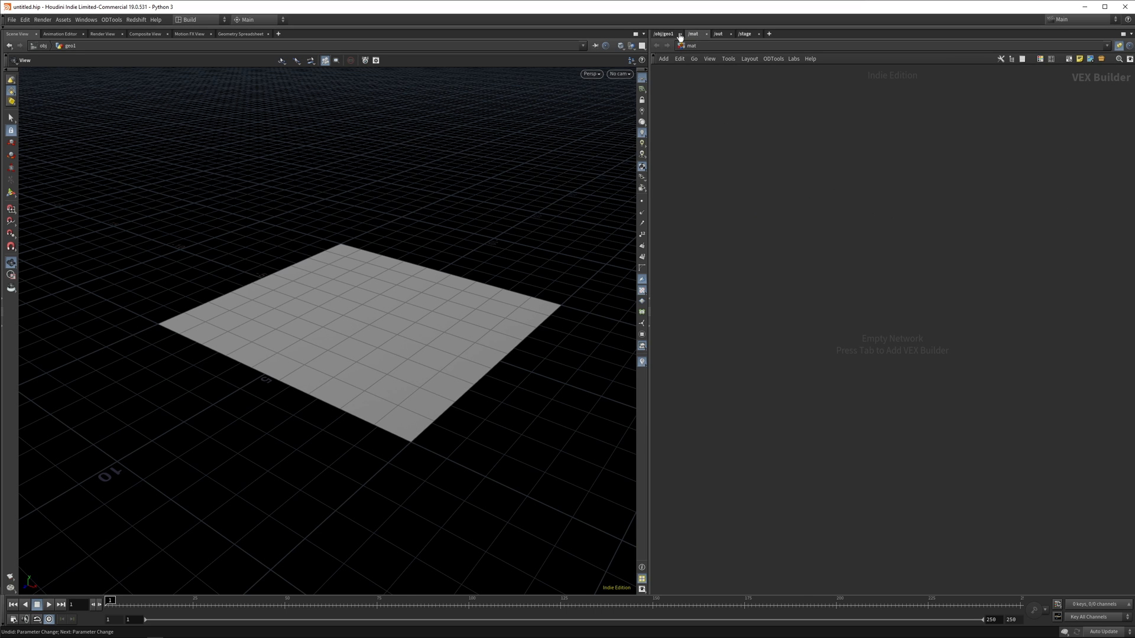
pyautogui.click(681, 33)
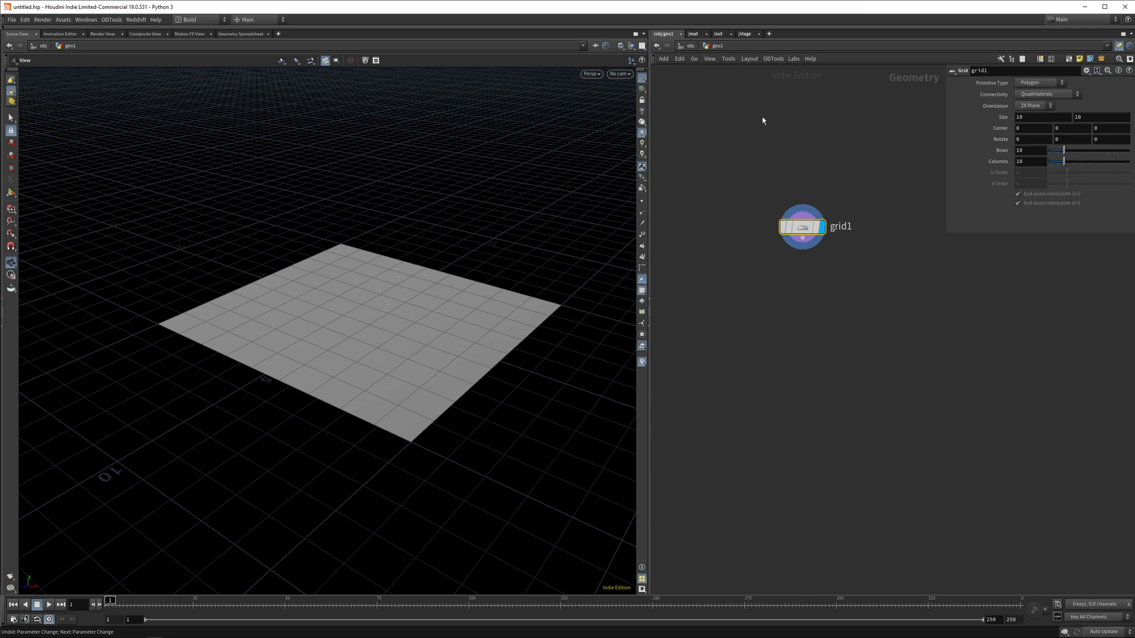
pyautogui.moveTo(801, 227); pyautogui.dragTo(794, 205)
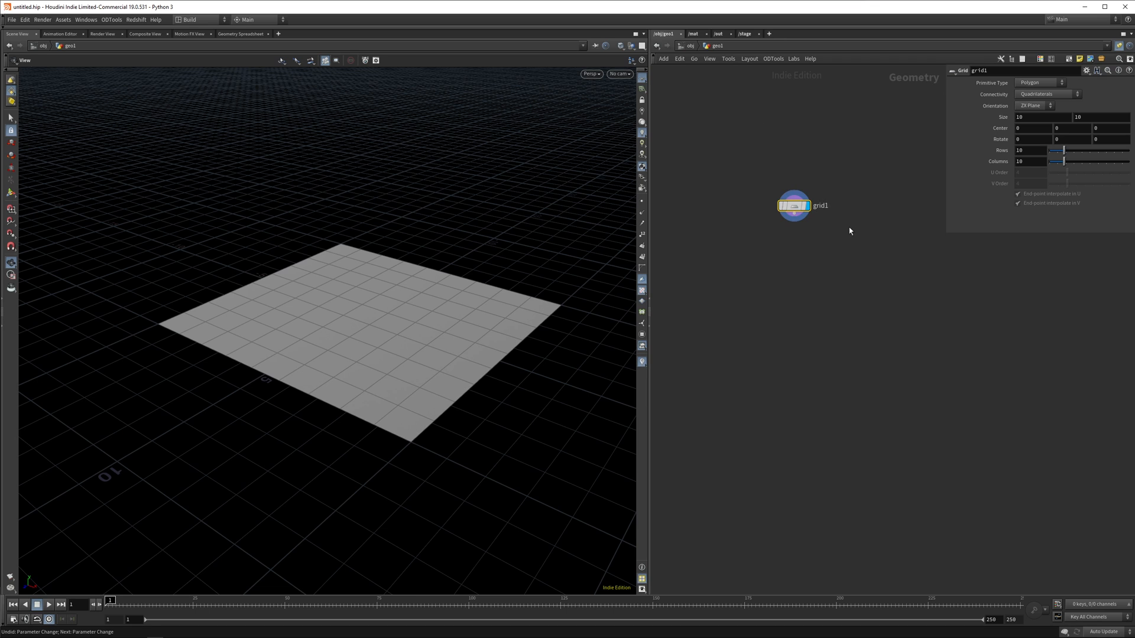
pyautogui.moveTo(793, 205); pyautogui.dragTo(800, 240)
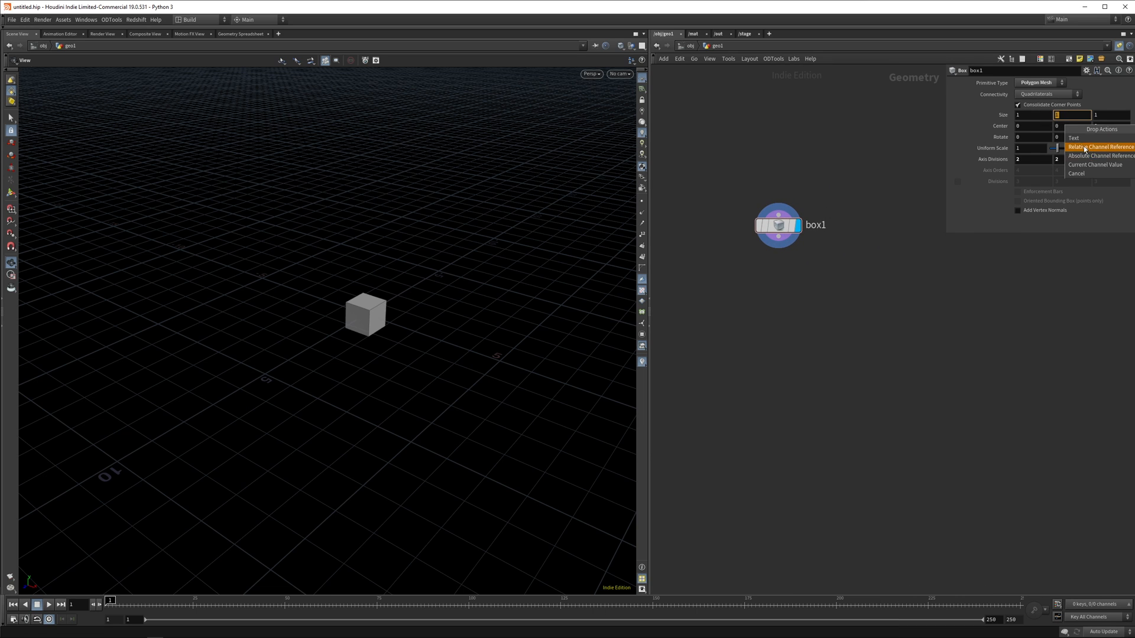
pyautogui.click(1100, 147)
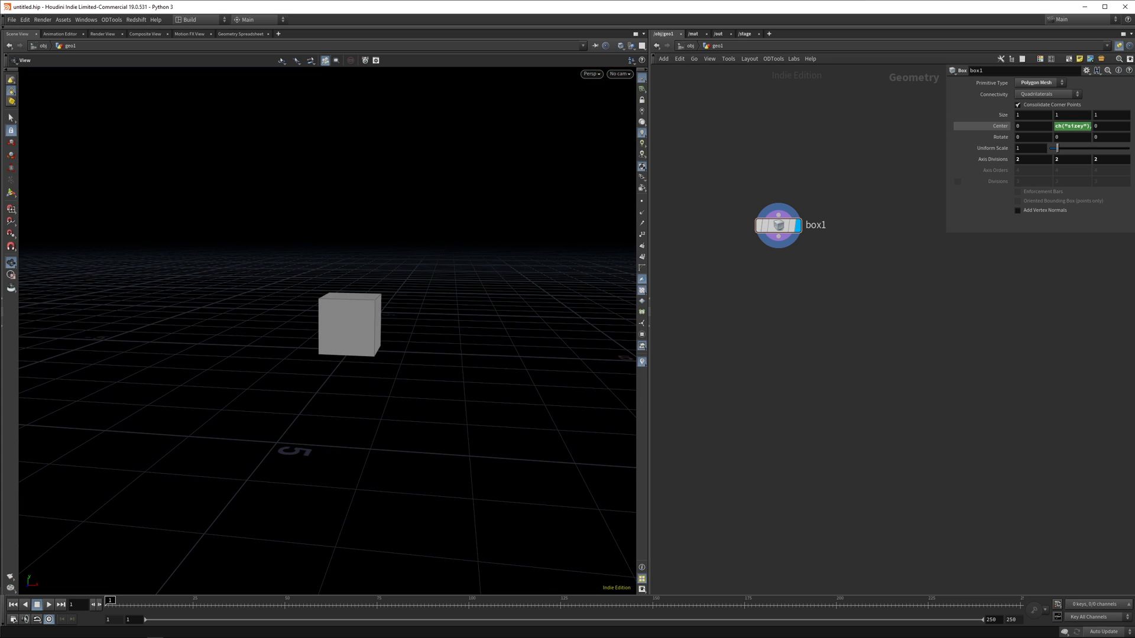
pyautogui.write('2.6')
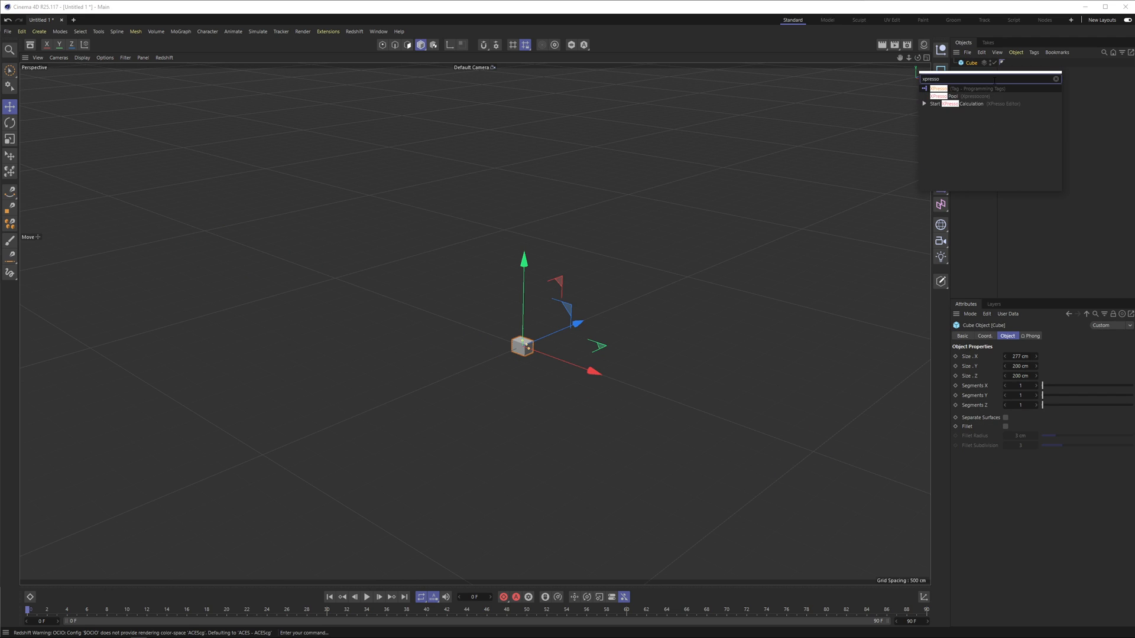
# Step: Add an XPresso tag wiring Size.Y through a Divide Math node into Position.Y, then stretch the cube
pyautogui.click(946, 87)
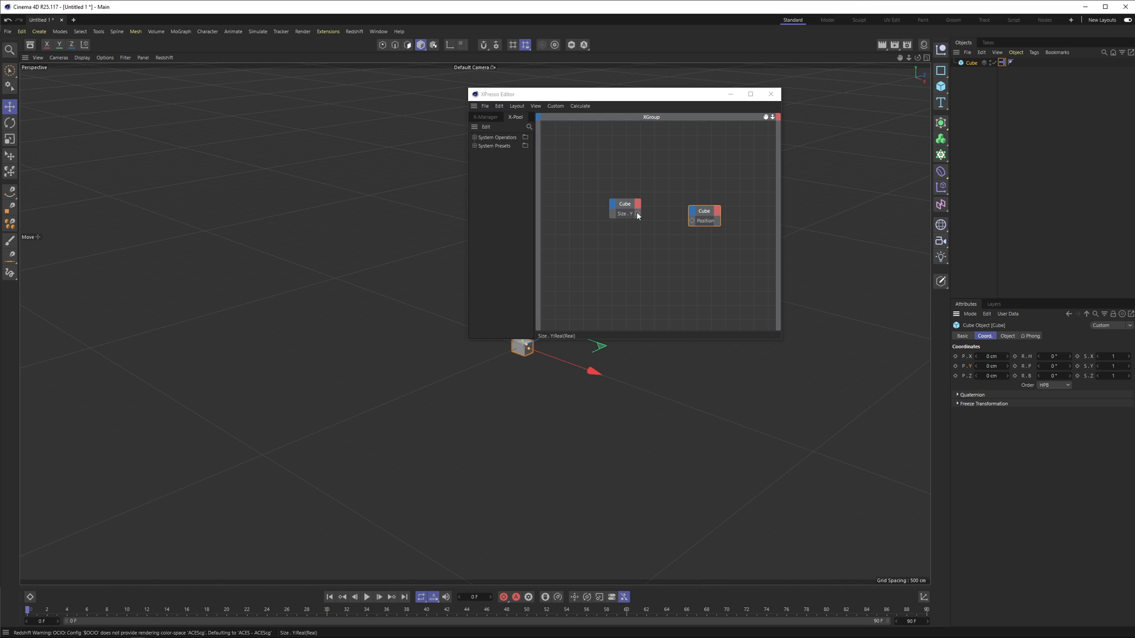
pyautogui.moveTo(625, 208); pyautogui.dragTo(585, 201)
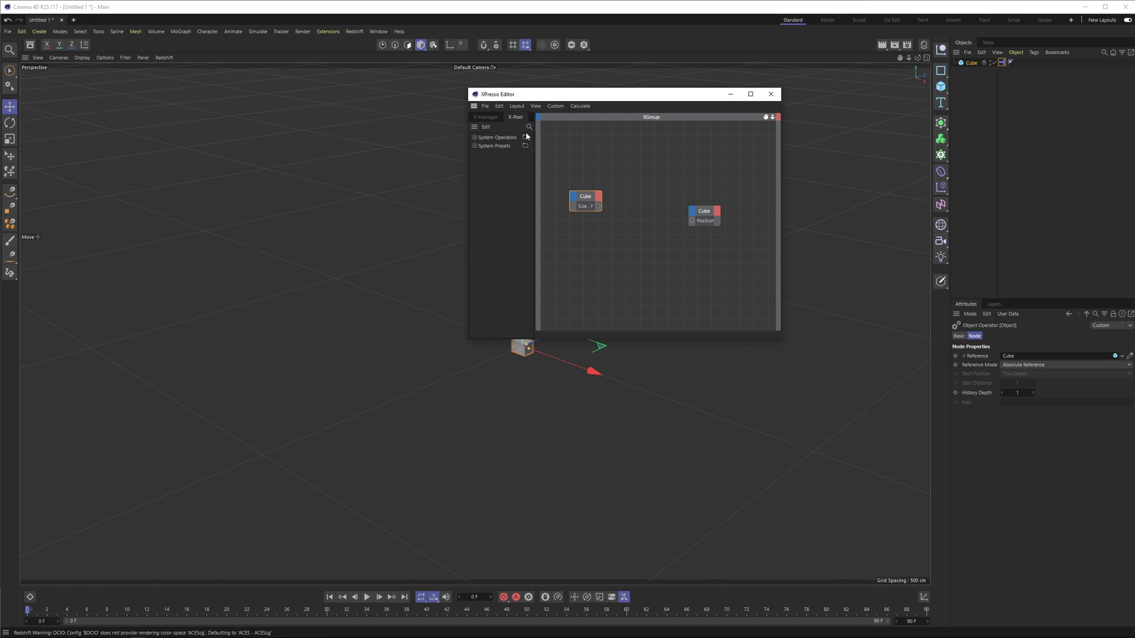
pyautogui.write('divide')
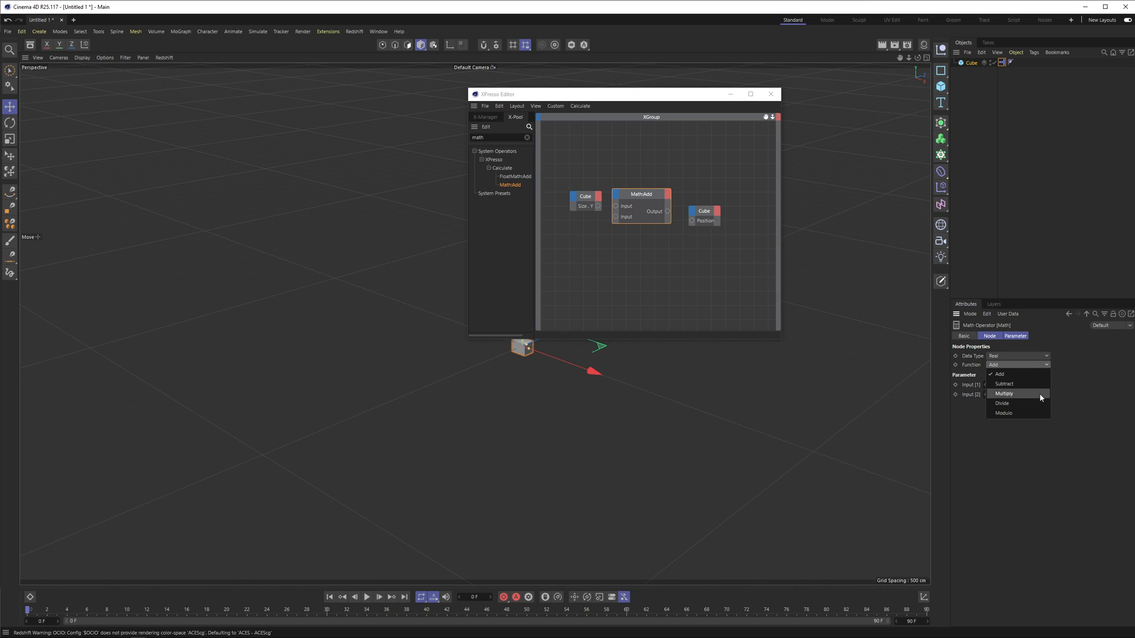
pyautogui.click(1001, 403)
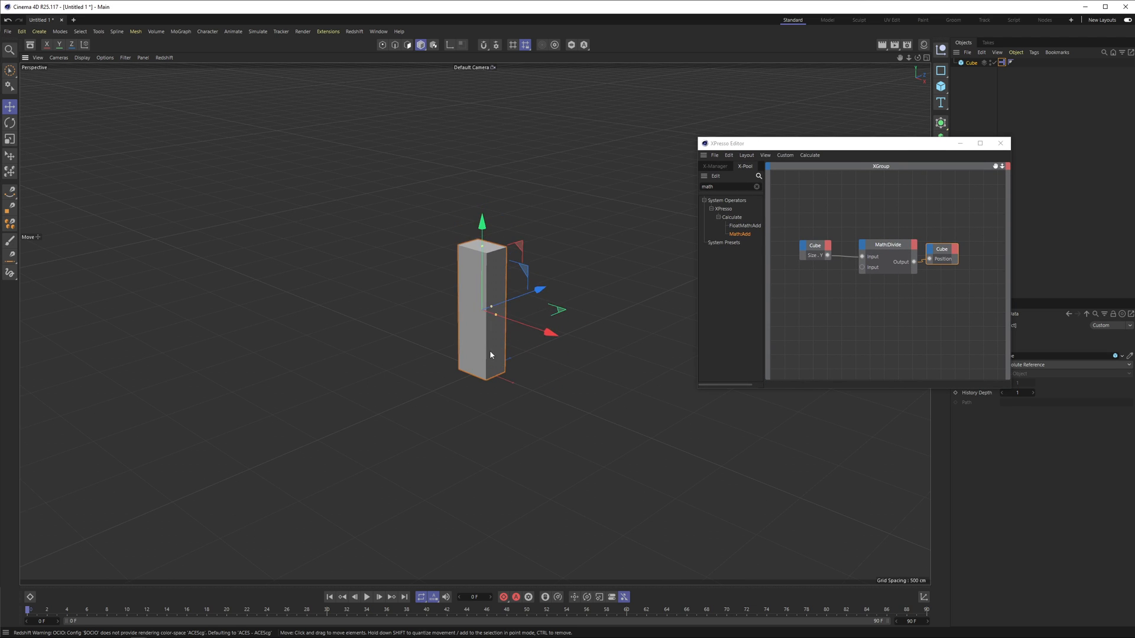
pyautogui.moveTo(725, 143); pyautogui.dragTo(816, 135)
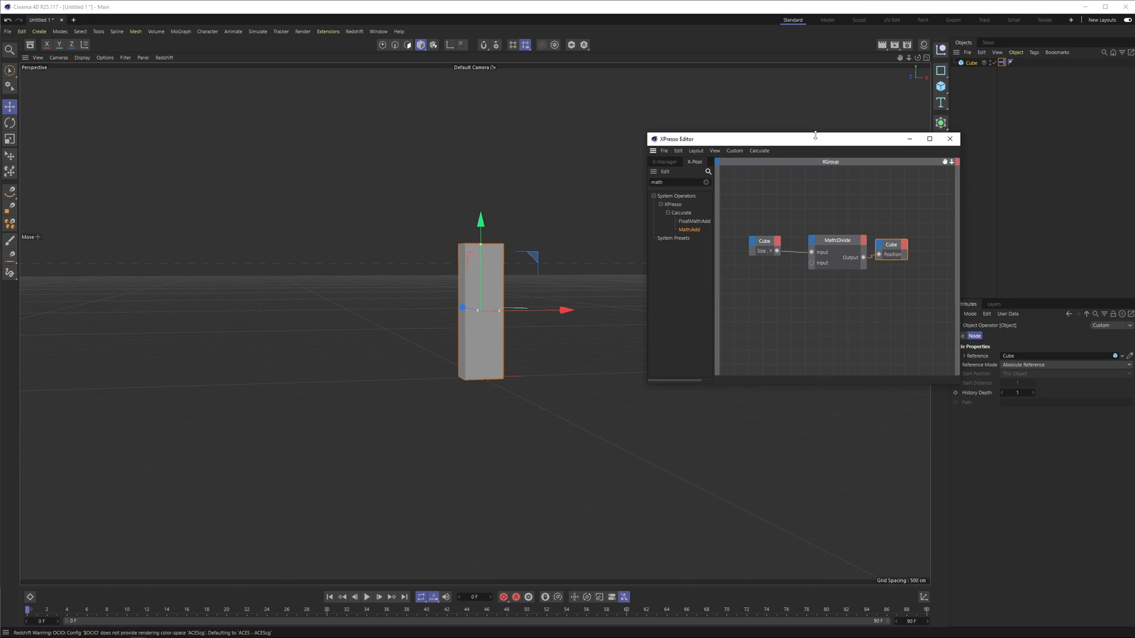
pyautogui.click(836, 239)
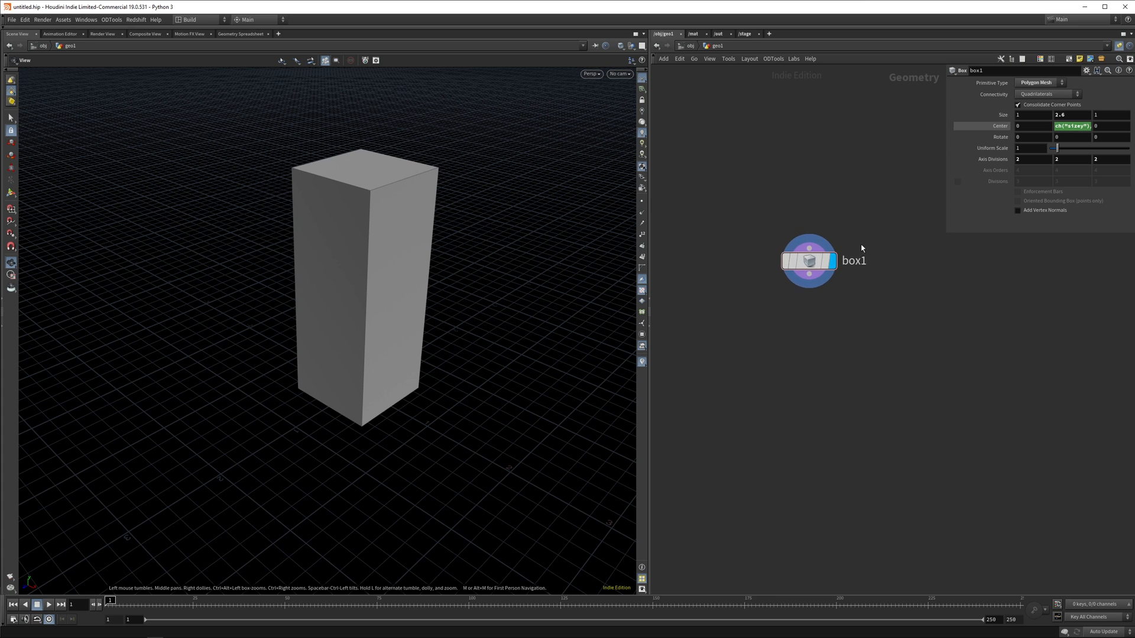
pyautogui.moveTo(863, 232)
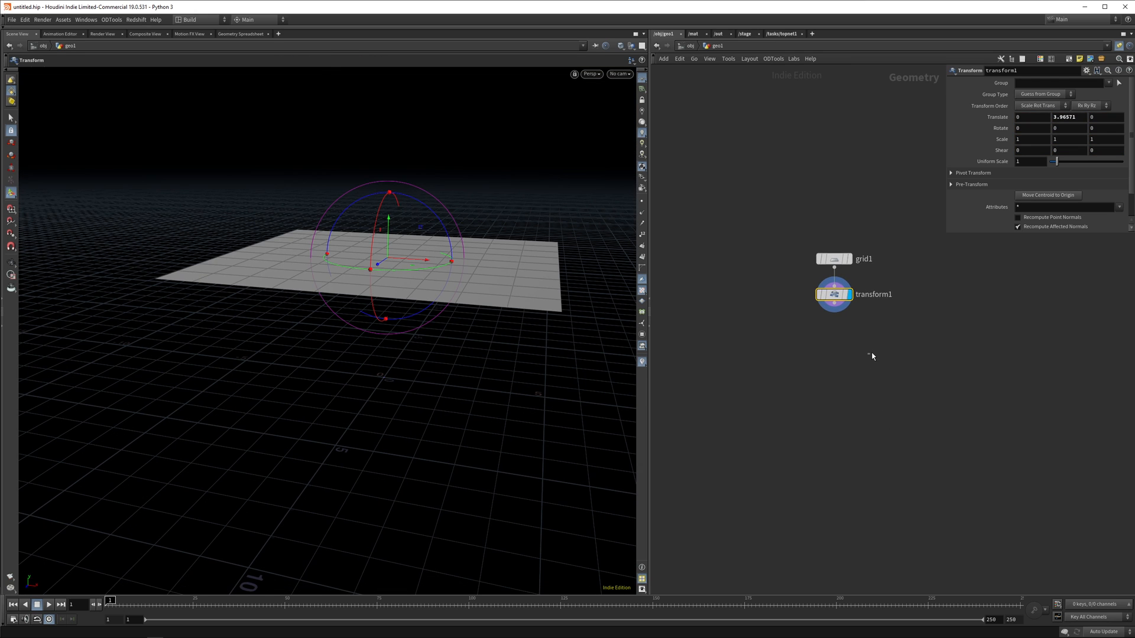
# Step: Add Vellum Cloth and Solver with a Sphere collider, then scrub the timeline to watch the grid drape
pyautogui.press('Tab')
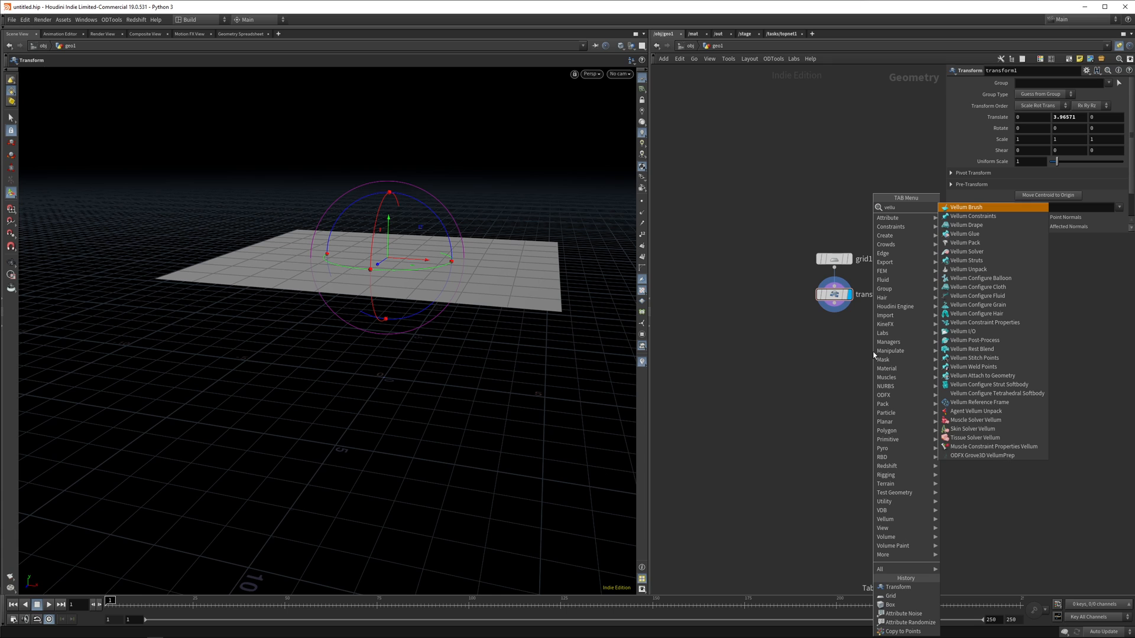
pyautogui.moveTo(978, 278)
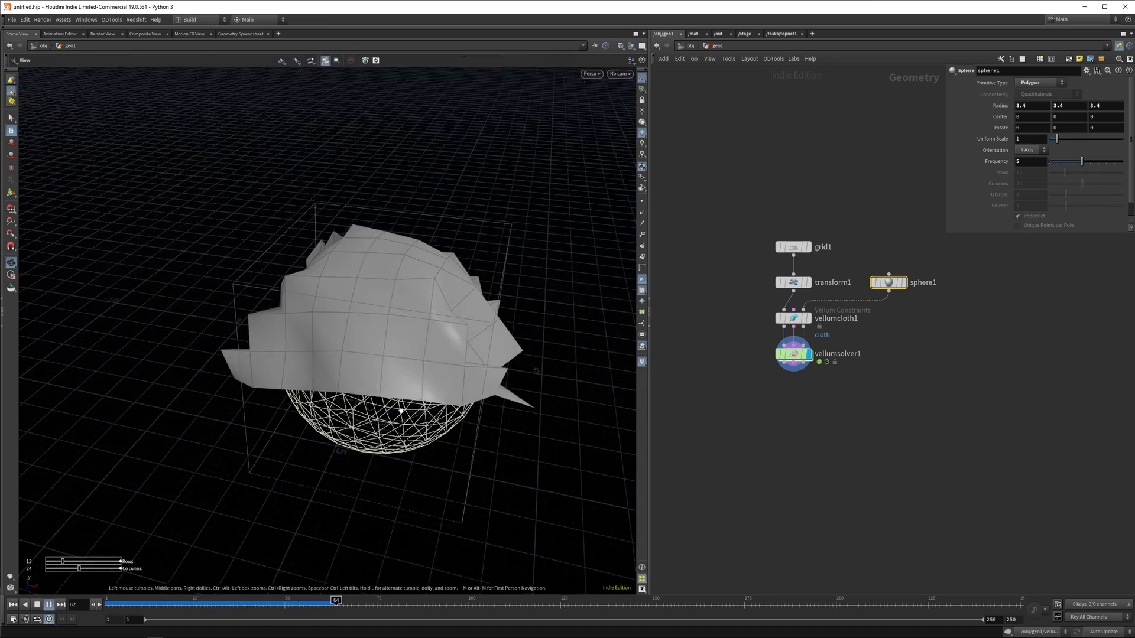
pyautogui.moveTo(335, 600); pyautogui.dragTo(153, 600)
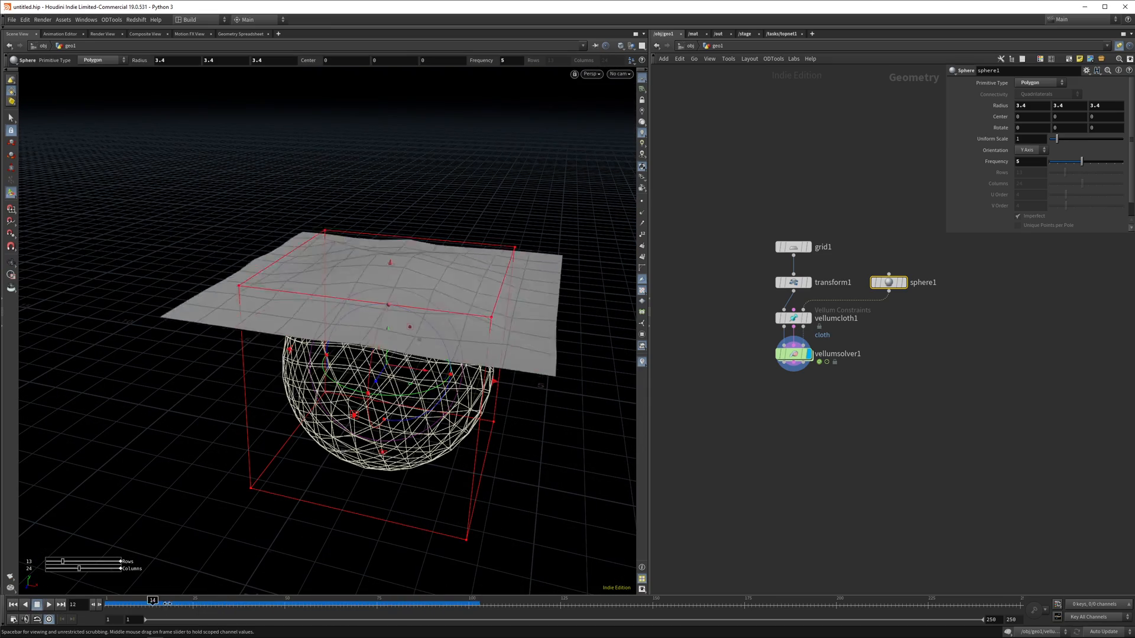
pyautogui.moveTo(152, 604); pyautogui.dragTo(211, 604)
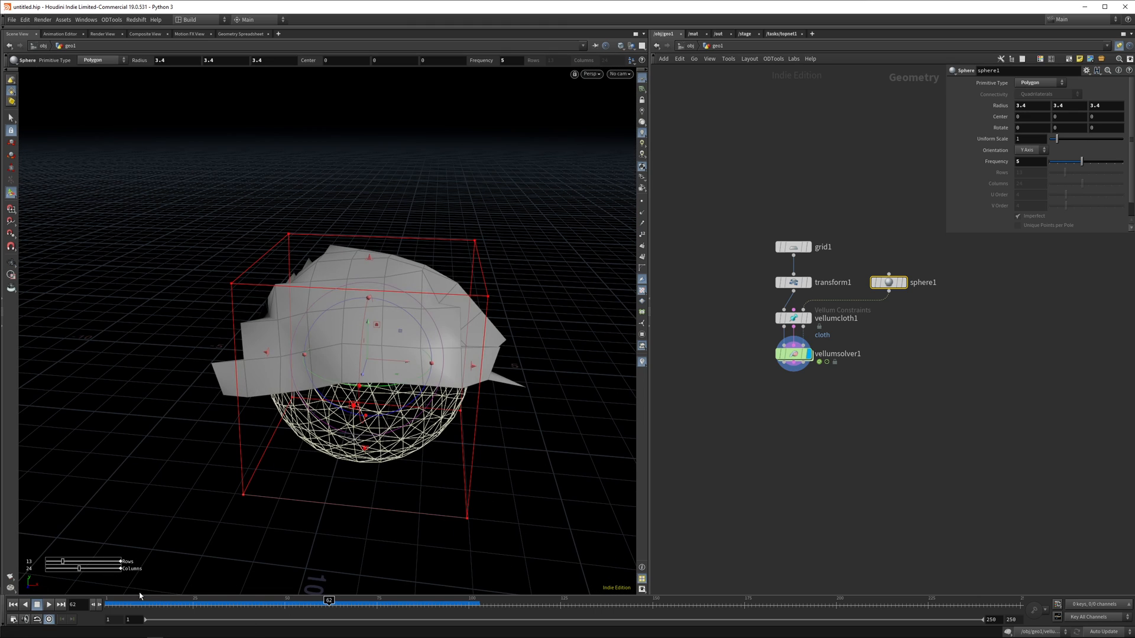
# Step: Set grid1's Rows and Columns to 30 for a denser, smoother cloth mesh
pyautogui.click(792, 247)
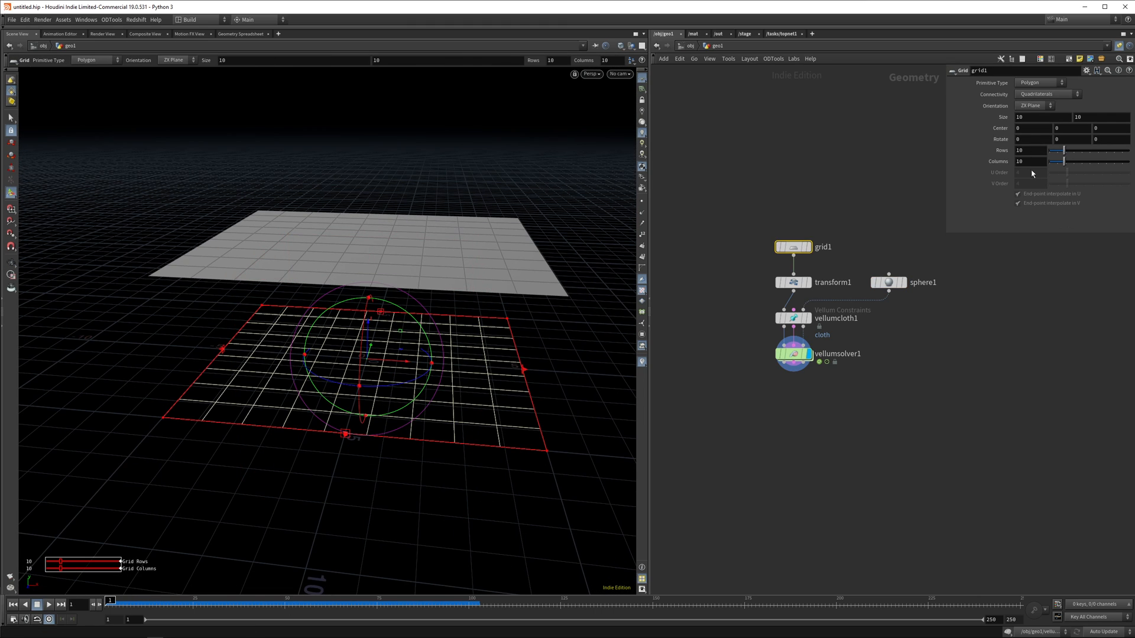
pyautogui.write('30')
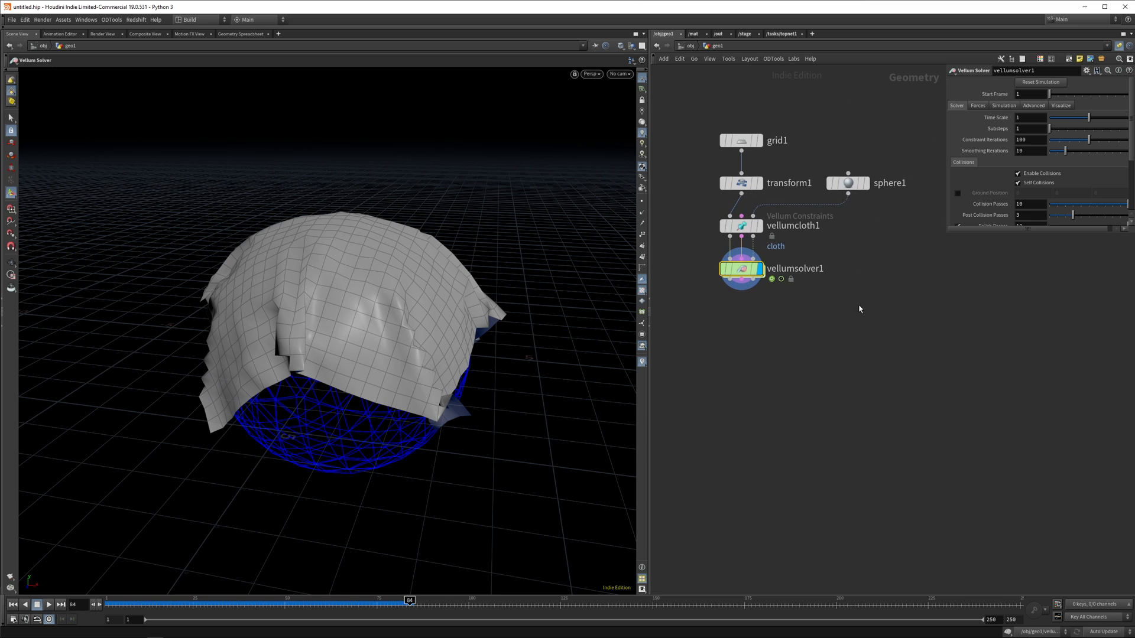
pyautogui.moveTo(863, 308)
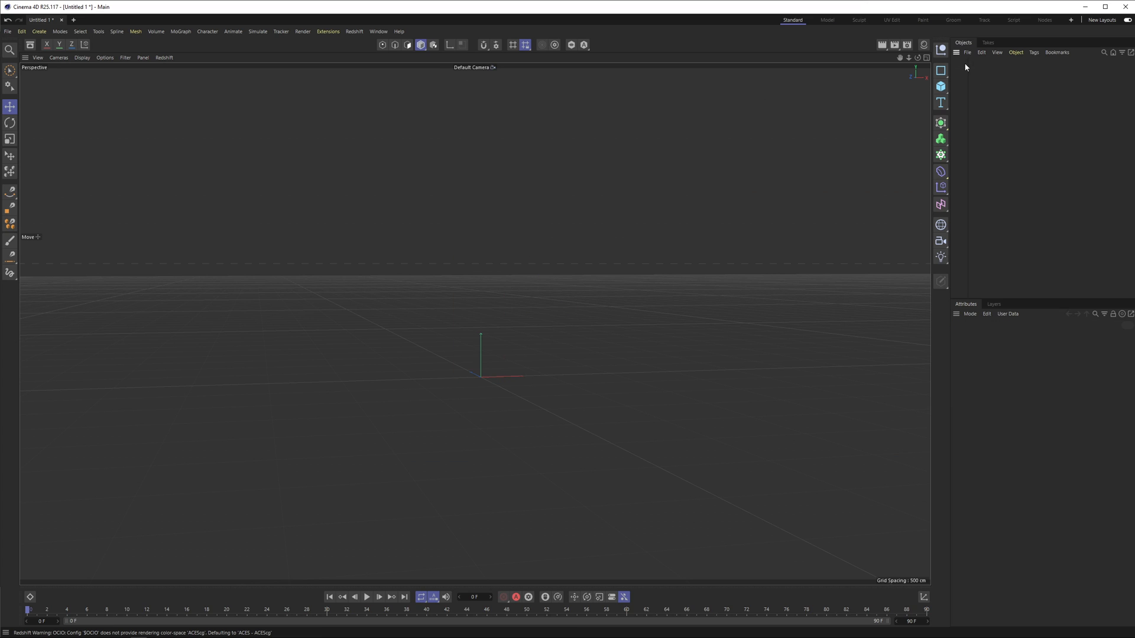
pyautogui.moveTo(530, 203)
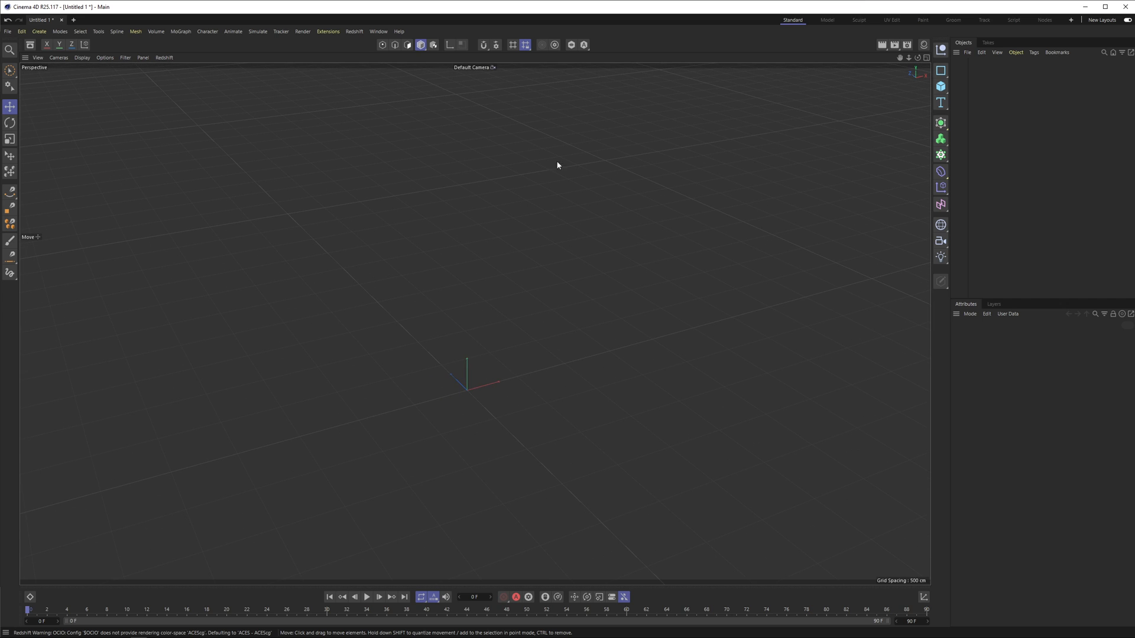
pyautogui.moveTo(277, 73)
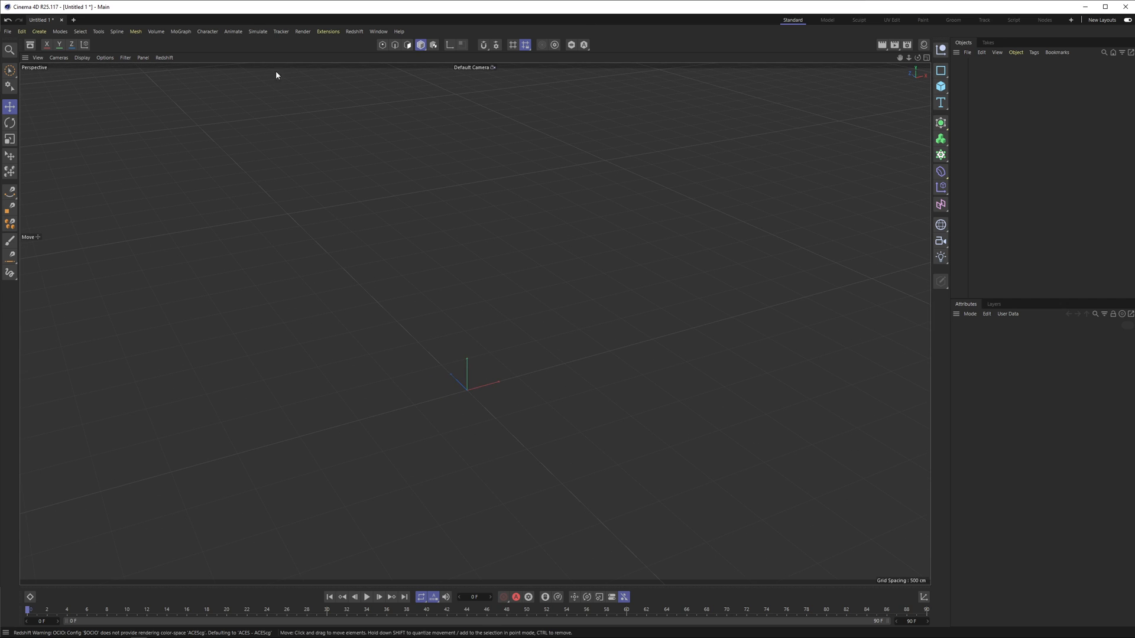
pyautogui.moveTo(351, 86)
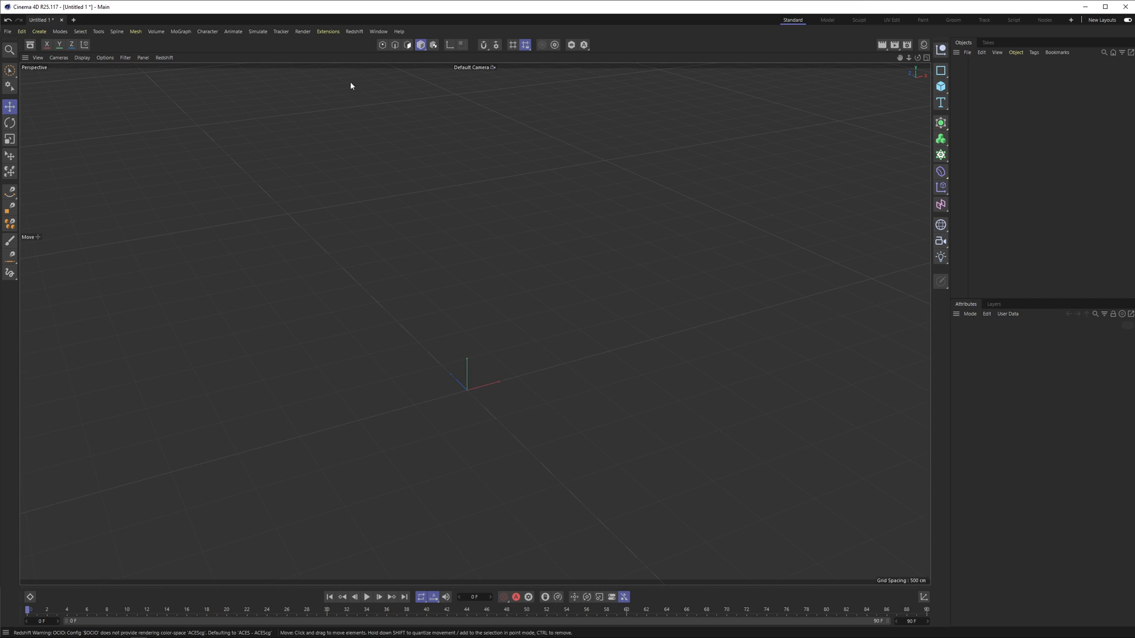
pyautogui.moveTo(257, 59)
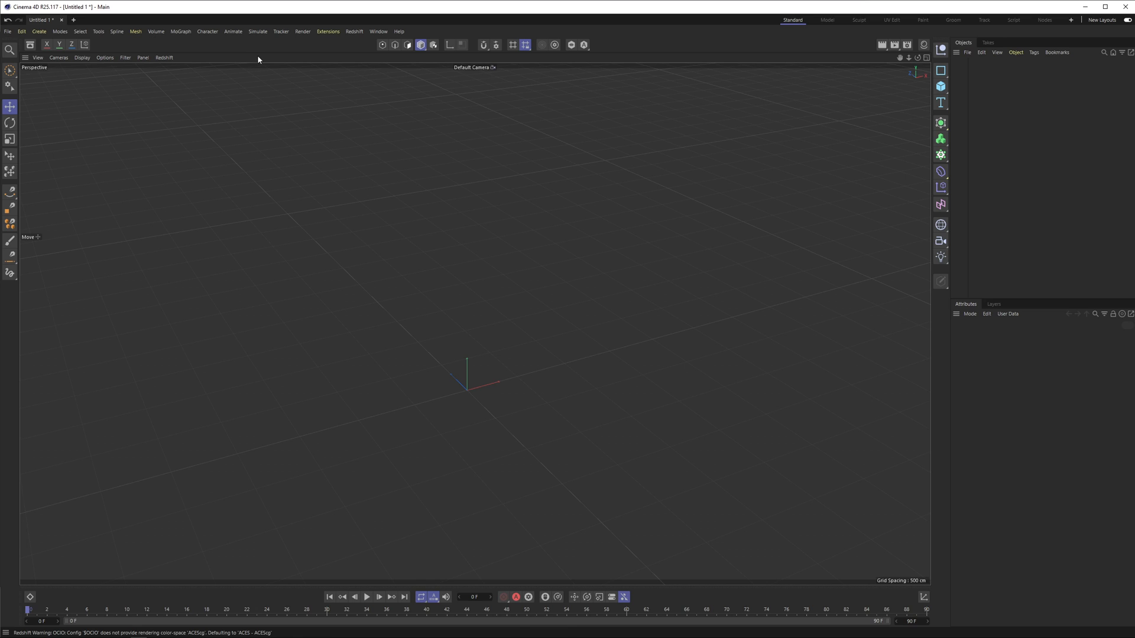
pyautogui.moveTo(265, 63)
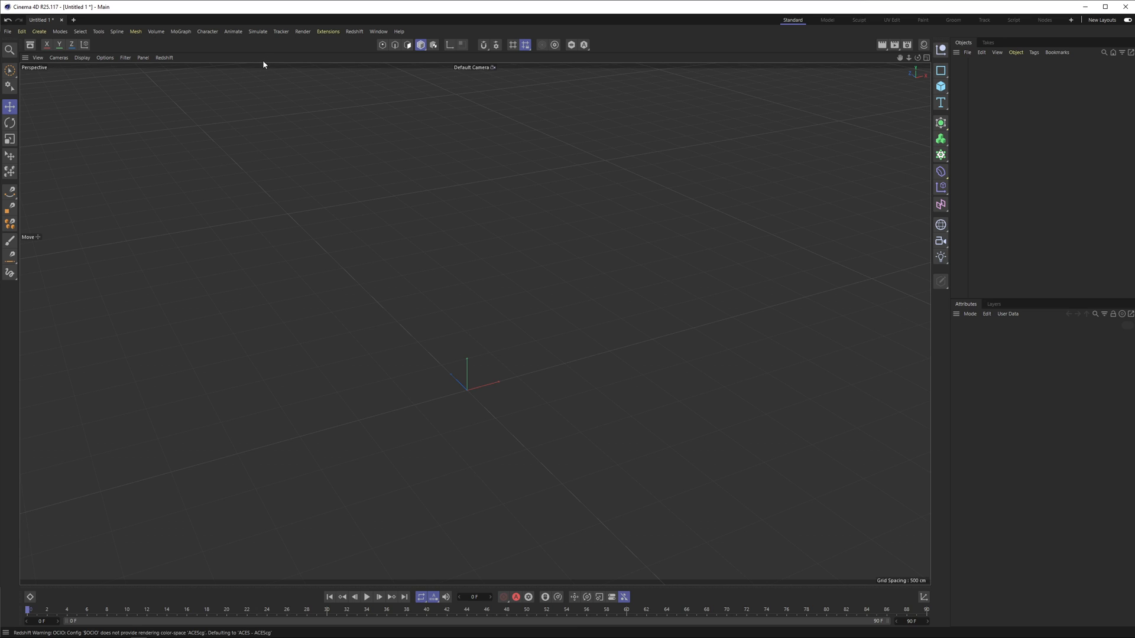
pyautogui.moveTo(247, 38)
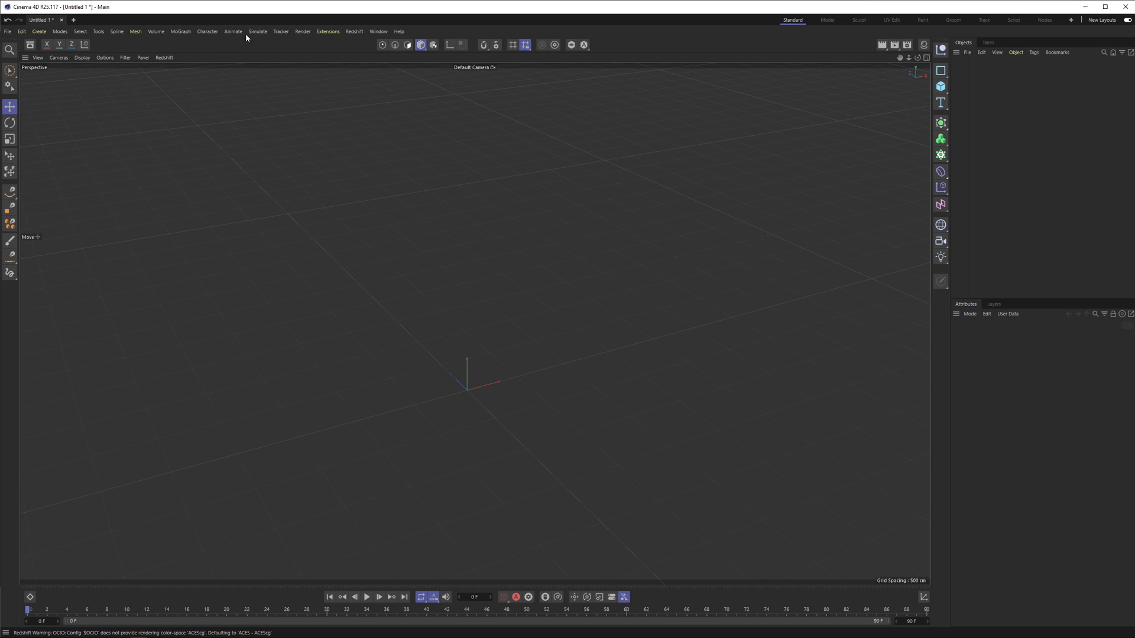
# Step: Expand Cinema 4D's Simulate menu in the empty scene
pyautogui.click(257, 31)
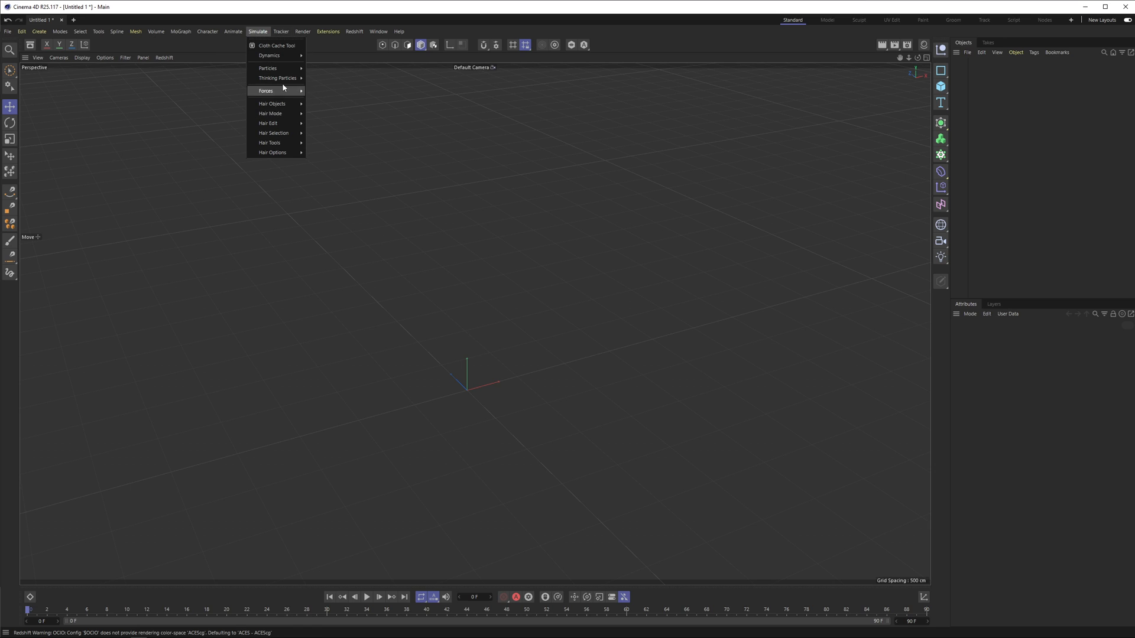
pyautogui.moveTo(270, 56)
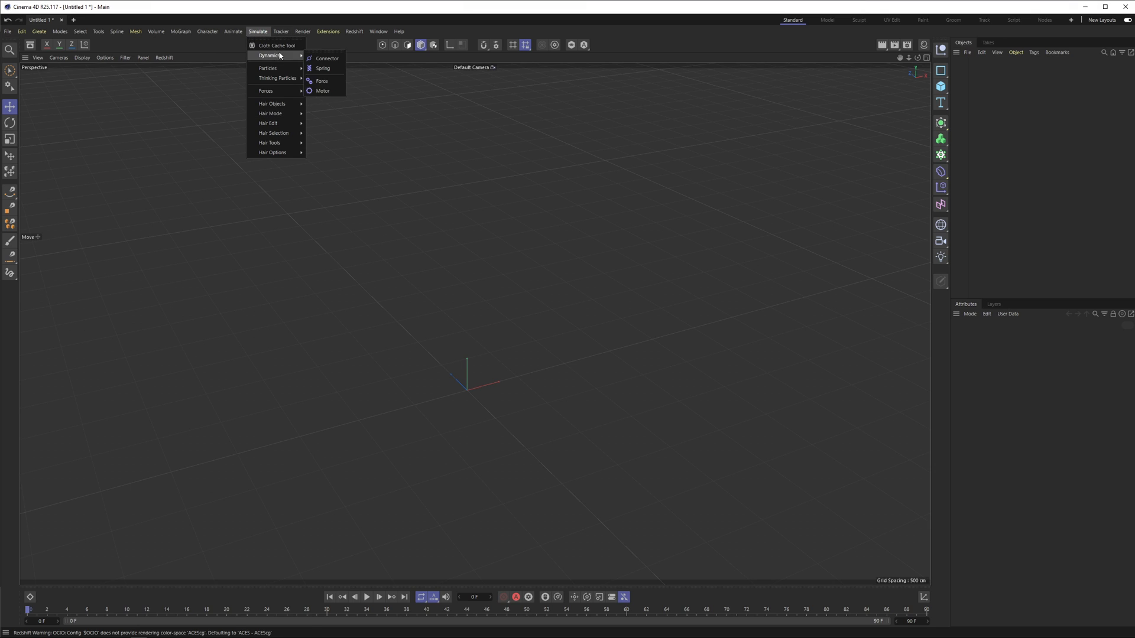
pyautogui.moveTo(279, 52)
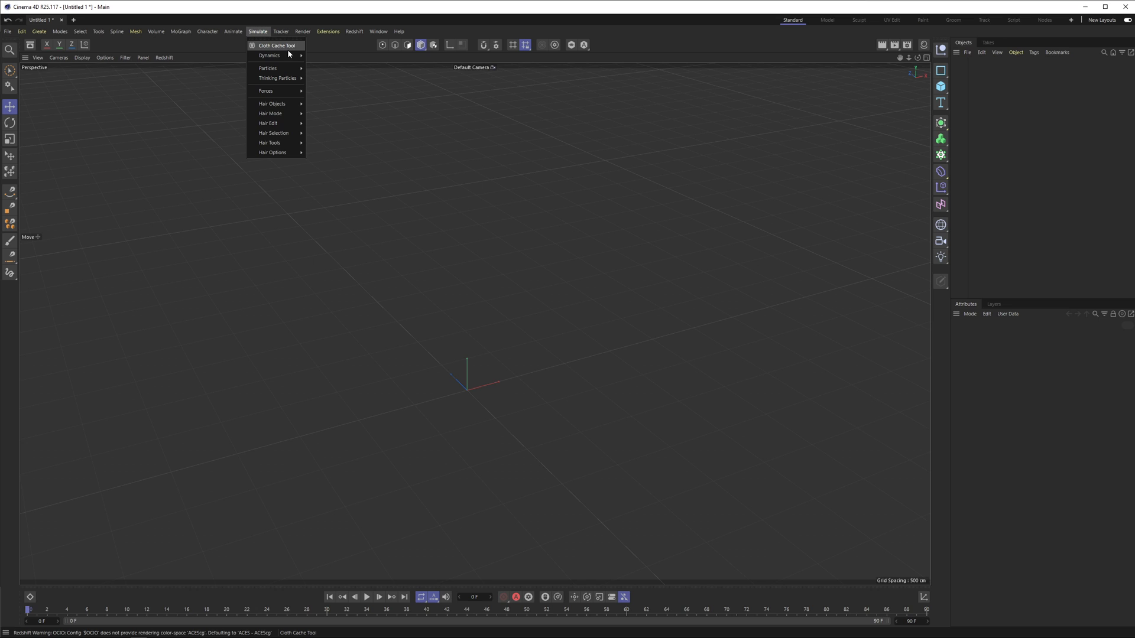
pyautogui.moveTo(271, 55)
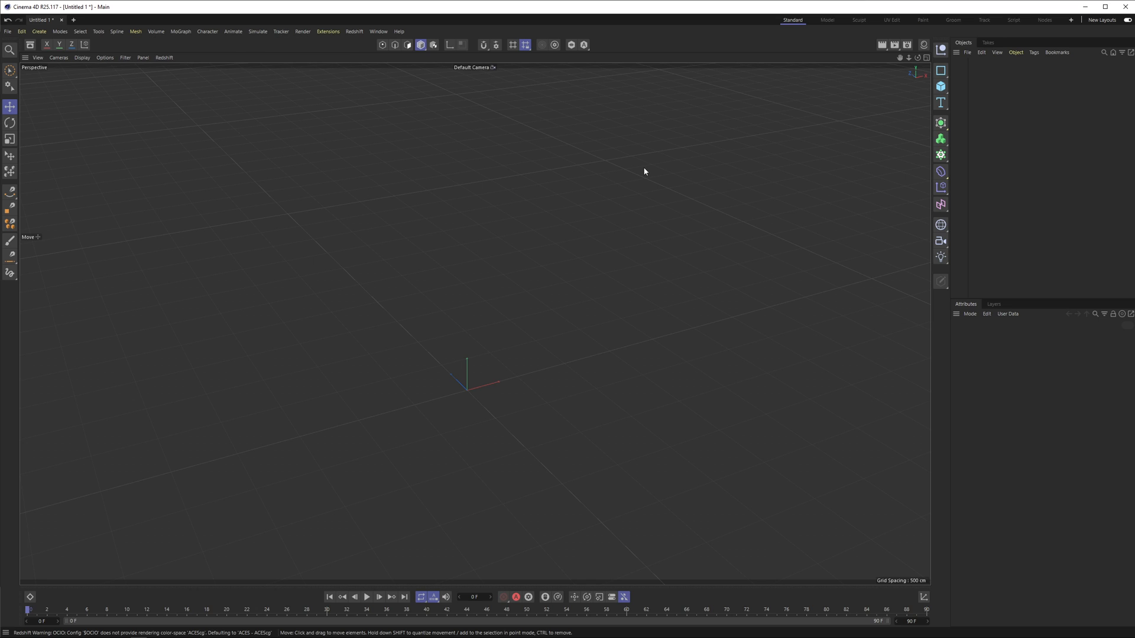
pyautogui.moveTo(678, 130)
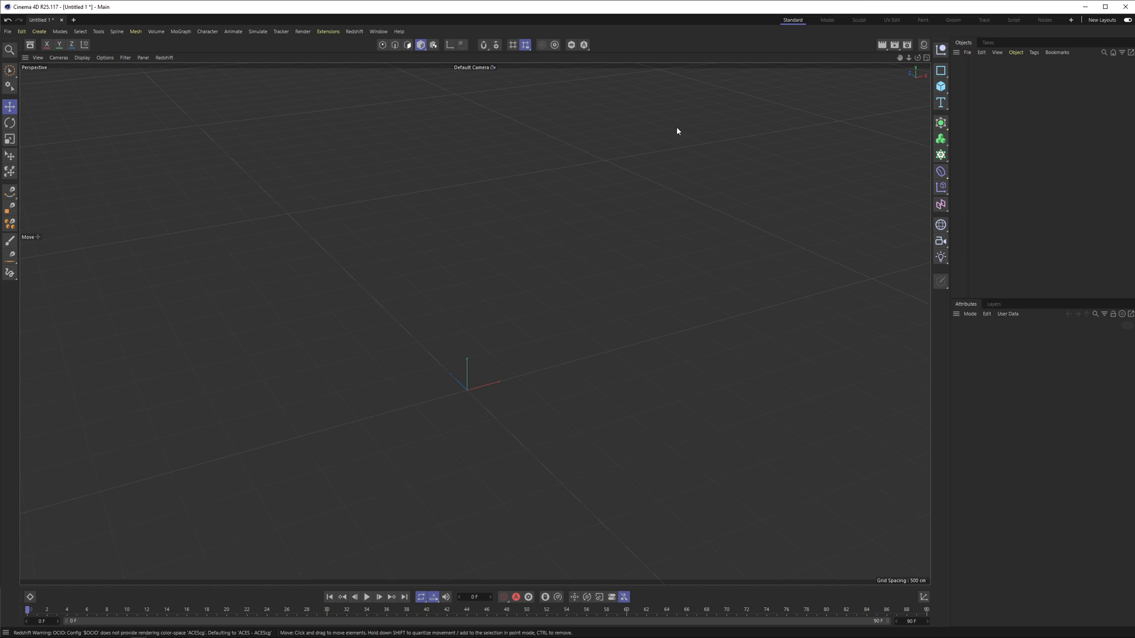
pyautogui.moveTo(425, 155)
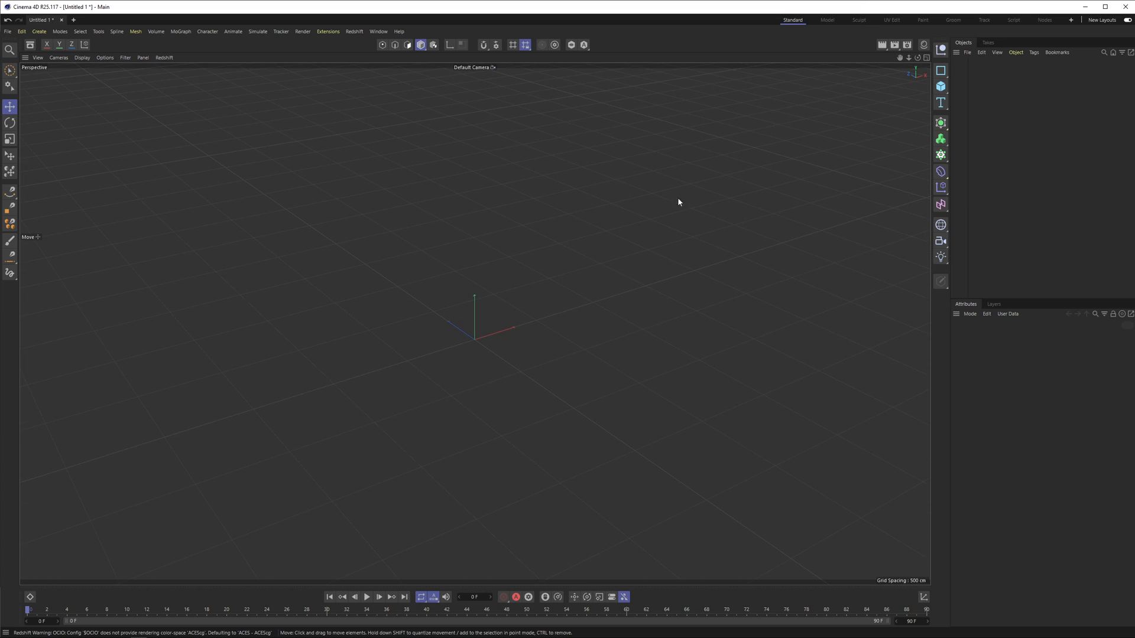
pyautogui.moveTo(582, 266)
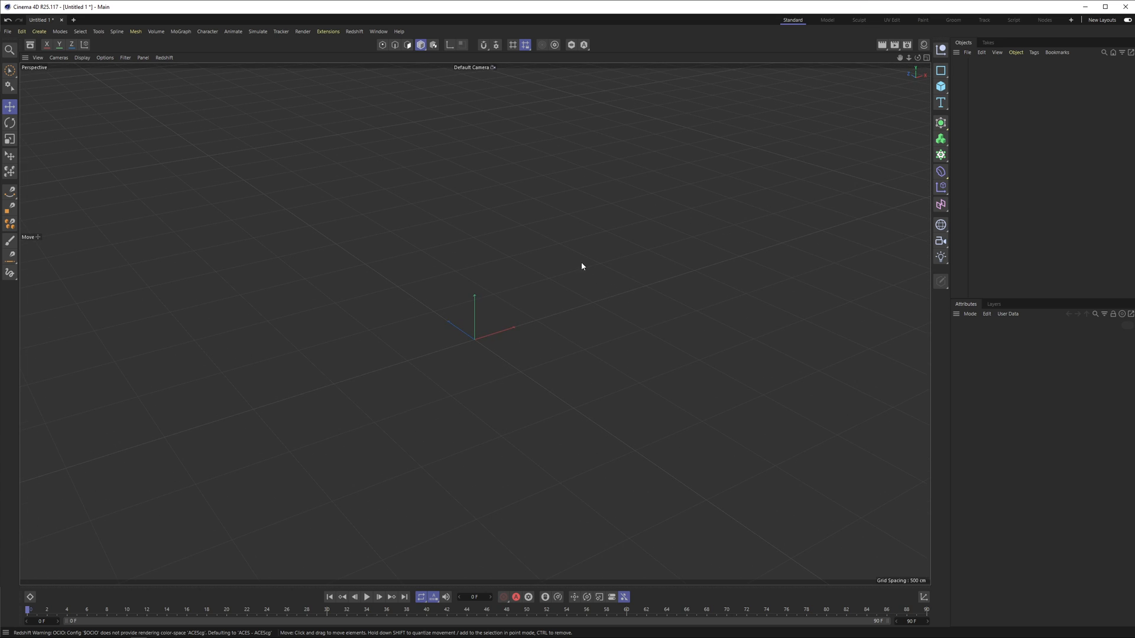
pyautogui.moveTo(635, 225)
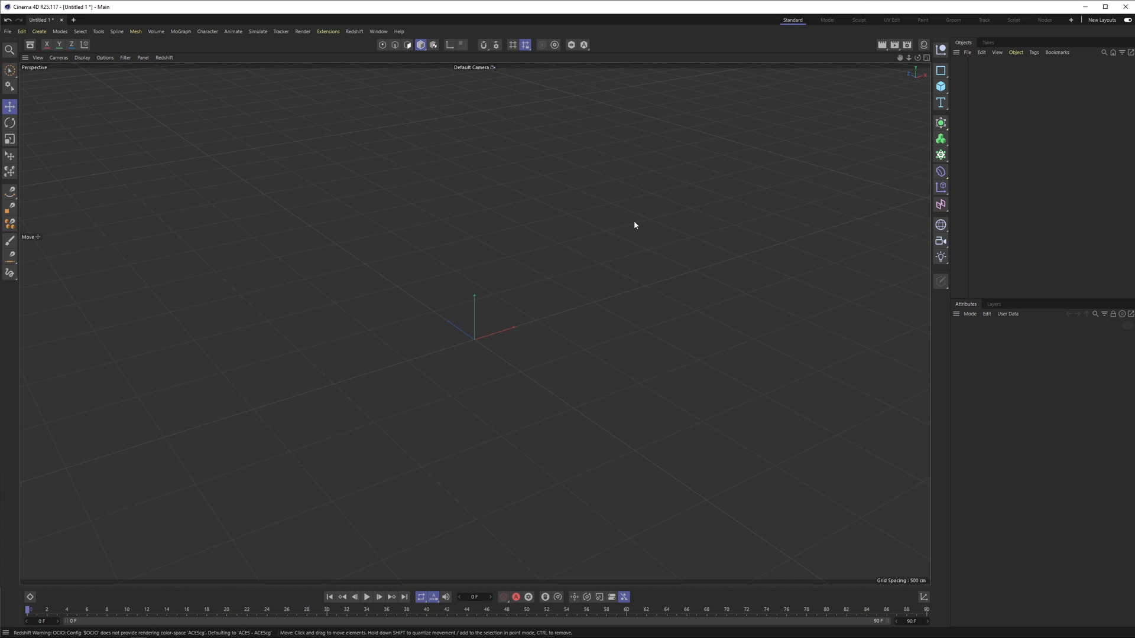
pyautogui.moveTo(622, 197)
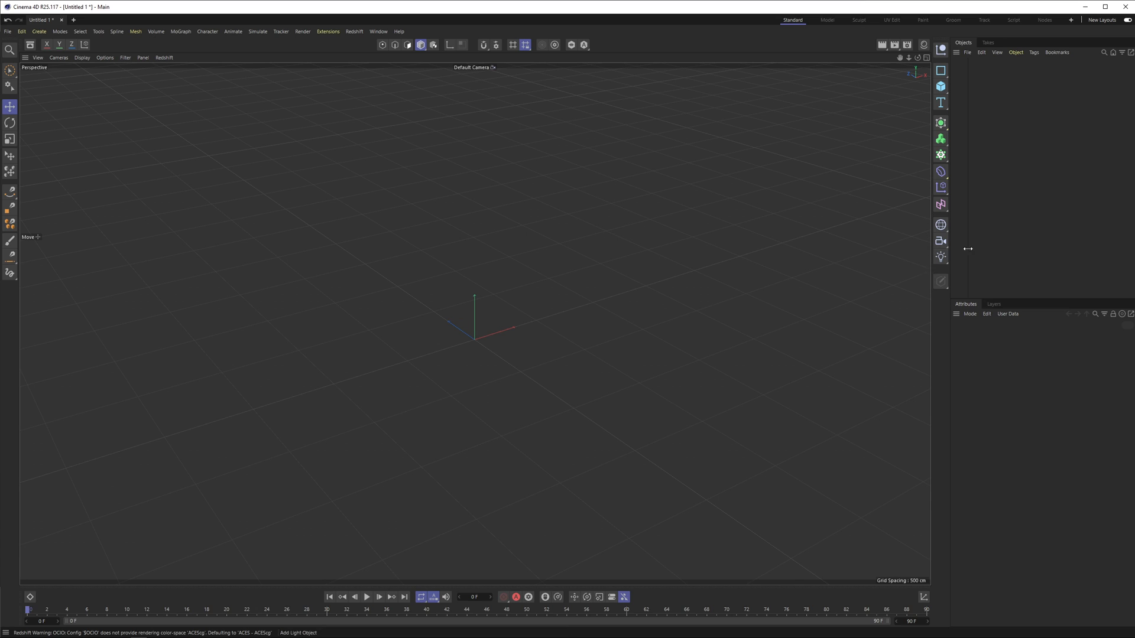
pyautogui.moveTo(1004, 218)
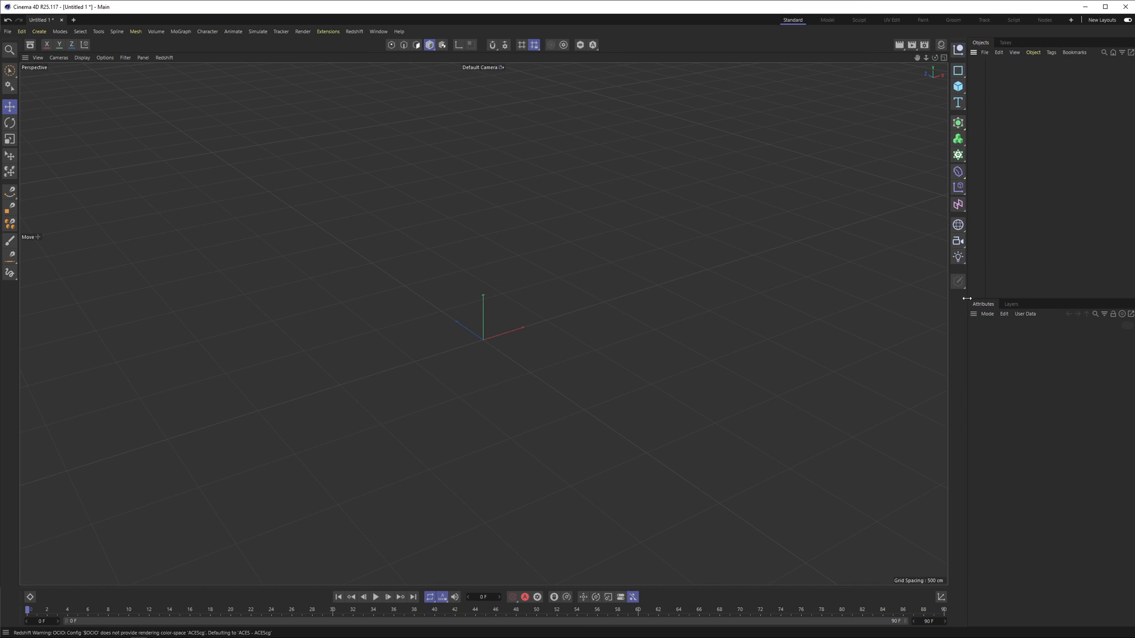
pyautogui.moveTo(726, 234)
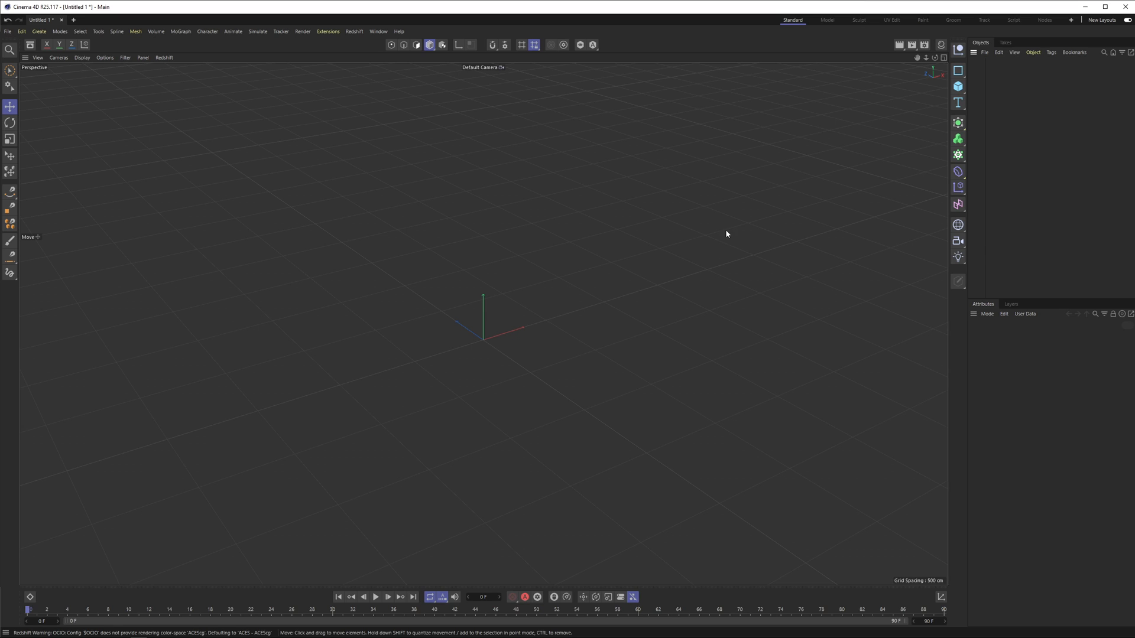
pyautogui.moveTo(766, 180)
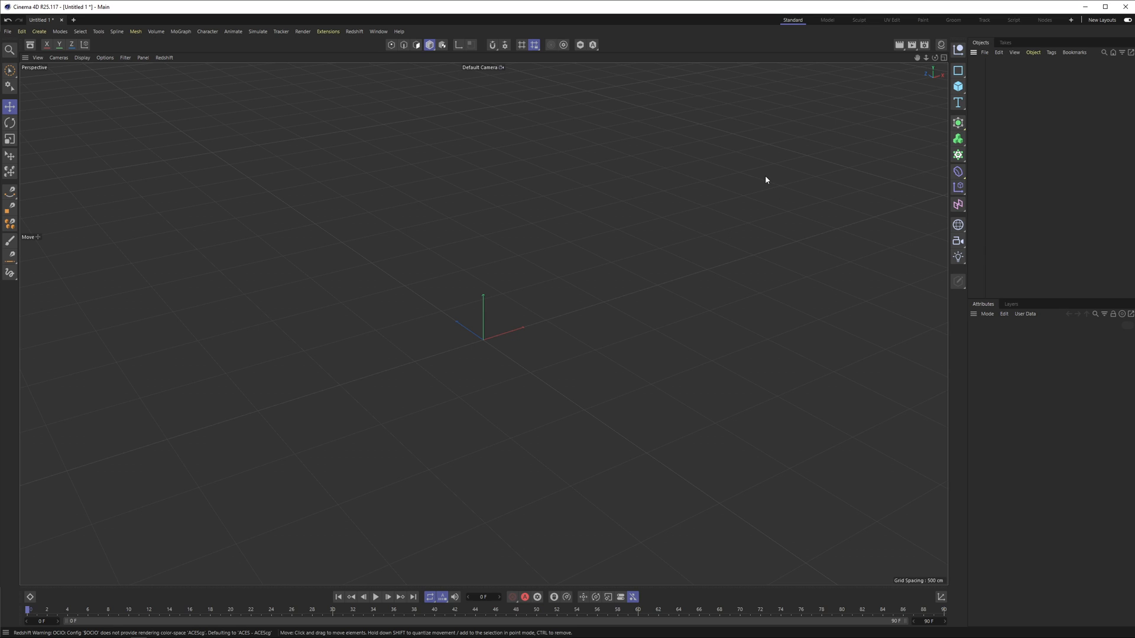
pyautogui.moveTo(580, 207)
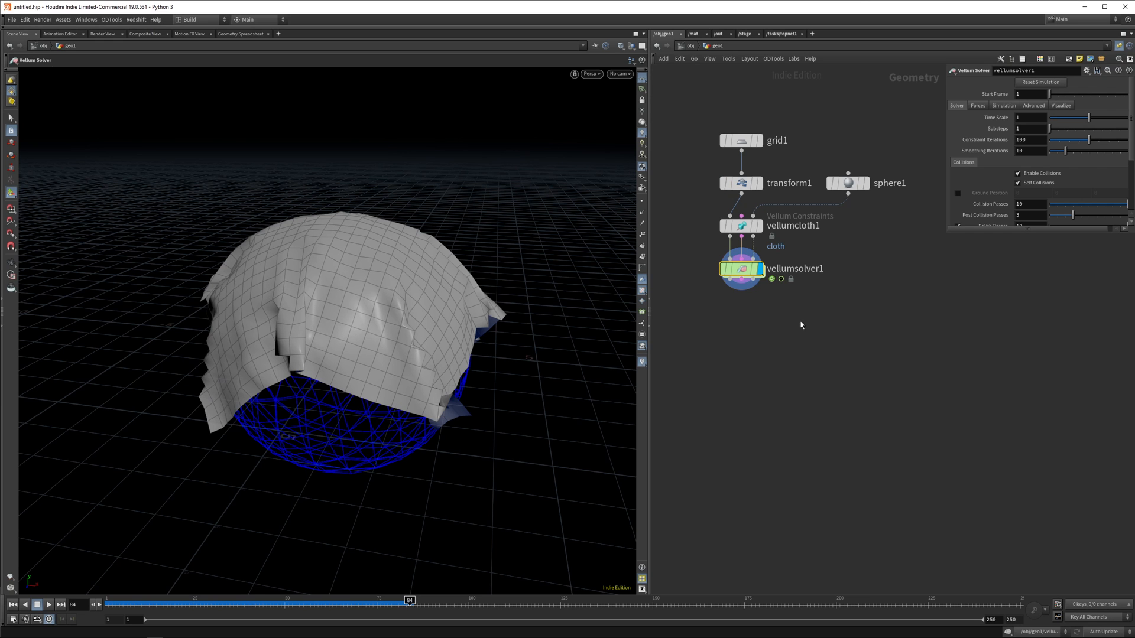
pyautogui.moveTo(409, 602); pyautogui.dragTo(347, 602)
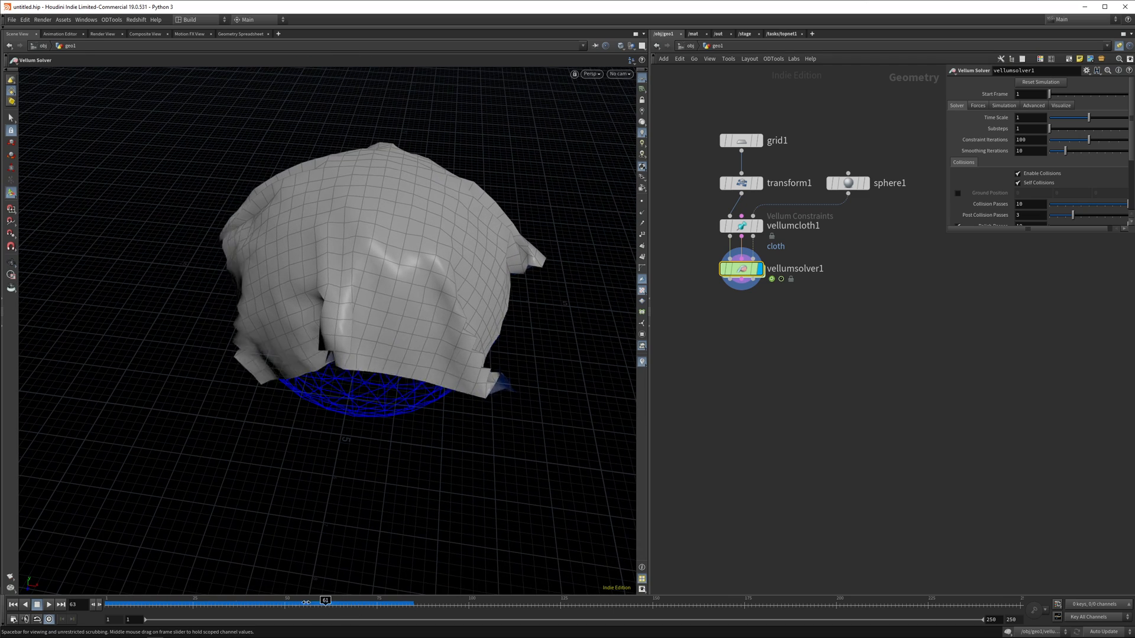
pyautogui.moveTo(325, 600); pyautogui.dragTo(383, 600)
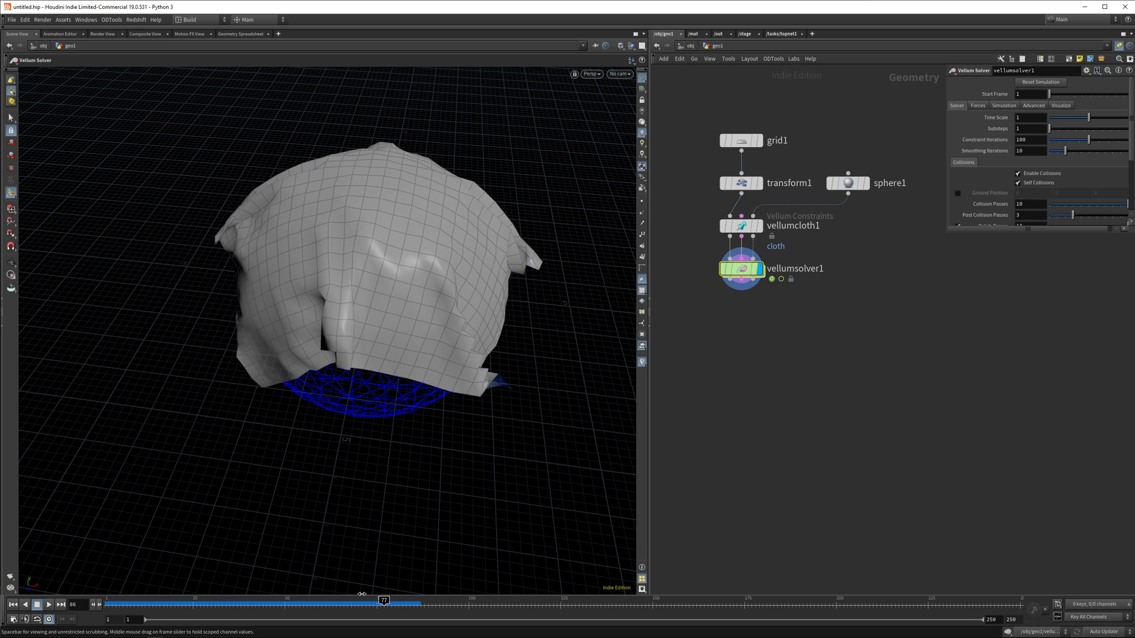
pyautogui.moveTo(383, 601); pyautogui.dragTo(441, 600)
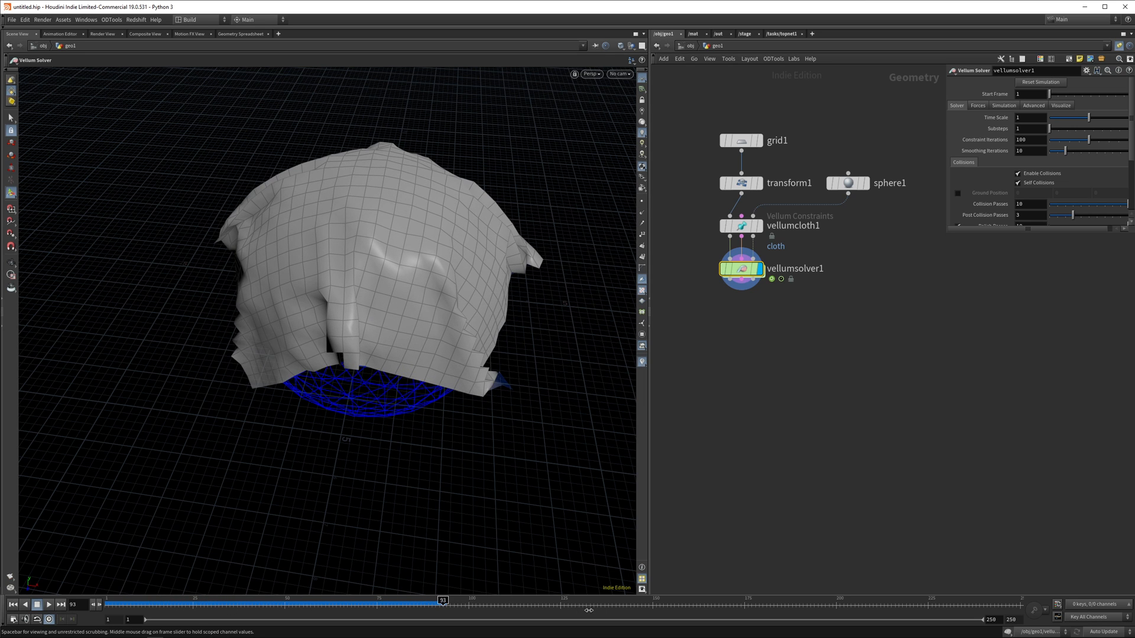
pyautogui.click(50, 605)
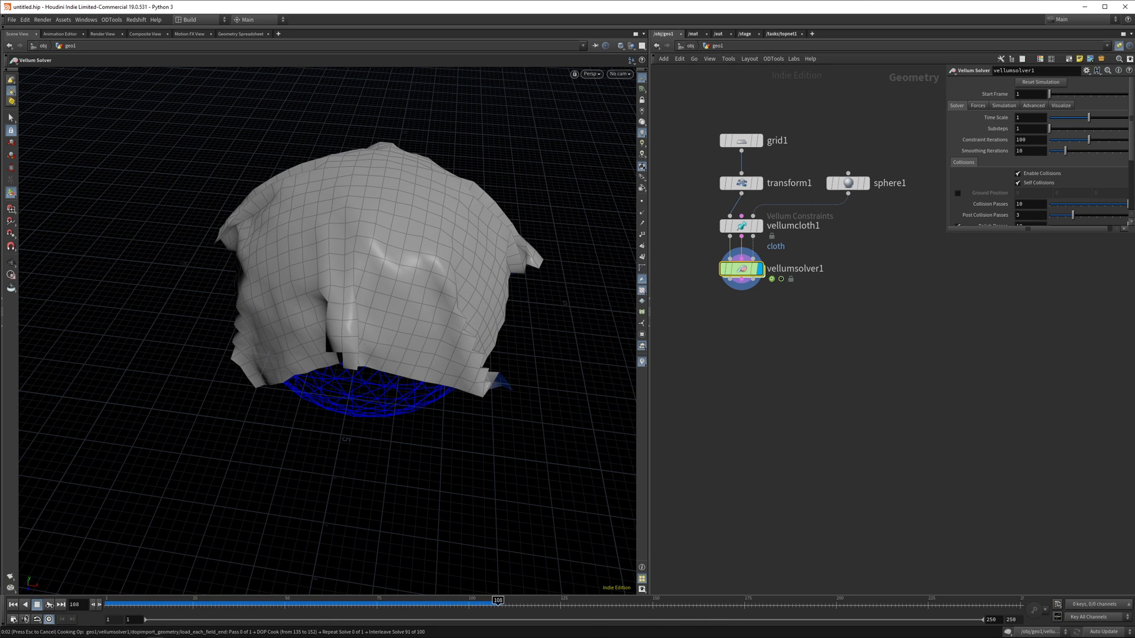
pyautogui.click(36, 605)
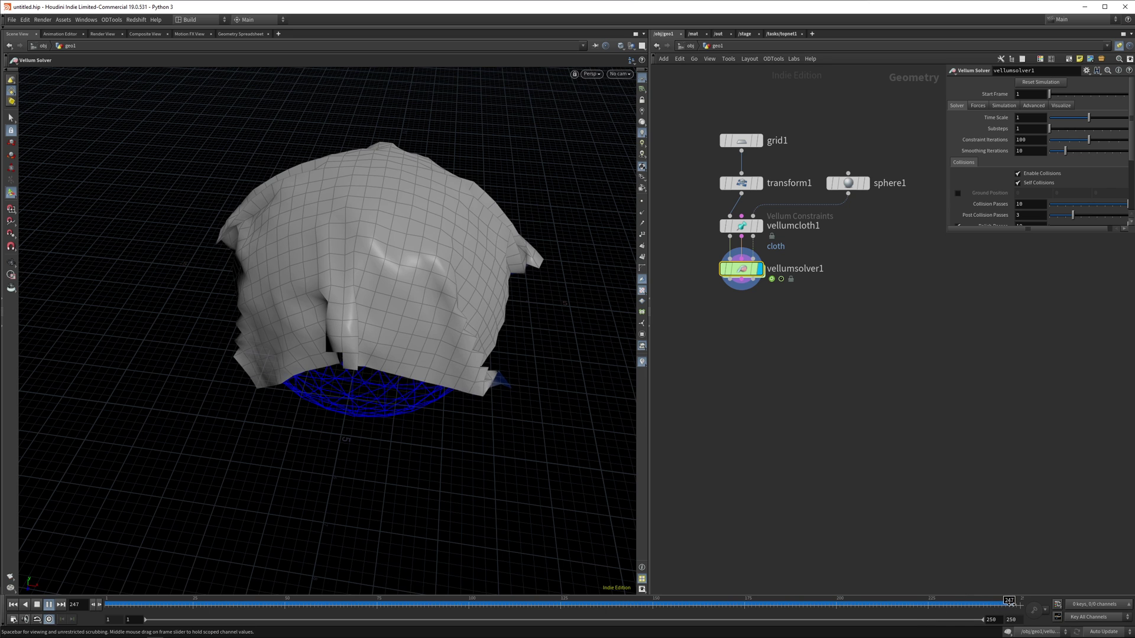
pyautogui.moveTo(1008, 601); pyautogui.dragTo(672, 600)
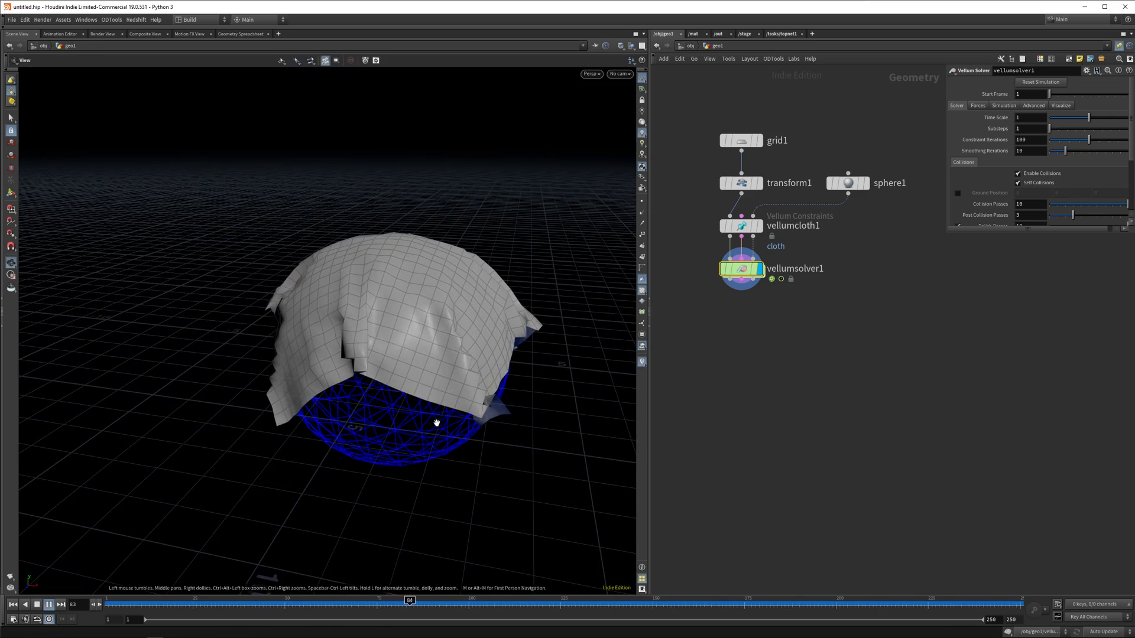
pyautogui.moveTo(410, 601); pyautogui.dragTo(236, 601)
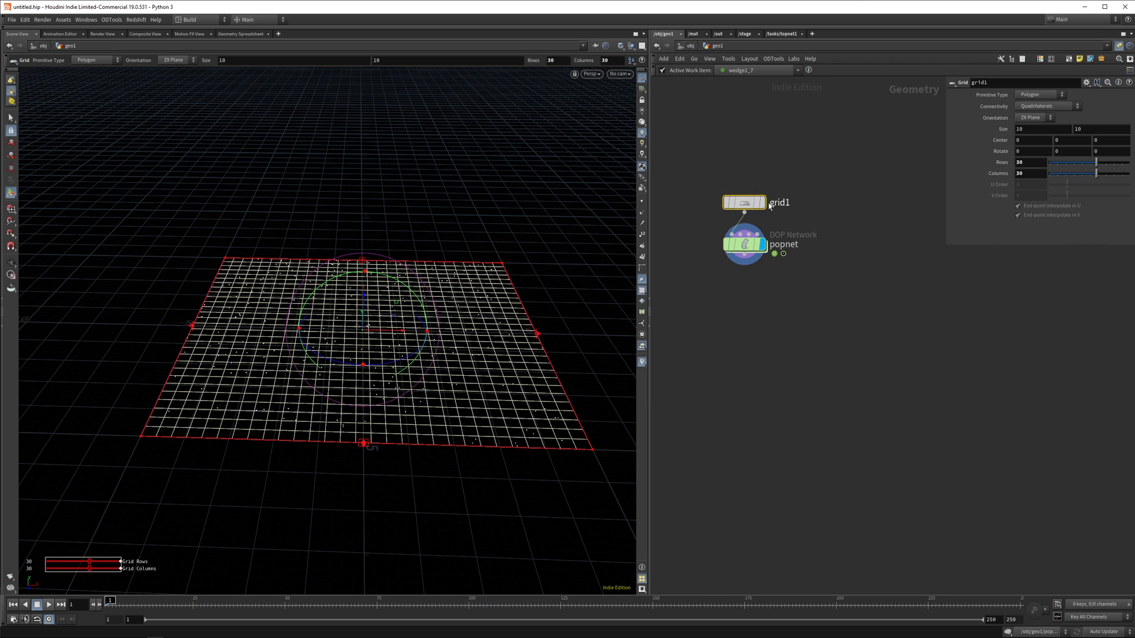
# Step: Insert an Attribute Randomize named v before popnet and play the sim so particles spray upward
pyautogui.press('tab')
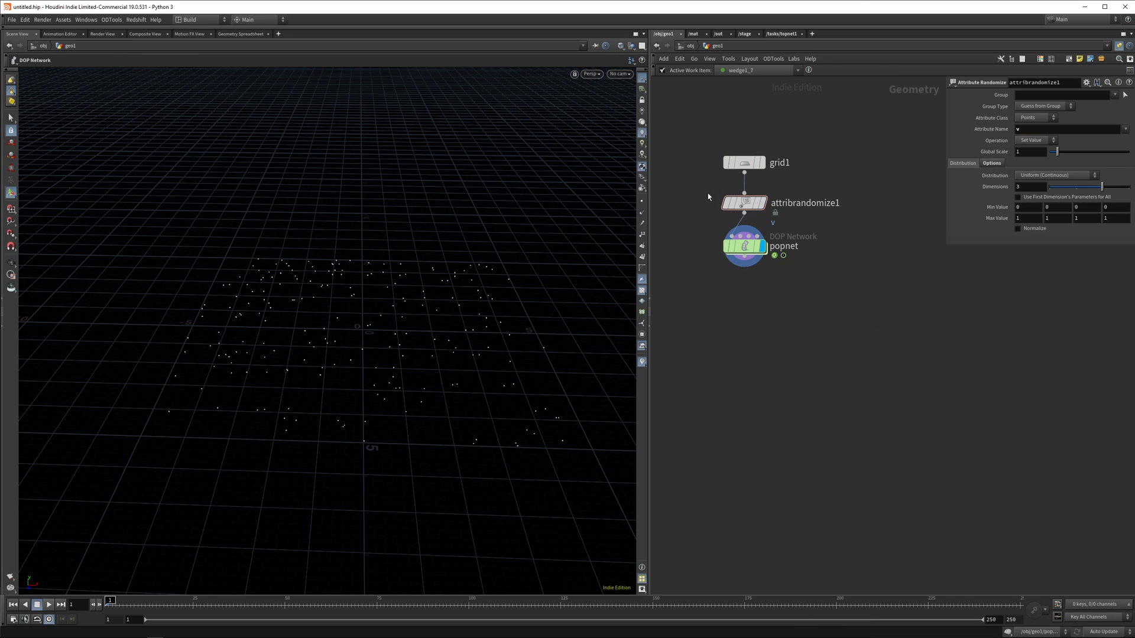
pyautogui.click(744, 203)
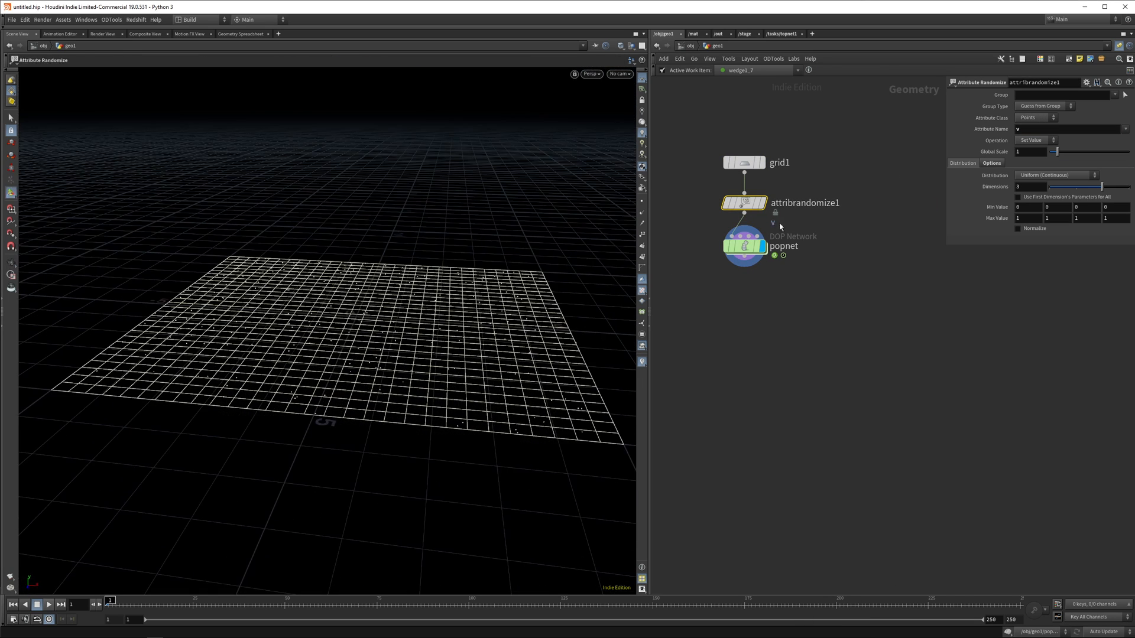
pyautogui.moveTo(773, 290)
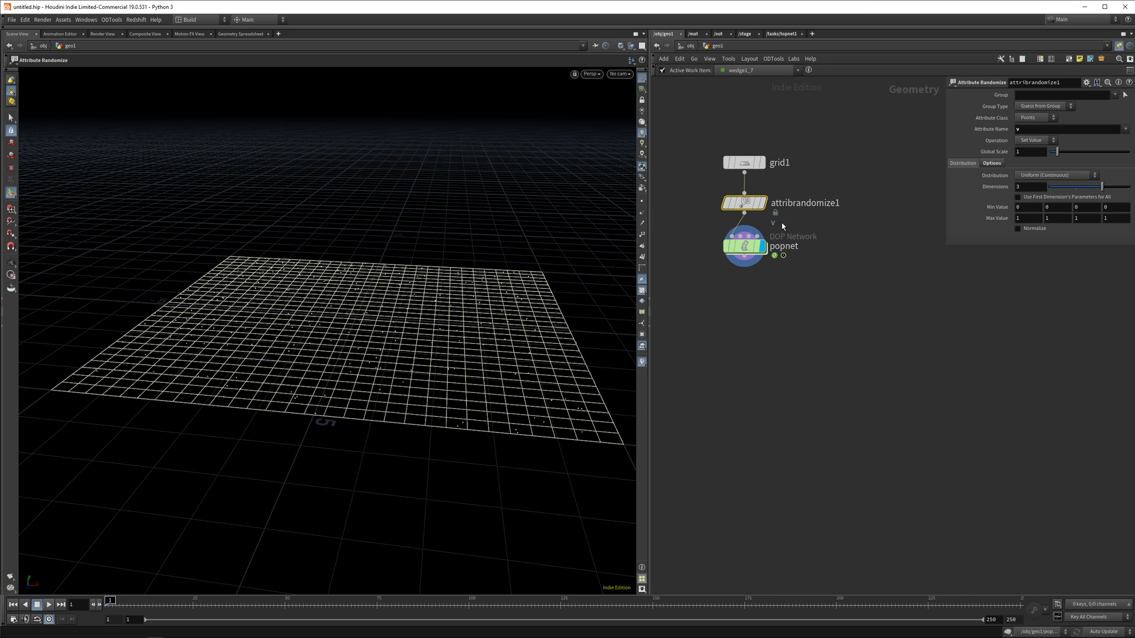
pyautogui.moveTo(587, 483)
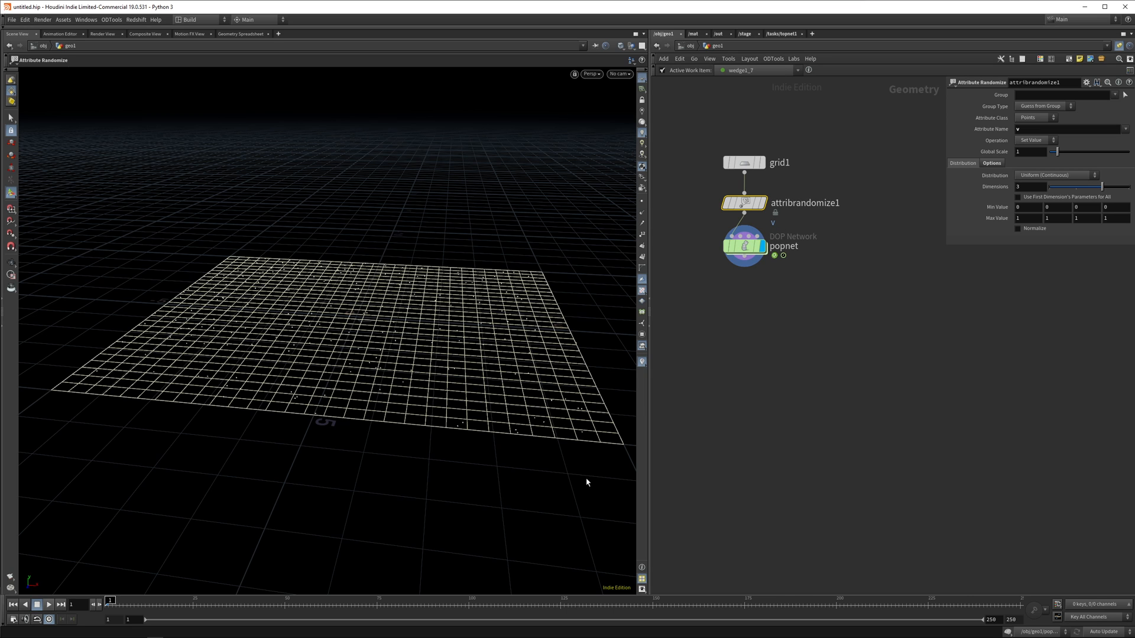
pyautogui.moveTo(503, 457)
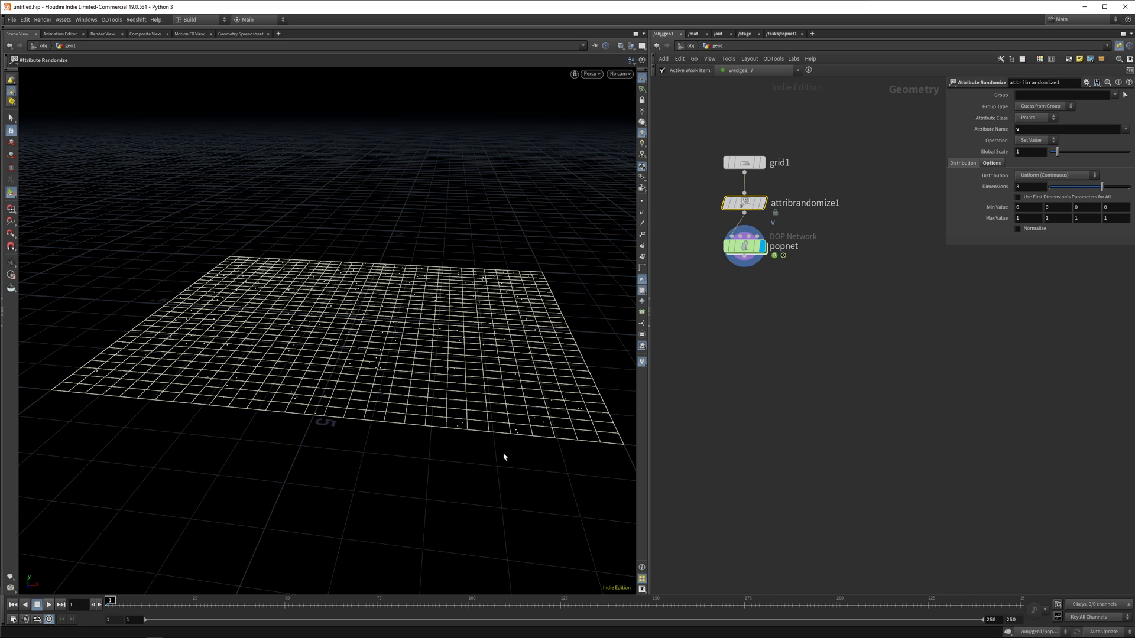
pyautogui.click(48, 605)
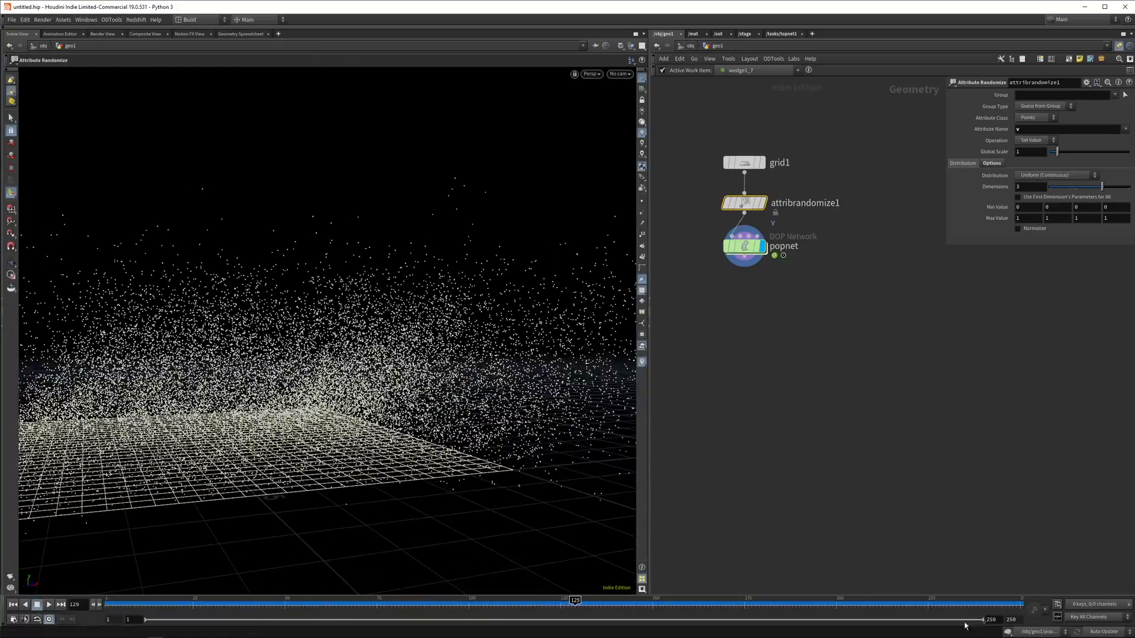
pyautogui.click(744, 246)
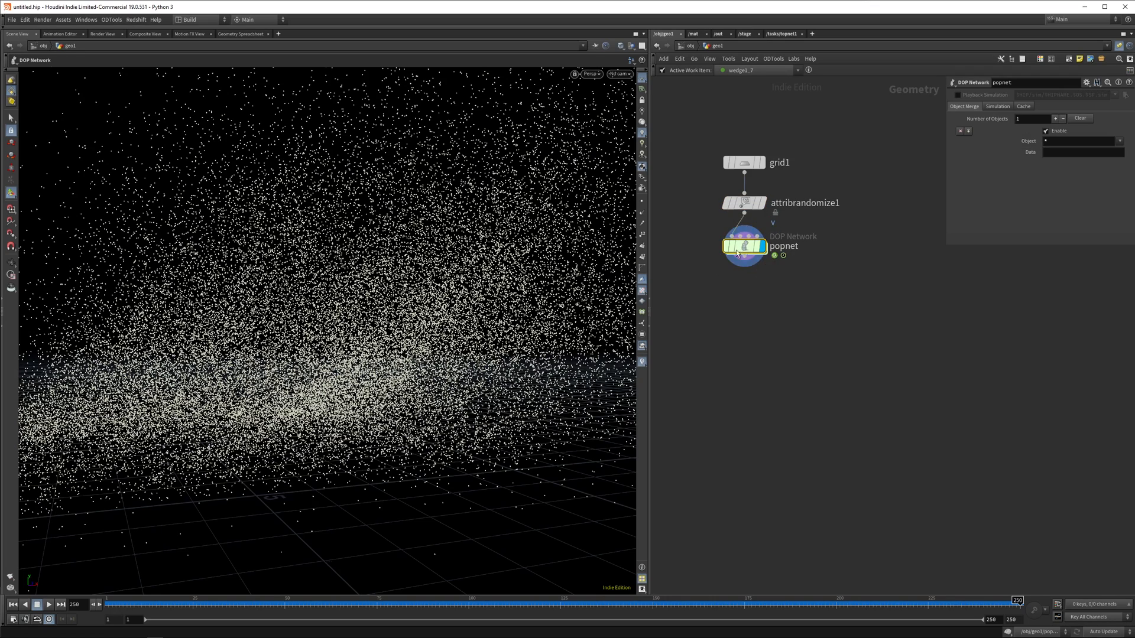
pyautogui.moveTo(744, 245)
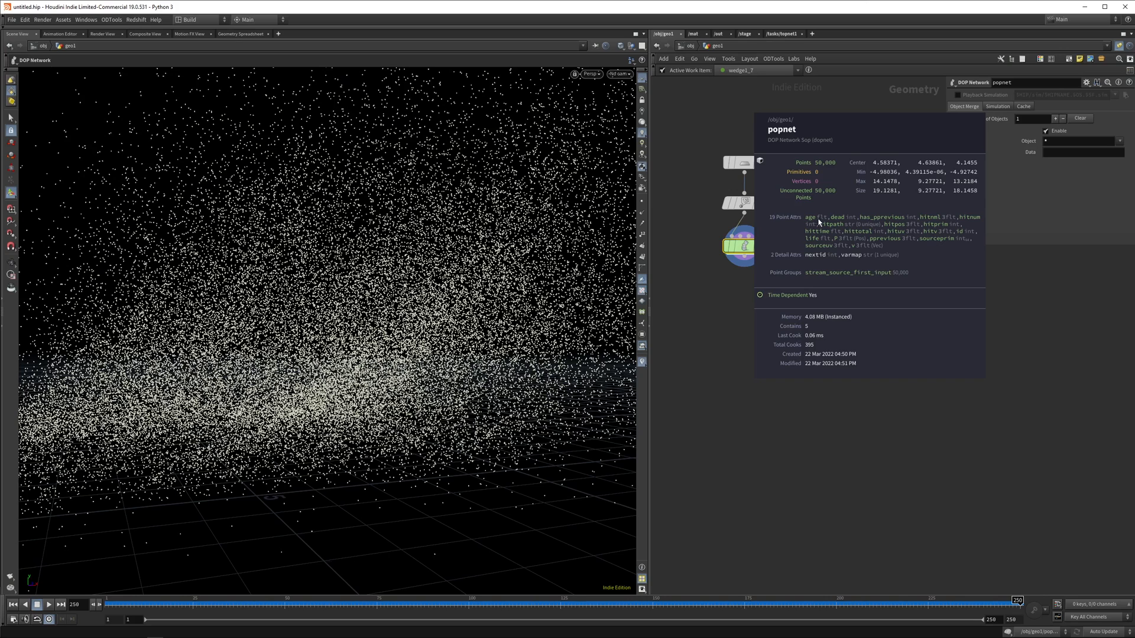
pyautogui.moveTo(904, 225)
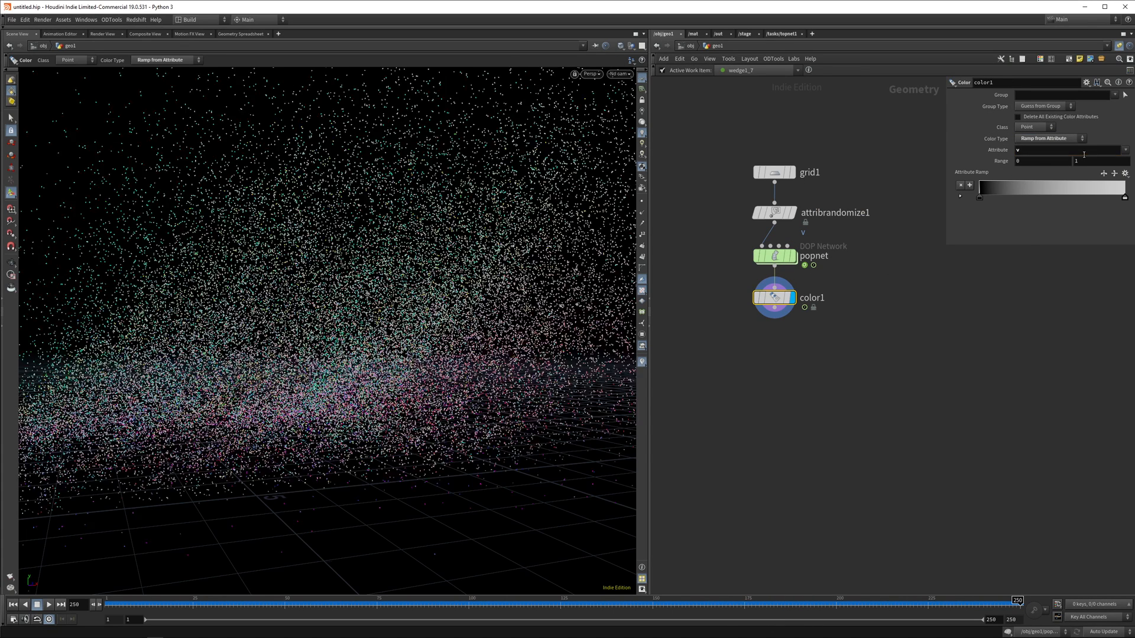
# Step: Increase the age Range maximum on color1's ramp so the particles render darker and fade out
pyautogui.click(1096, 161)
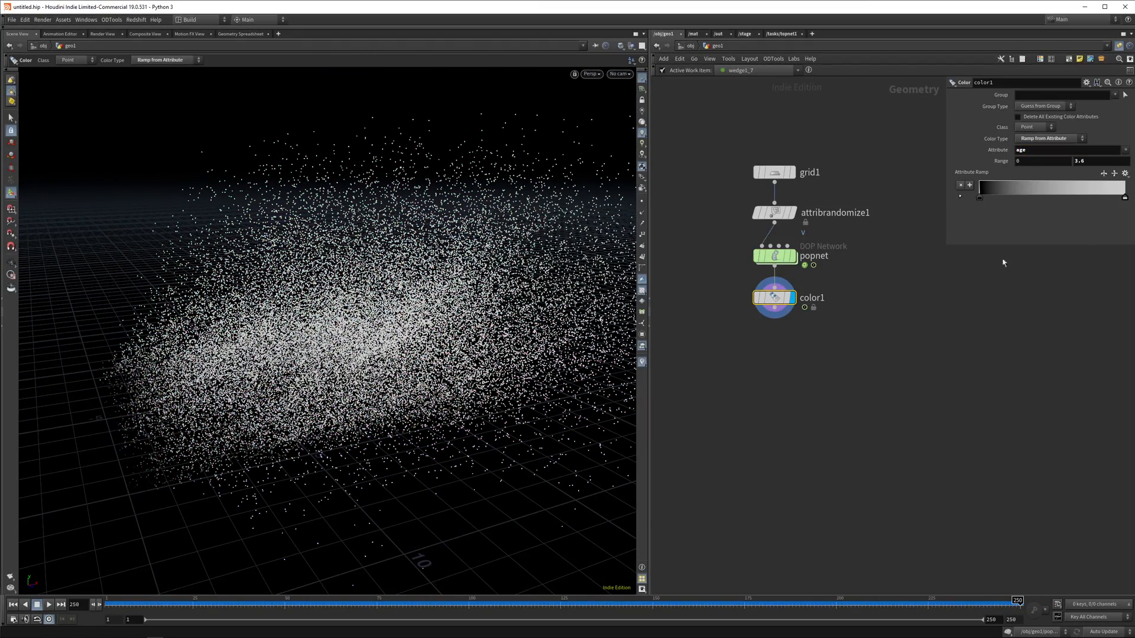
pyautogui.click(1088, 161)
pyautogui.write('36.9')
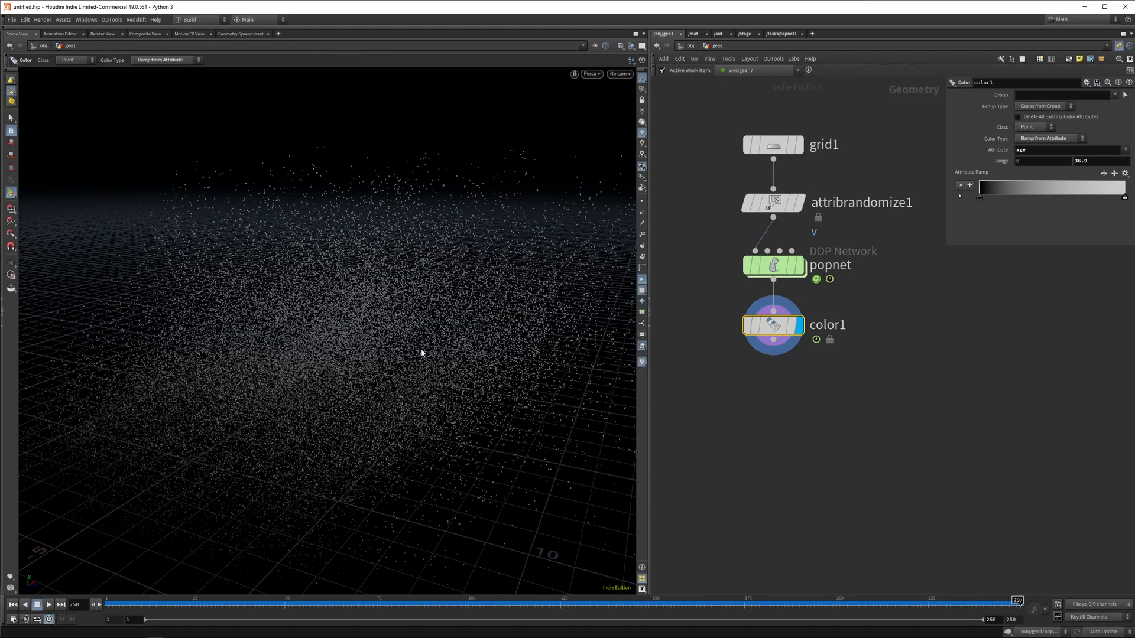
pyautogui.moveTo(705, 288)
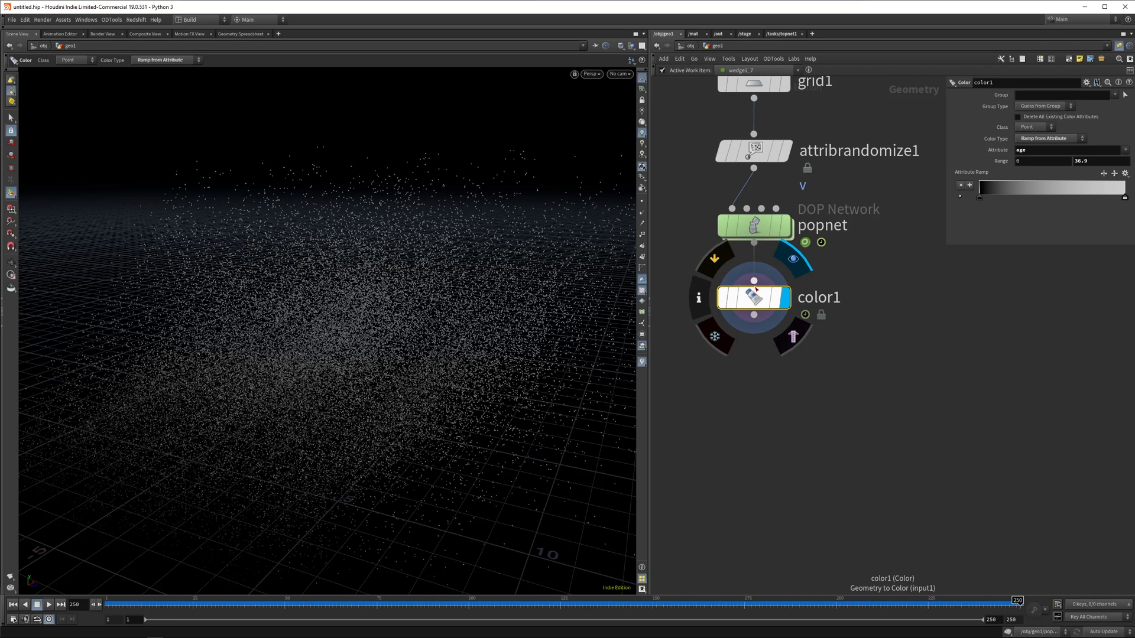
pyautogui.moveTo(754, 281)
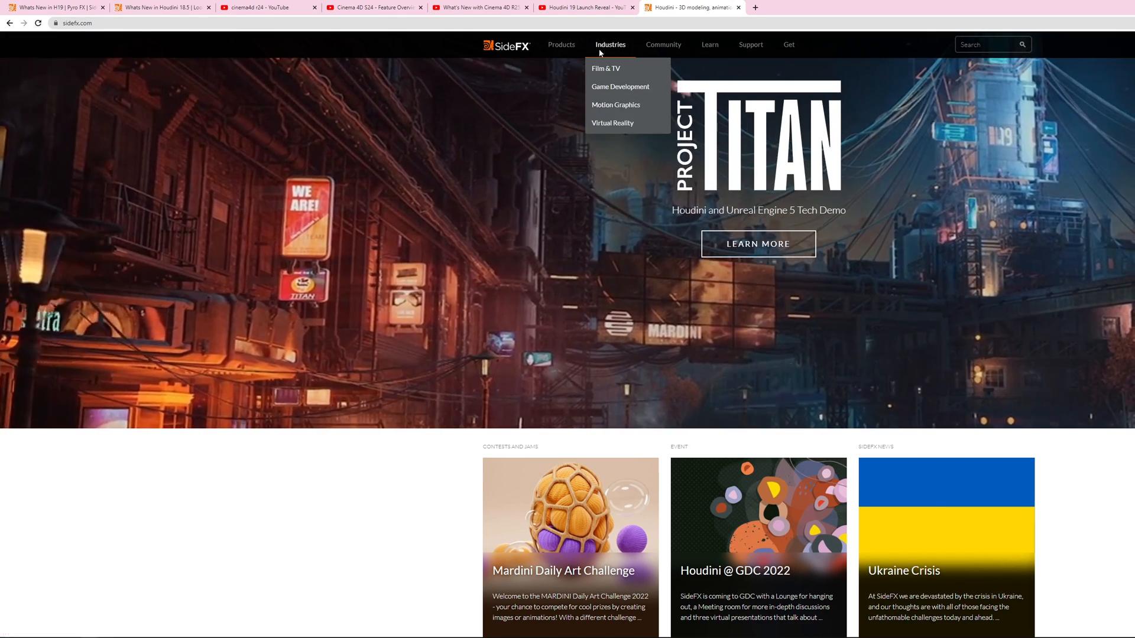
# Step: On SideFX's Buy page, review the Indie tier and the free Houdini Apprentice edition
pyautogui.click(792, 45)
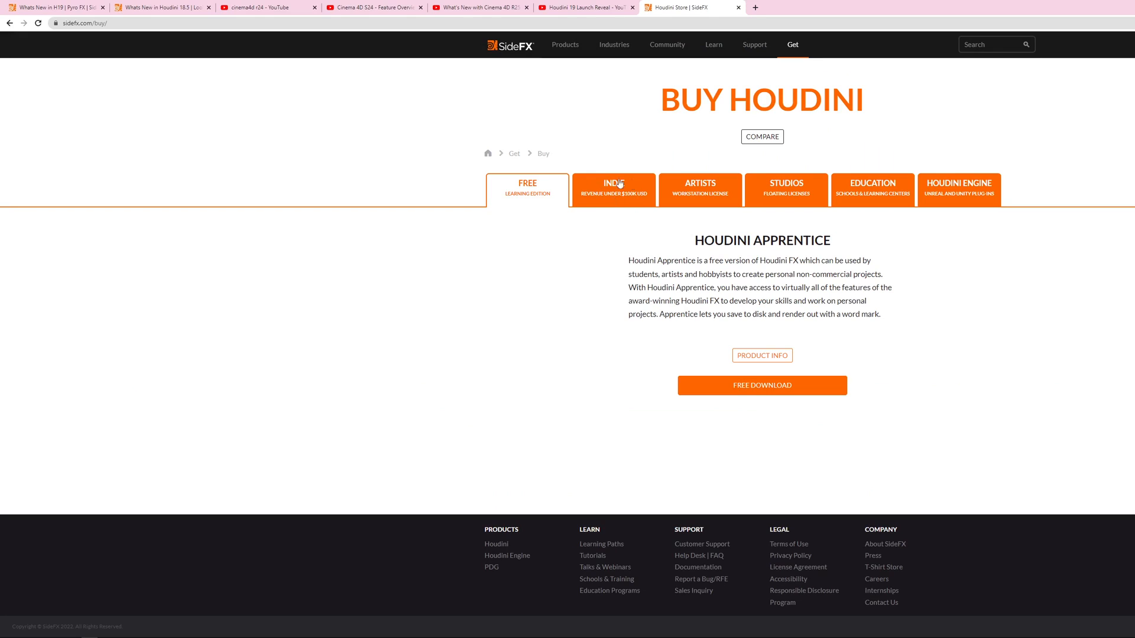
pyautogui.moveTo(584, 210)
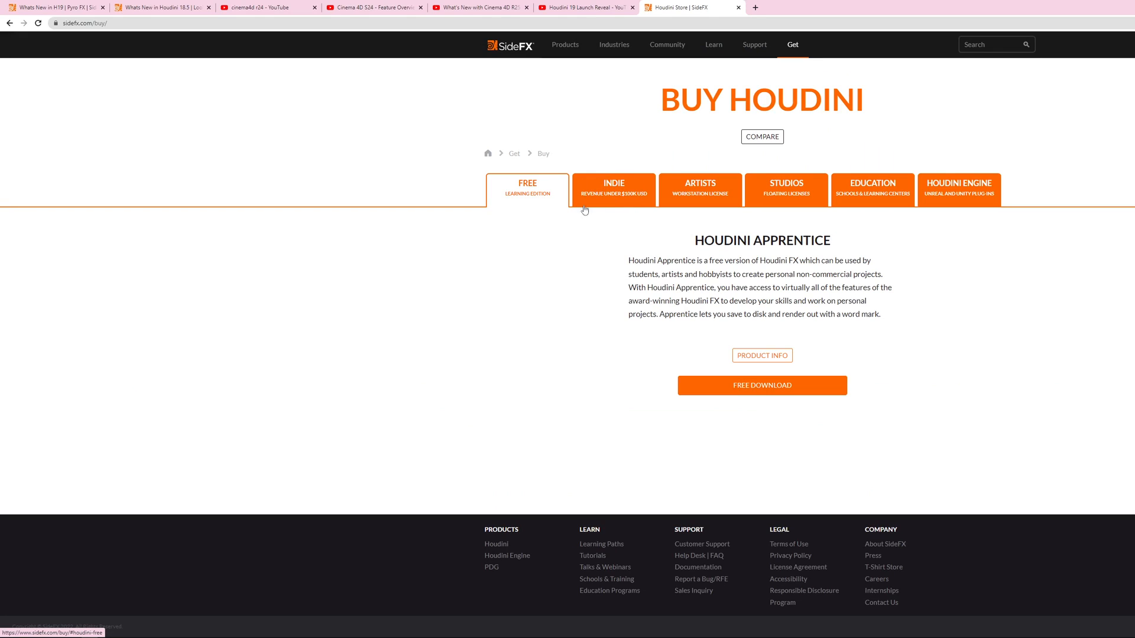
pyautogui.moveTo(622, 223)
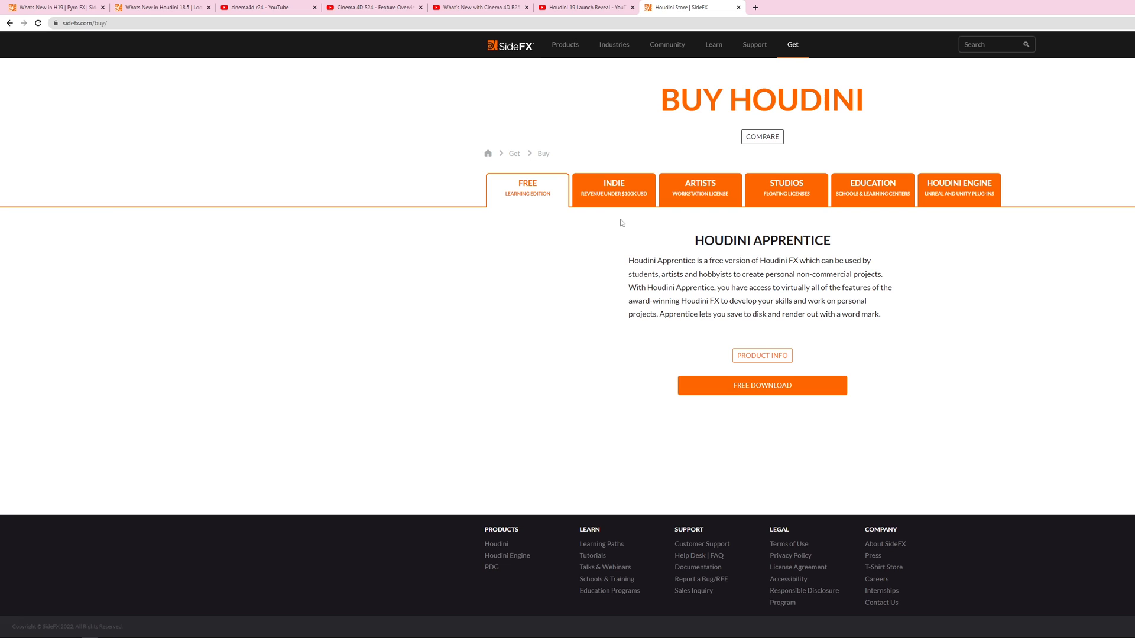
pyautogui.click(612, 189)
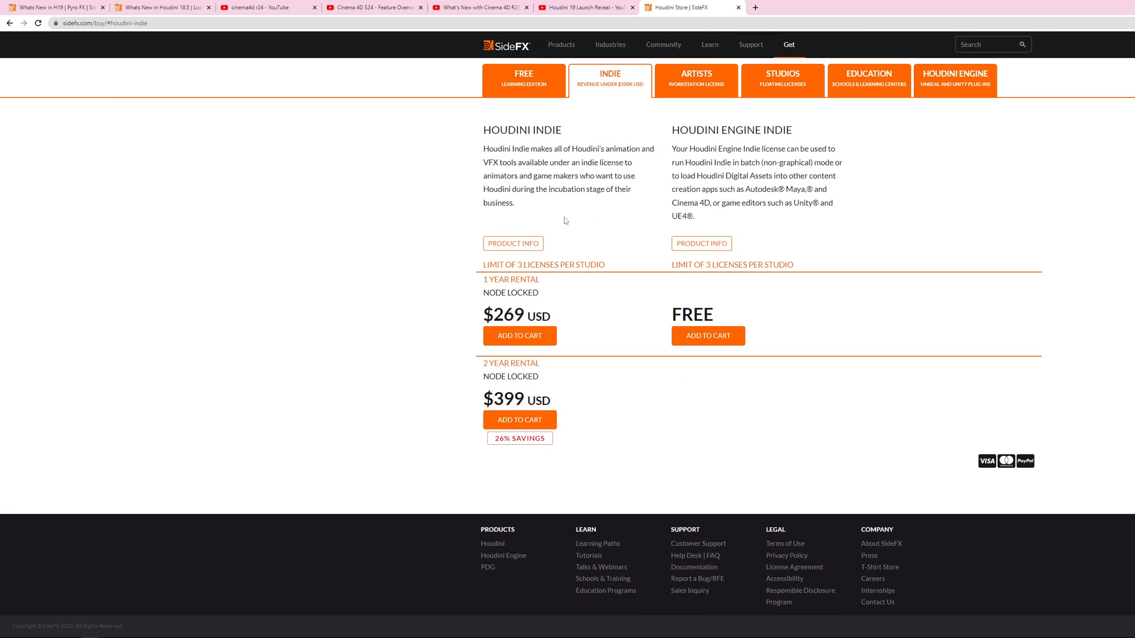
pyautogui.moveTo(432, 317)
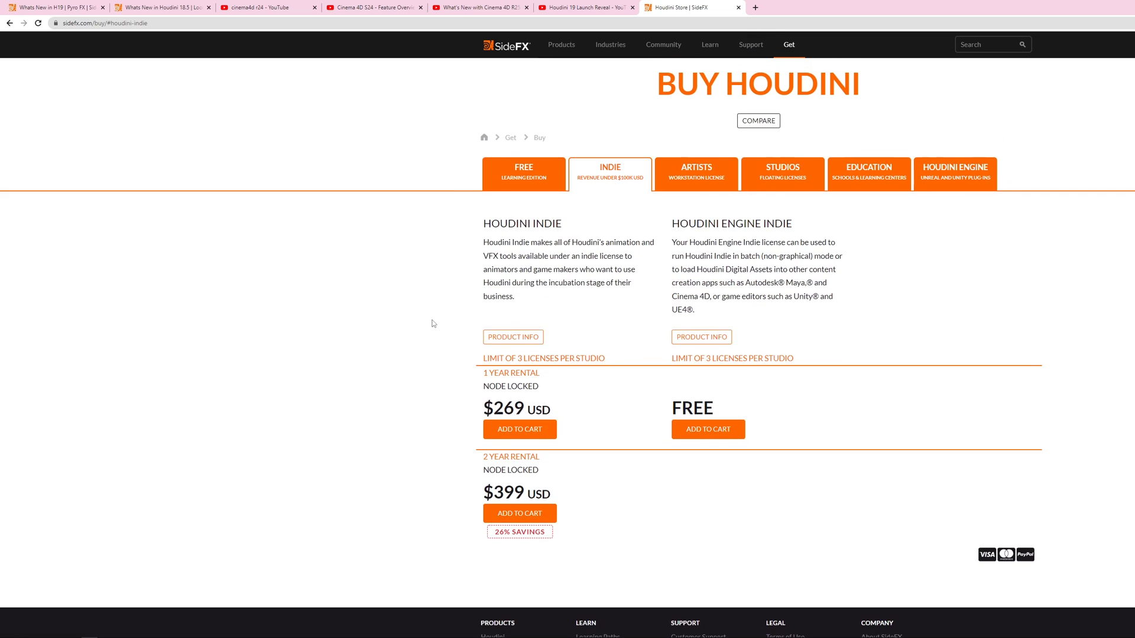
pyautogui.click(524, 173)
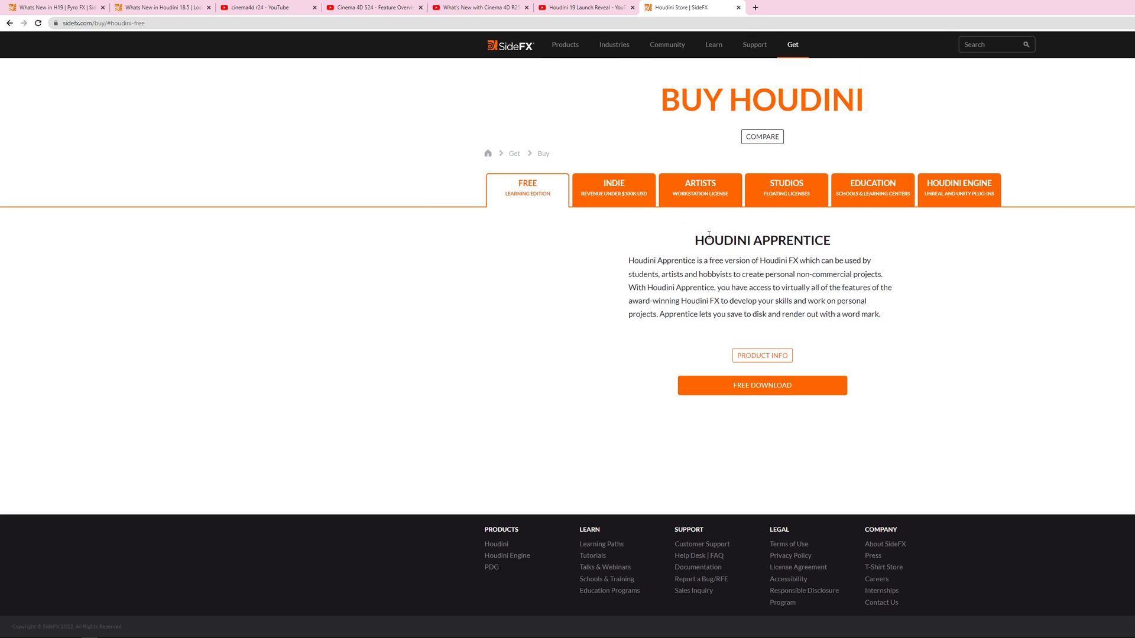
pyautogui.doubleClick(761, 240)
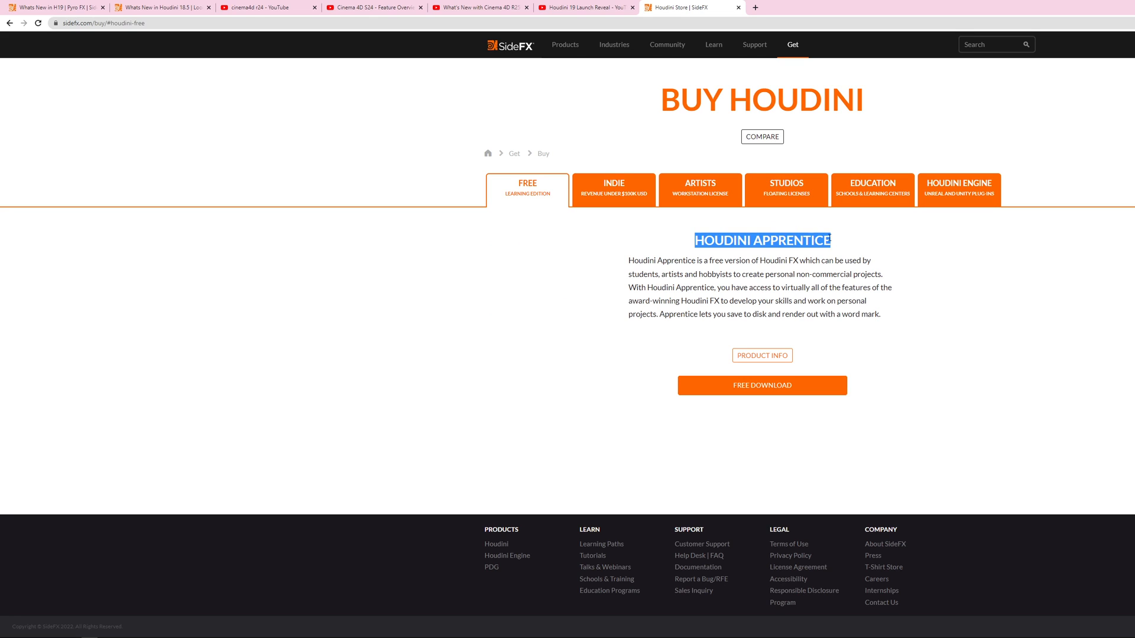
pyautogui.moveTo(764, 250)
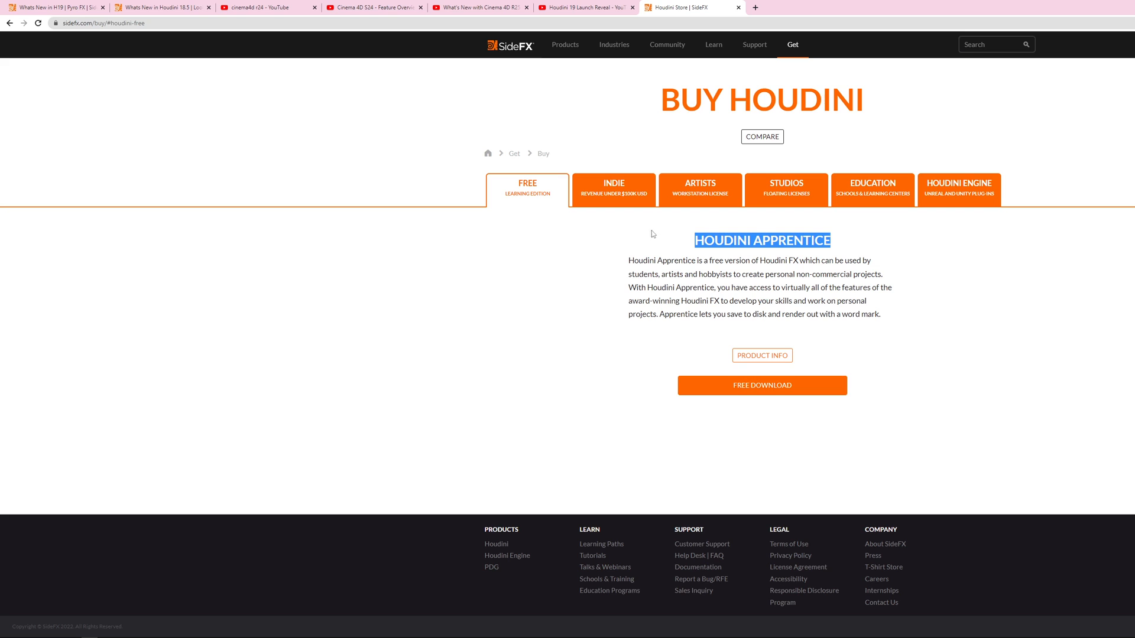
pyautogui.moveTo(700, 181)
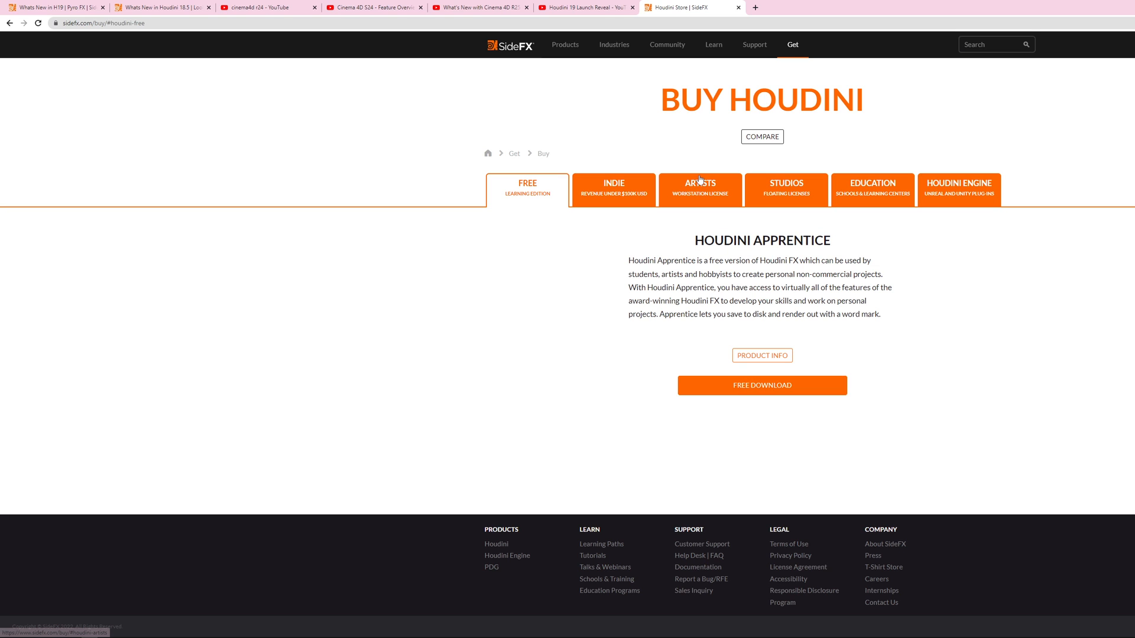
# Step: Review the Artists workstation prices, then the Studios floating licence prices
pyautogui.click(700, 189)
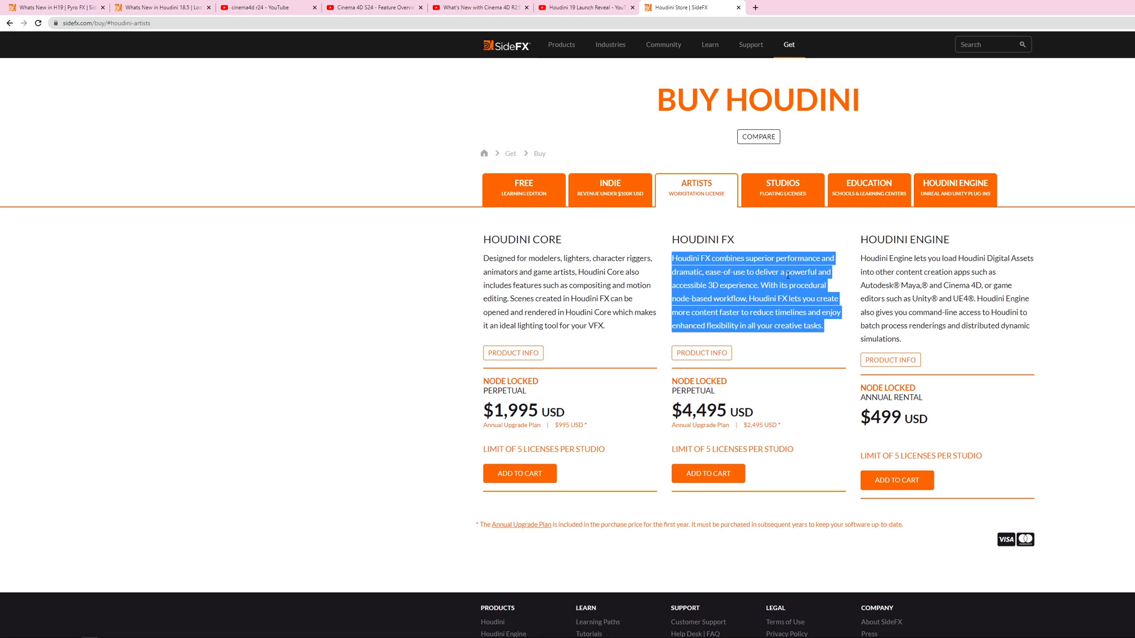
pyautogui.click(783, 189)
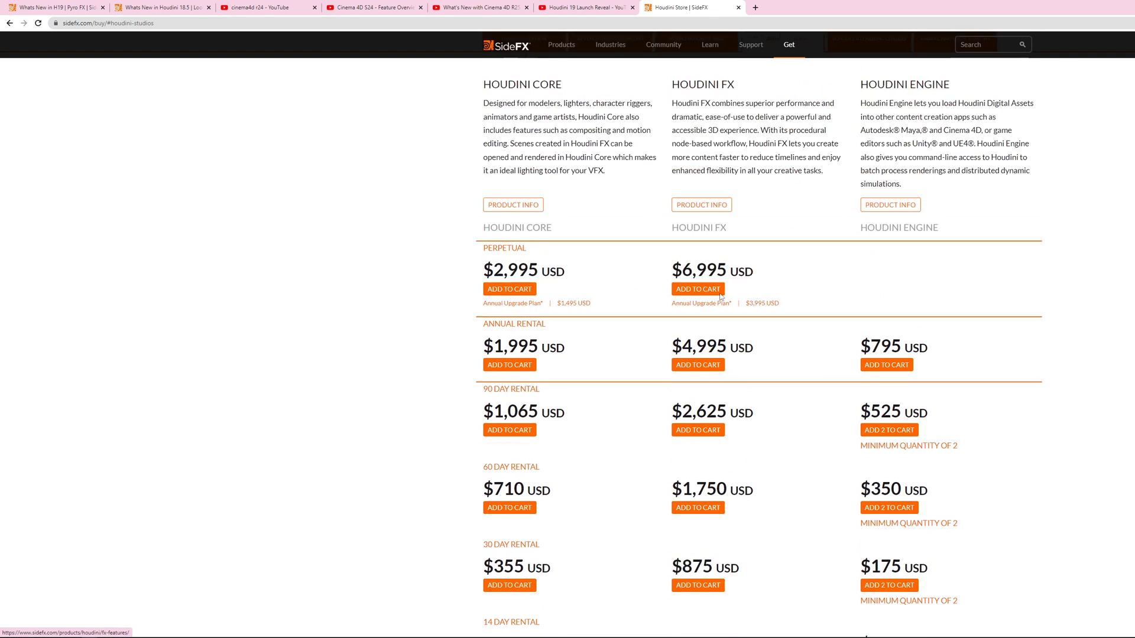
pyautogui.scroll(3)
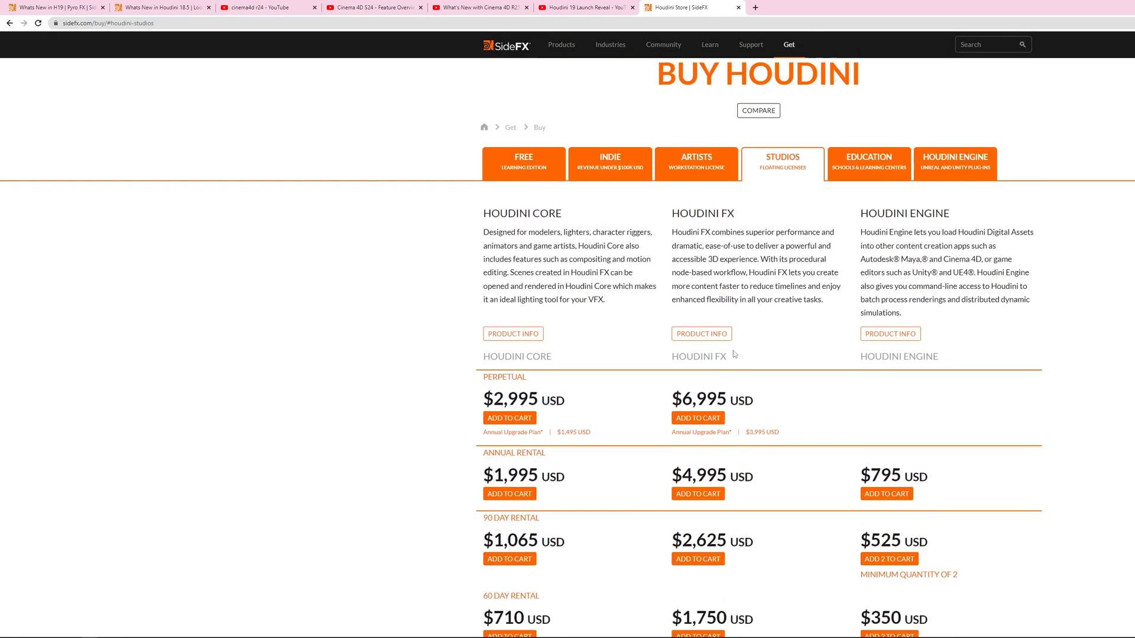
pyautogui.scroll(-3)
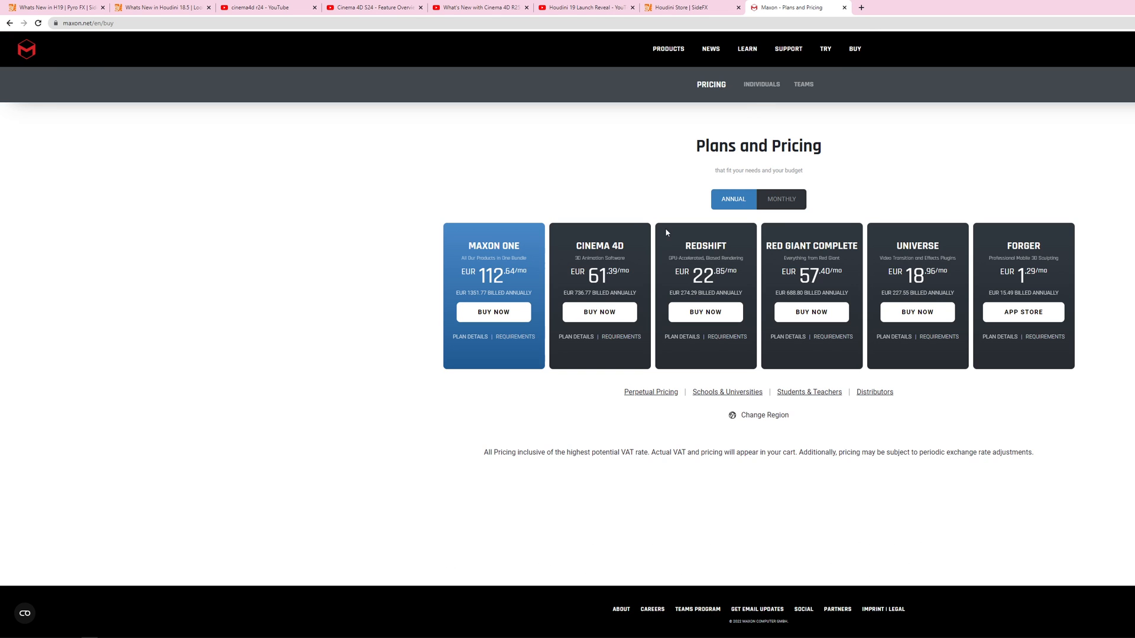
pyautogui.moveTo(638, 182)
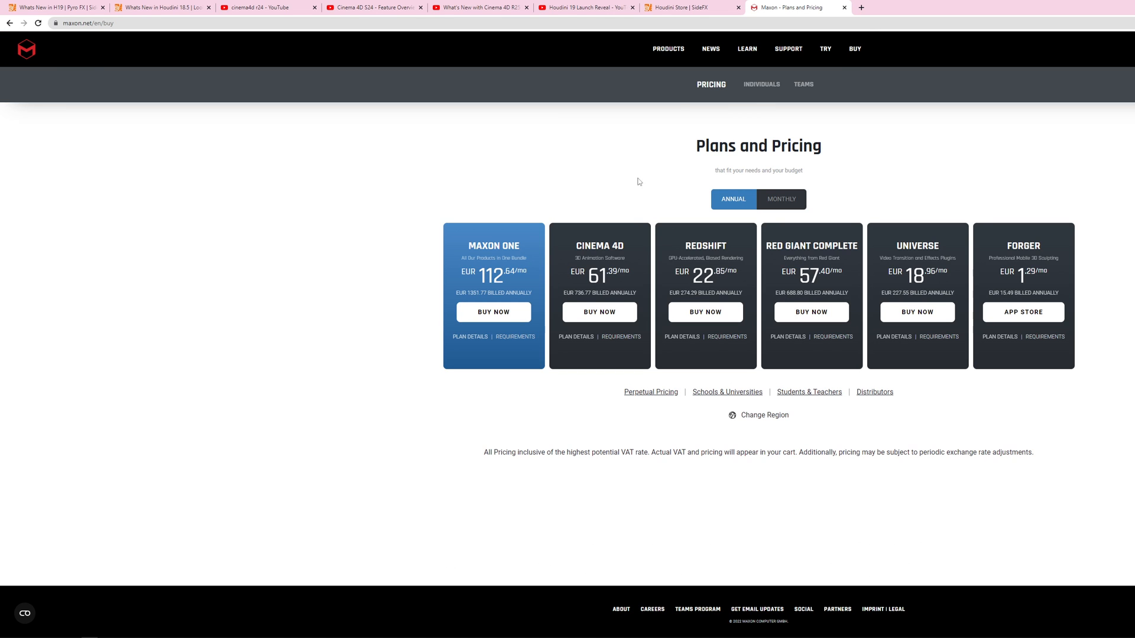
pyautogui.moveTo(468, 293)
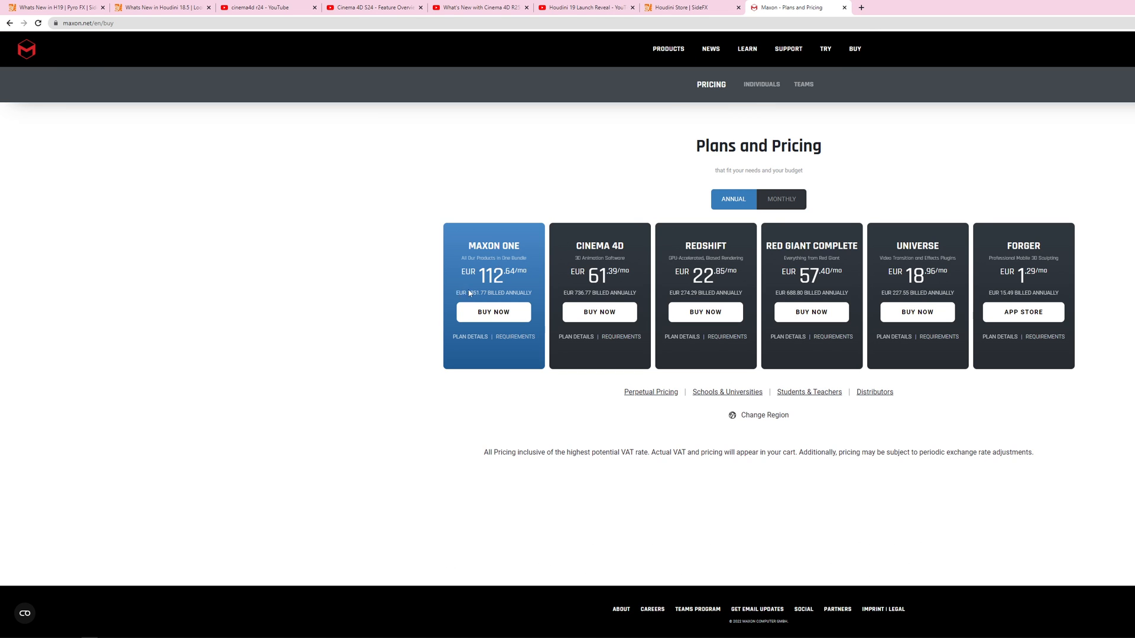
pyautogui.moveTo(390, 284)
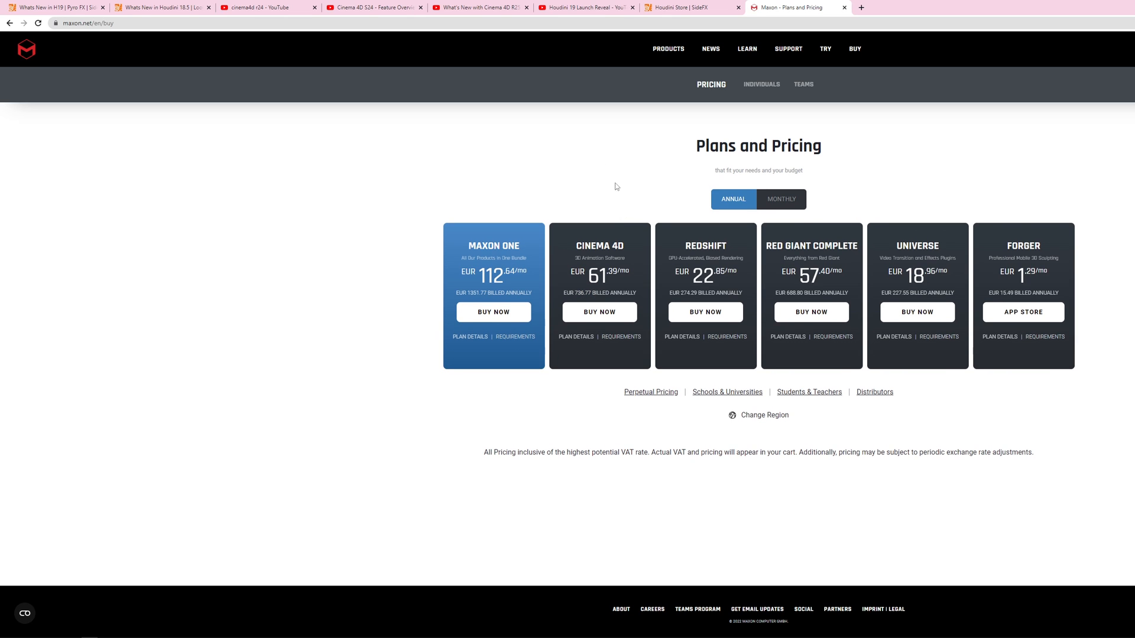
pyautogui.moveTo(641, 188)
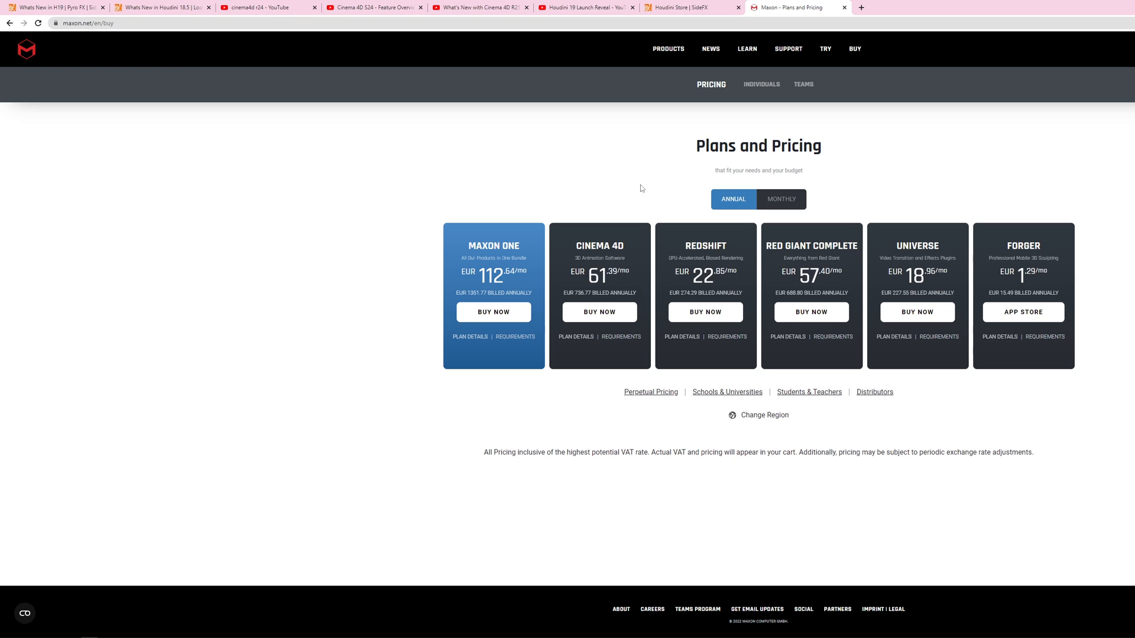
pyautogui.moveTo(656, 156)
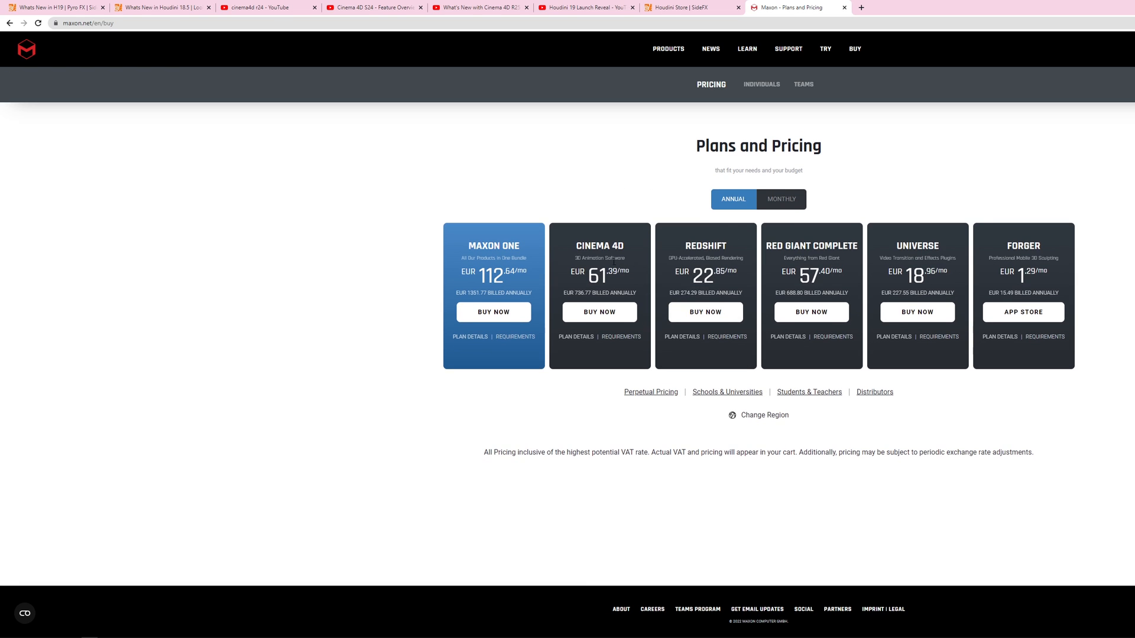
pyautogui.moveTo(592, 218)
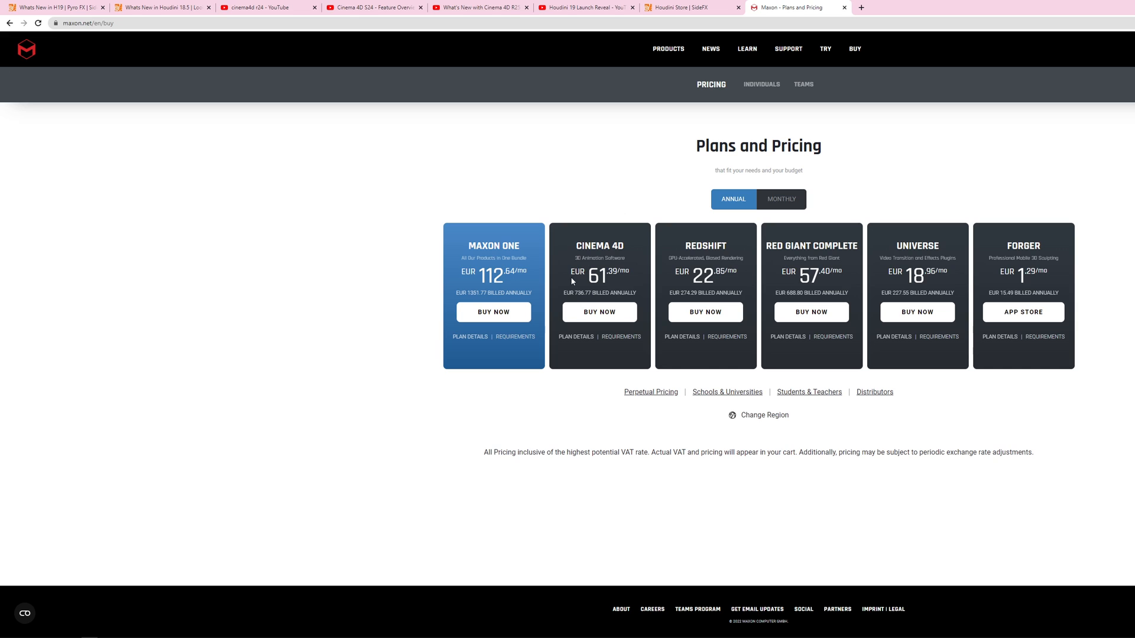
pyautogui.doubleClick(581, 293)
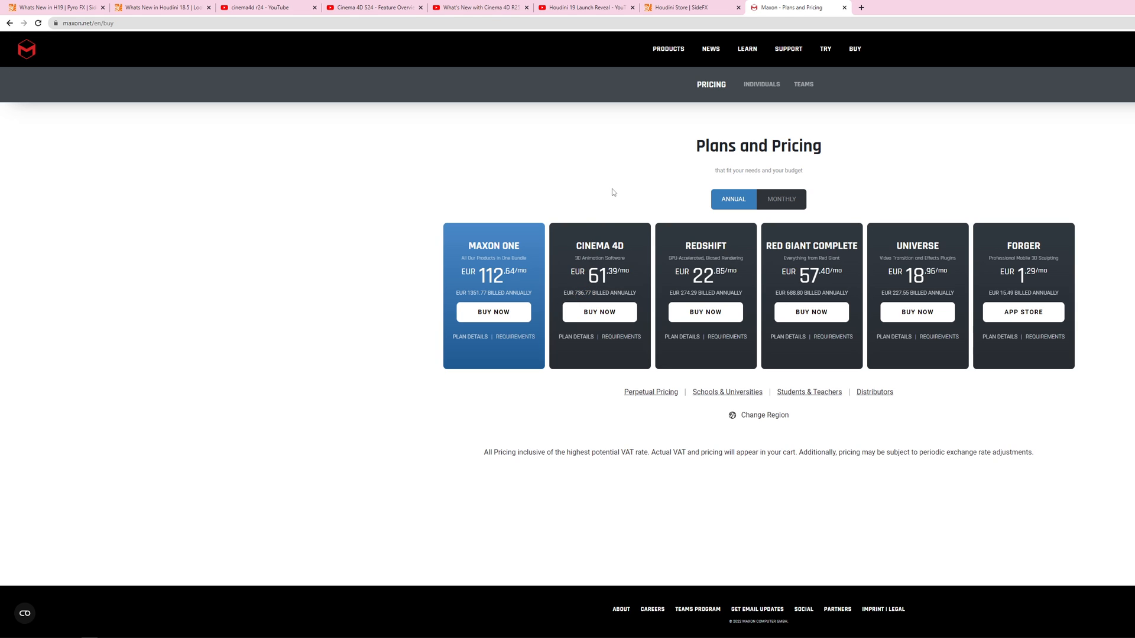
pyautogui.moveTo(610, 194)
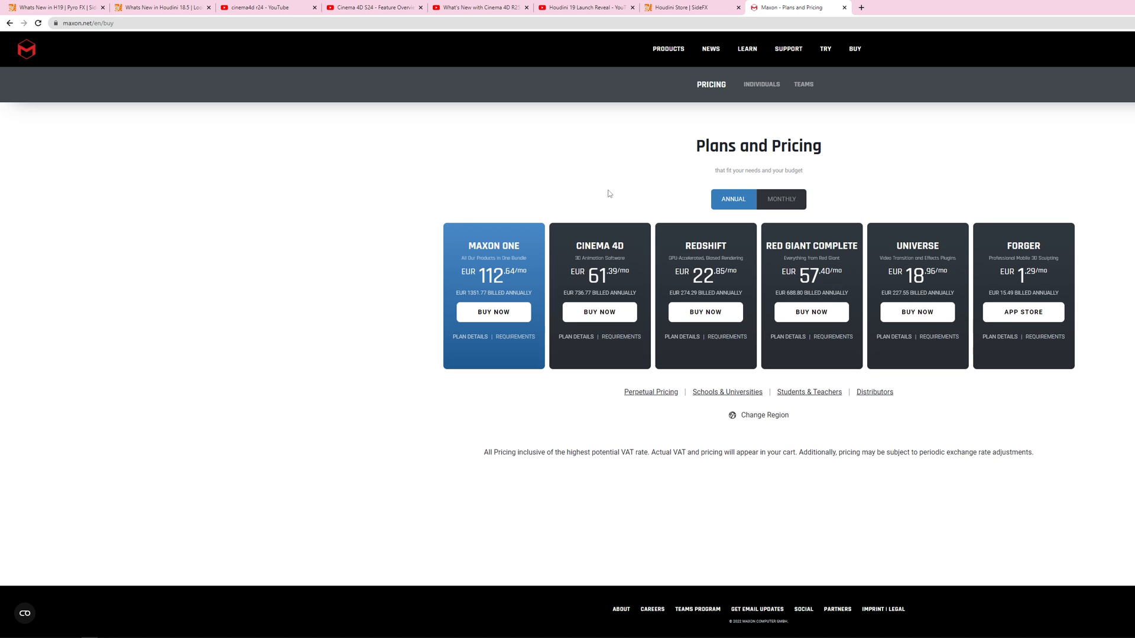
pyautogui.moveTo(597, 204)
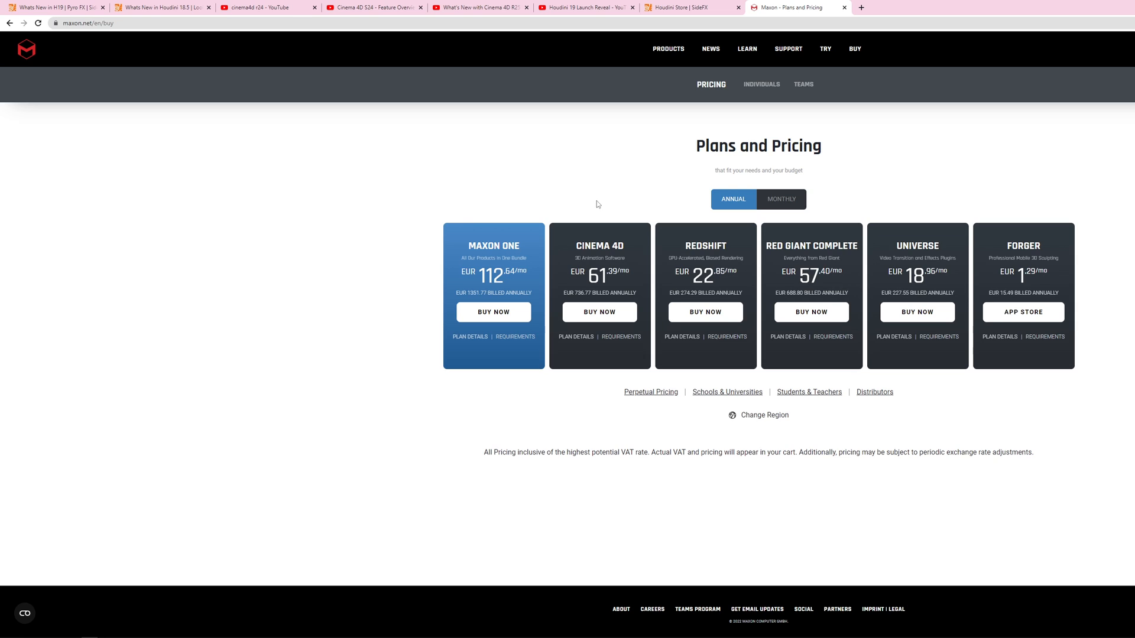
pyautogui.moveTo(569, 201)
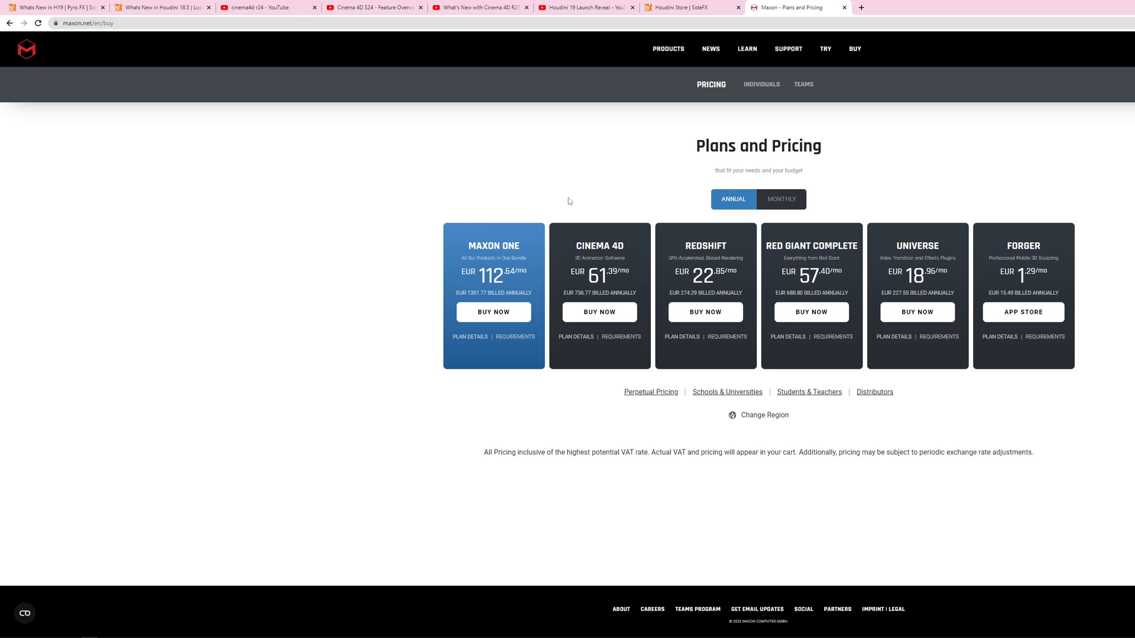
pyautogui.moveTo(761, 87)
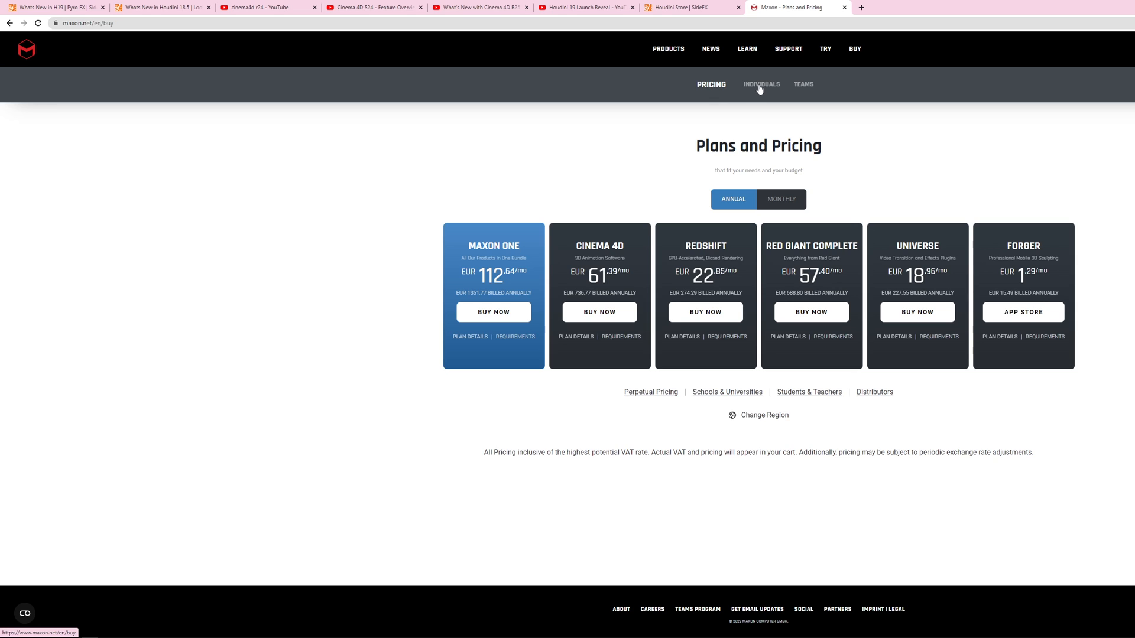
pyautogui.moveTo(608, 134)
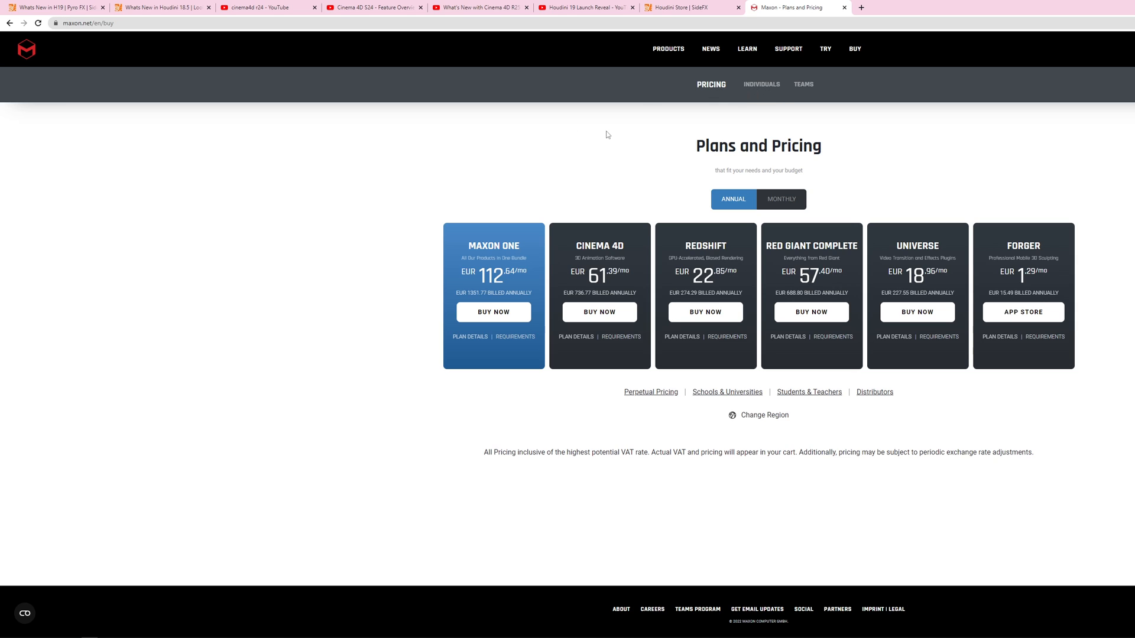
pyautogui.moveTo(655, 81)
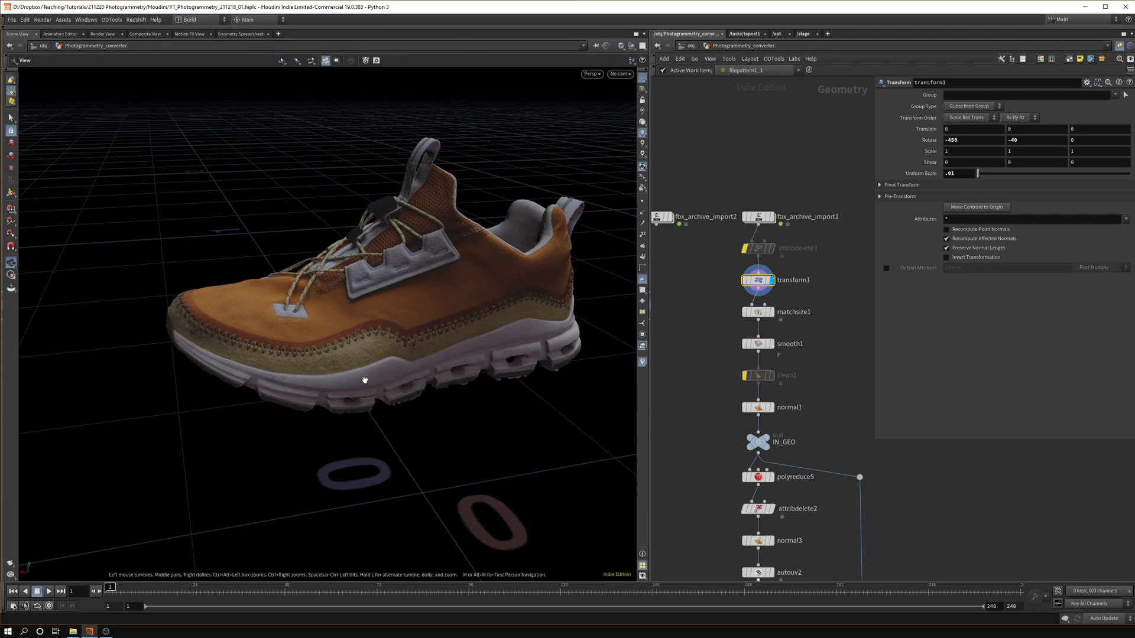
pyautogui.moveTo(365, 379); pyautogui.dragTo(377, 379)
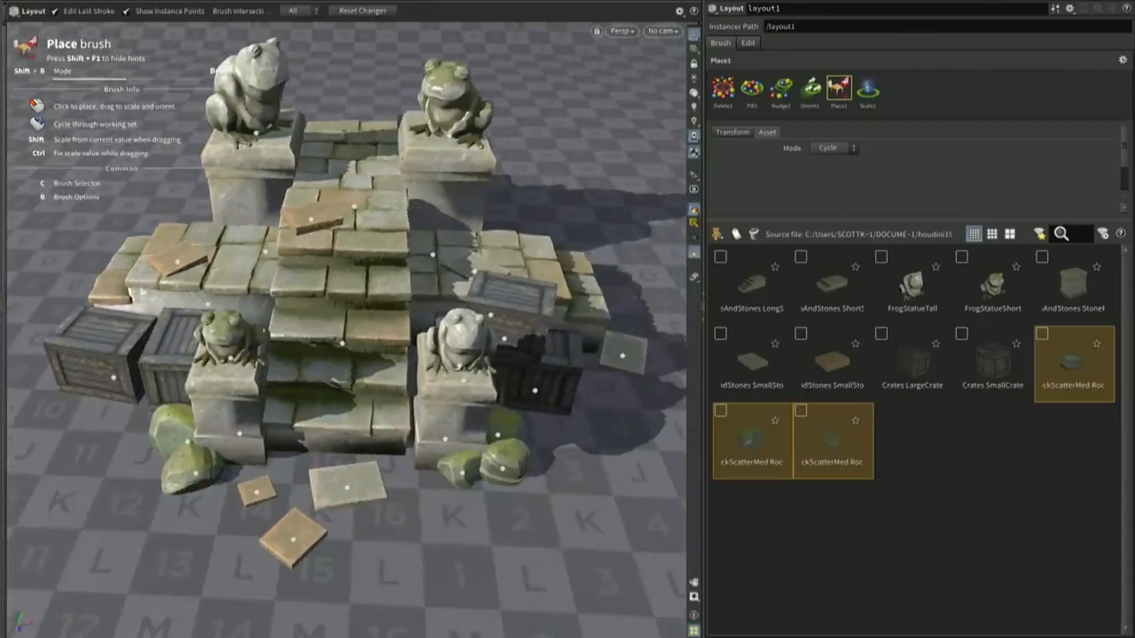
# Step: Switch among the Place, Fill and Nudge brushes to dress the ruins with rocks and TallGrass
pyautogui.click(752, 87)
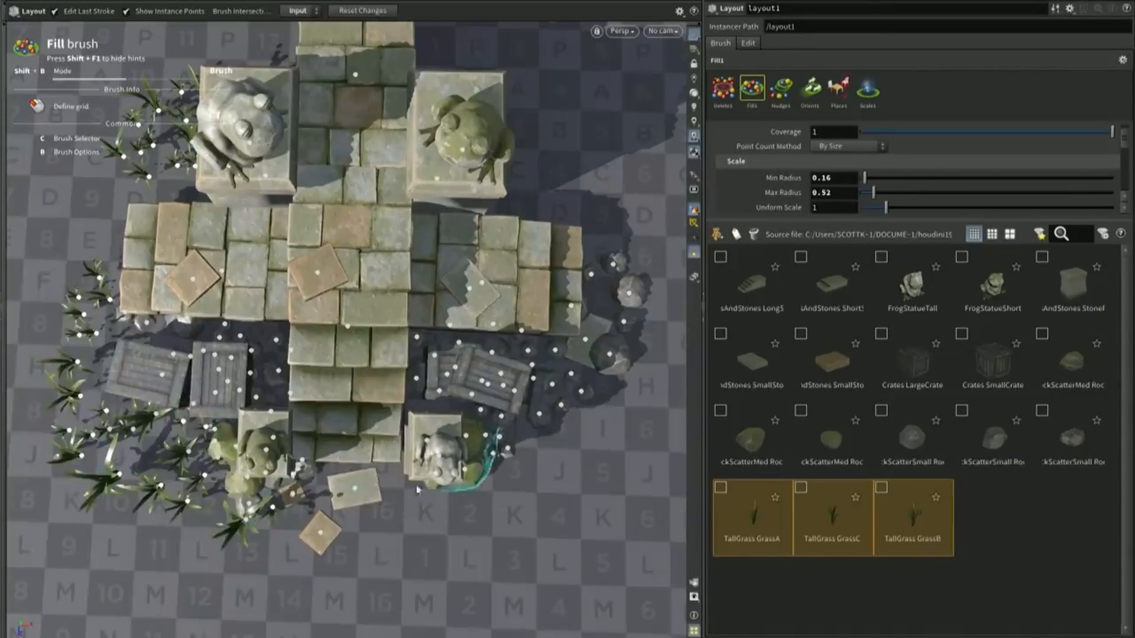
pyautogui.click(780, 90)
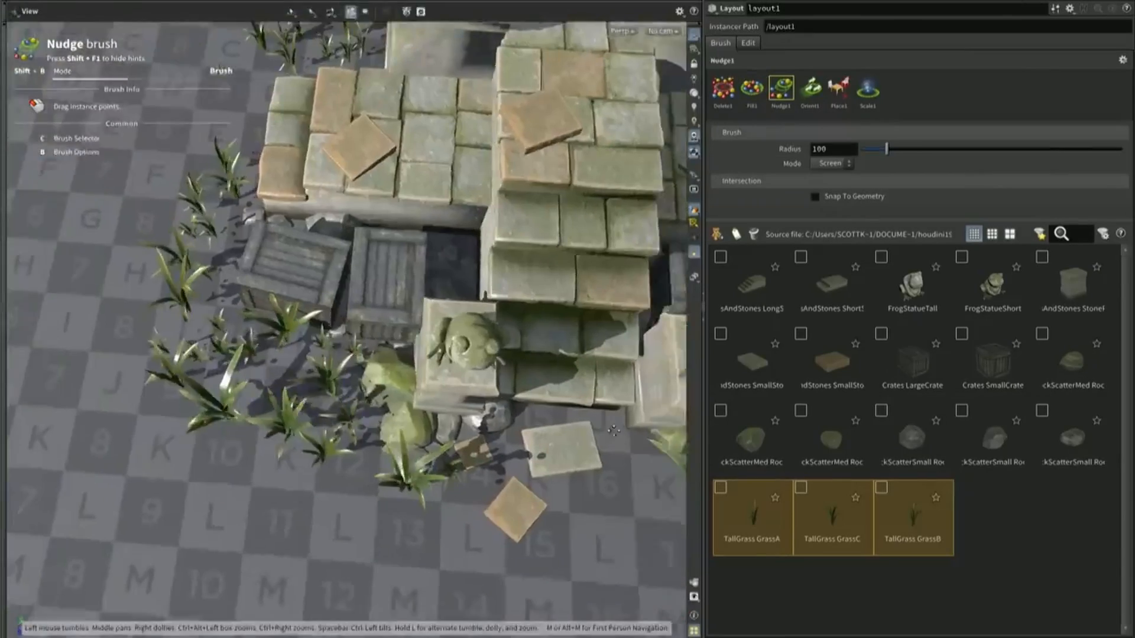
pyautogui.click(868, 88)
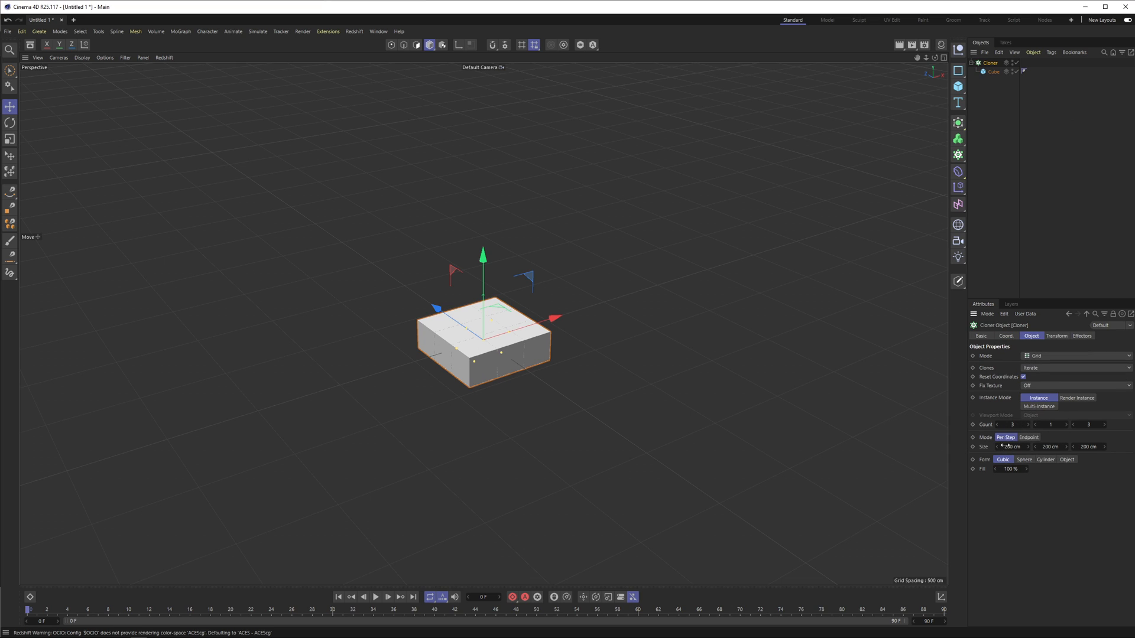
# Step: Set the Cloner size to 2000 cm and raise the count so cubes fill the viewport
pyautogui.write('2000')
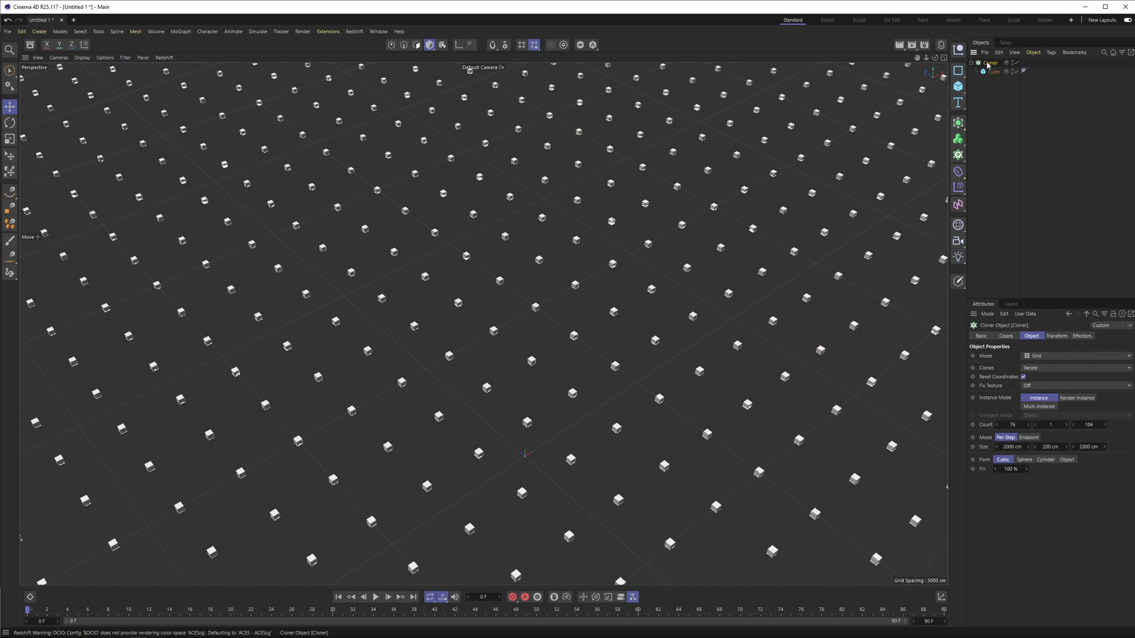
pyautogui.click(988, 63)
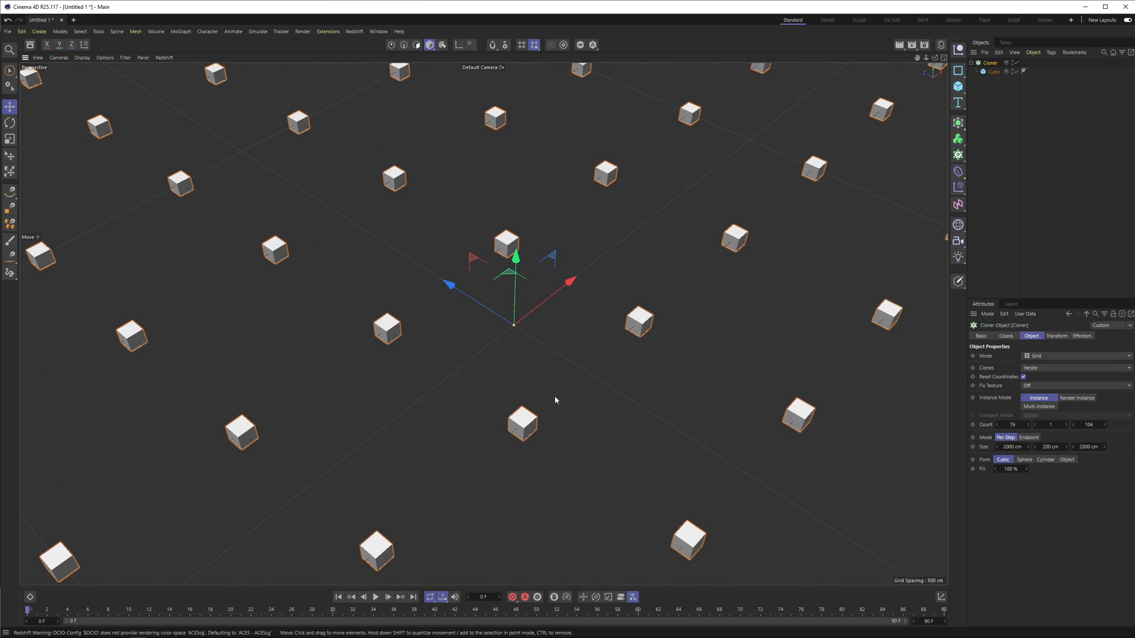
pyautogui.moveTo(526, 397)
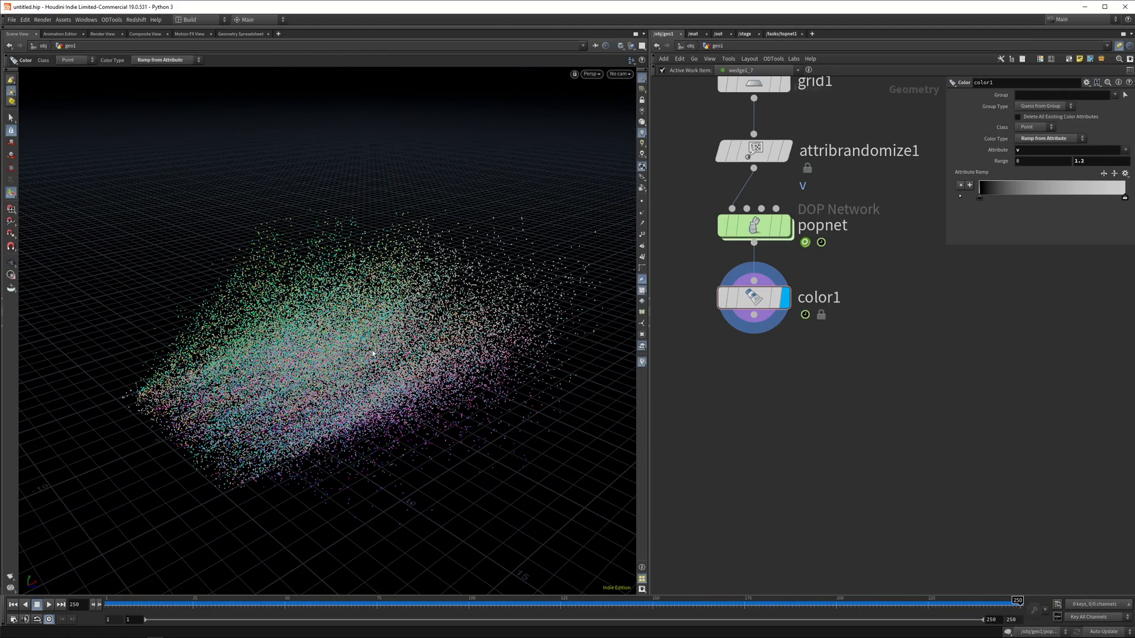
# Step: Set attribrandomize1 Min Value to -1 -1 -1 while scrubbing the particle sim
pyautogui.moveTo(1017, 601); pyautogui.dragTo(706, 600)
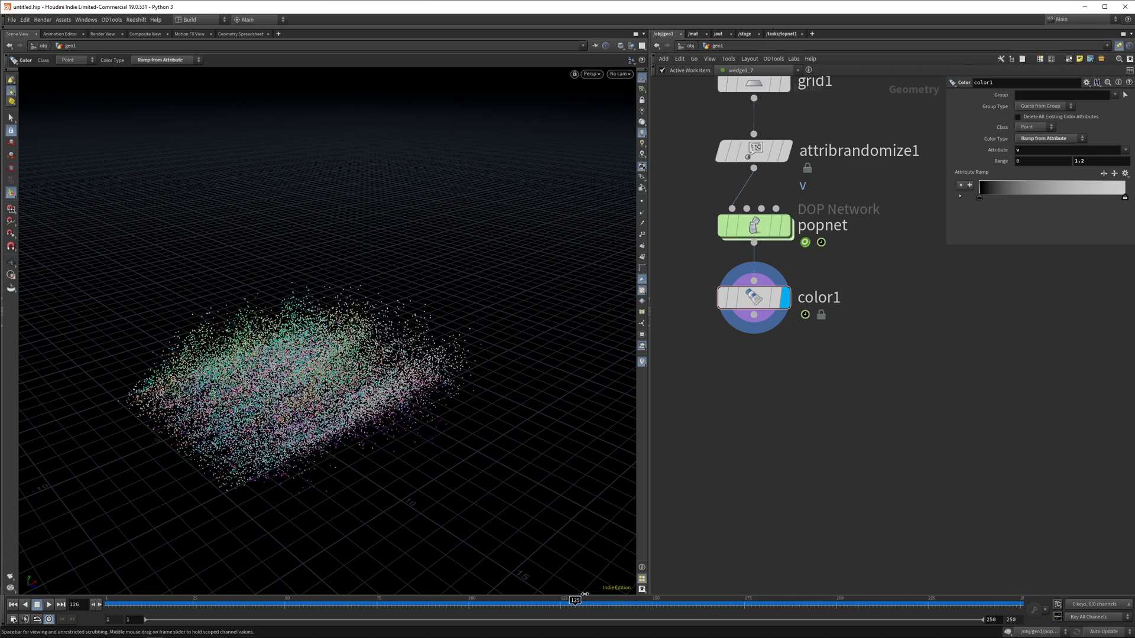
pyautogui.moveTo(575, 601); pyautogui.dragTo(665, 601)
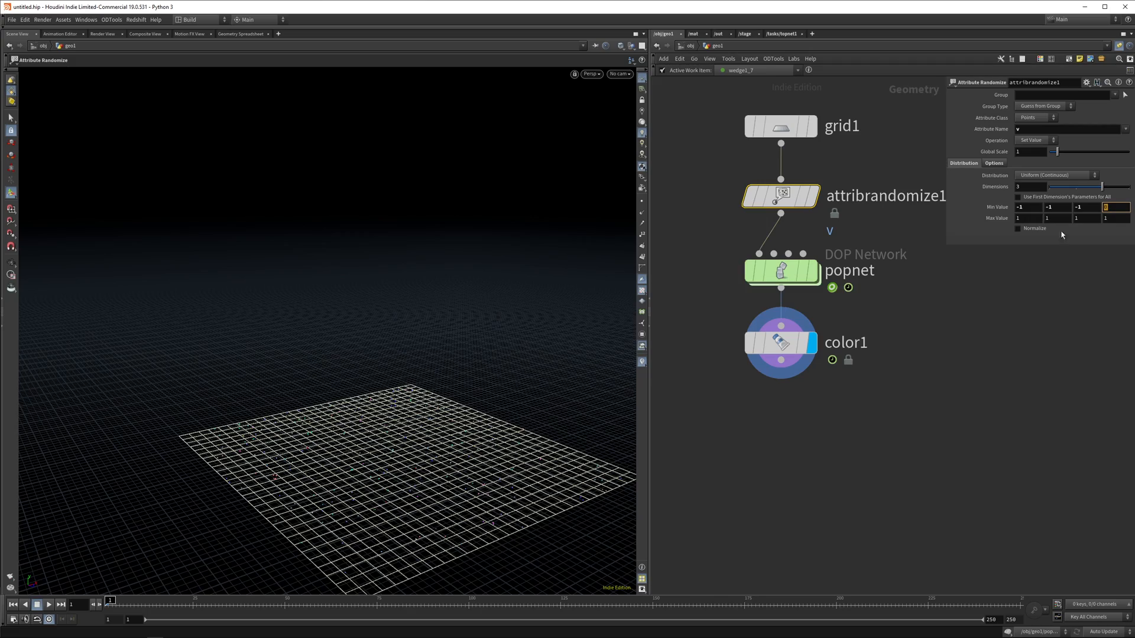
pyautogui.click(49, 605)
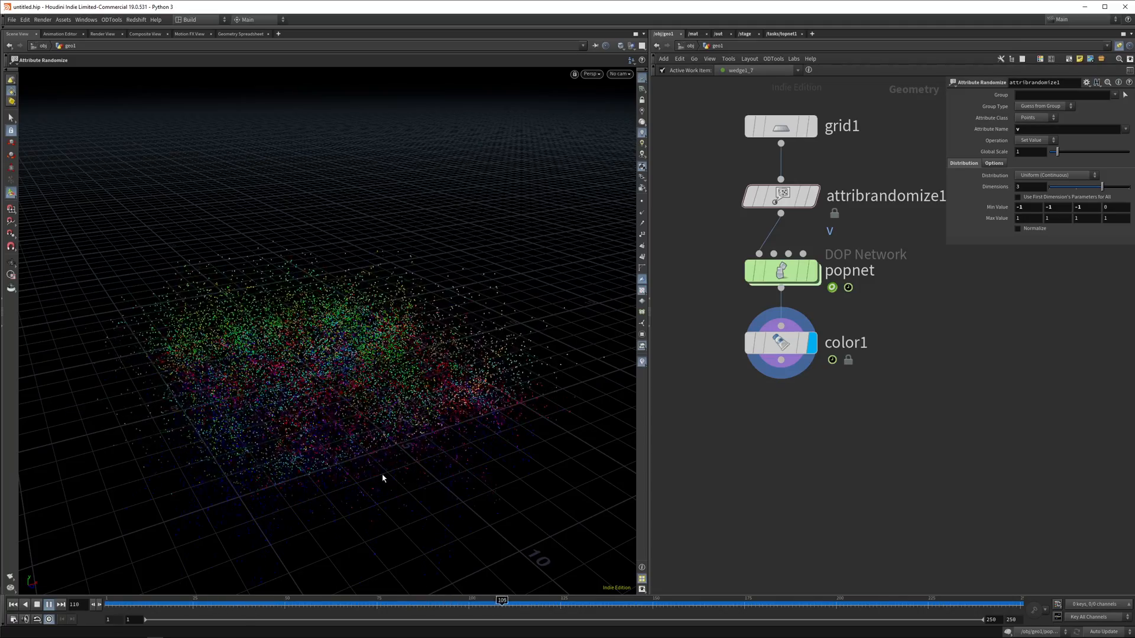
pyautogui.moveTo(501, 600); pyautogui.dragTo(679, 601)
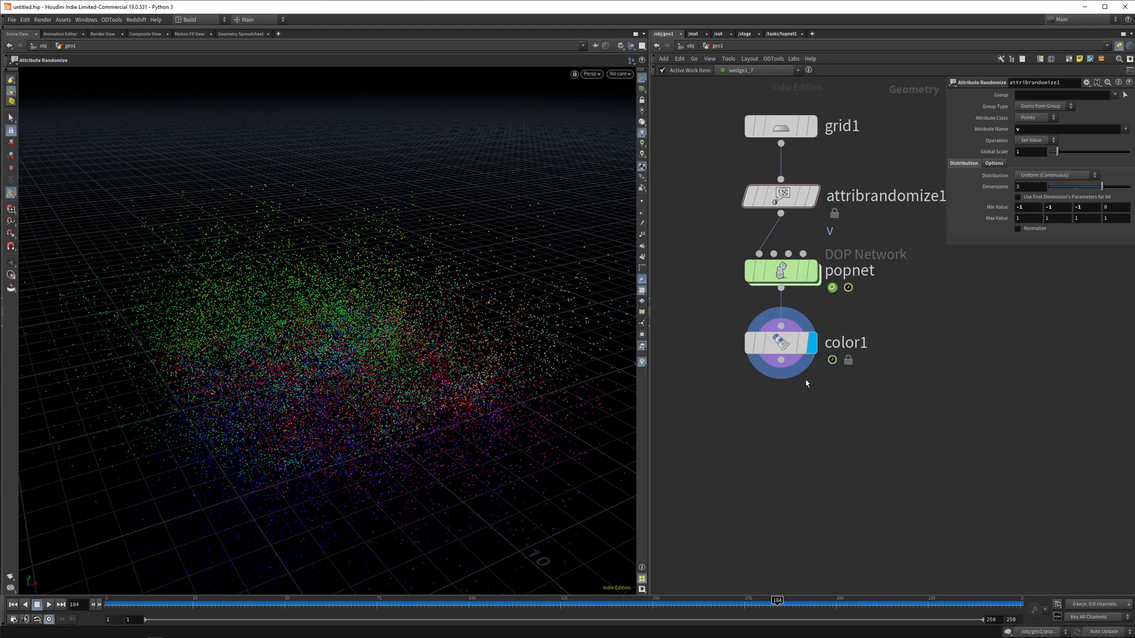
# Step: Dive into the popnet node to view its dense particle burst
pyautogui.click(781, 274)
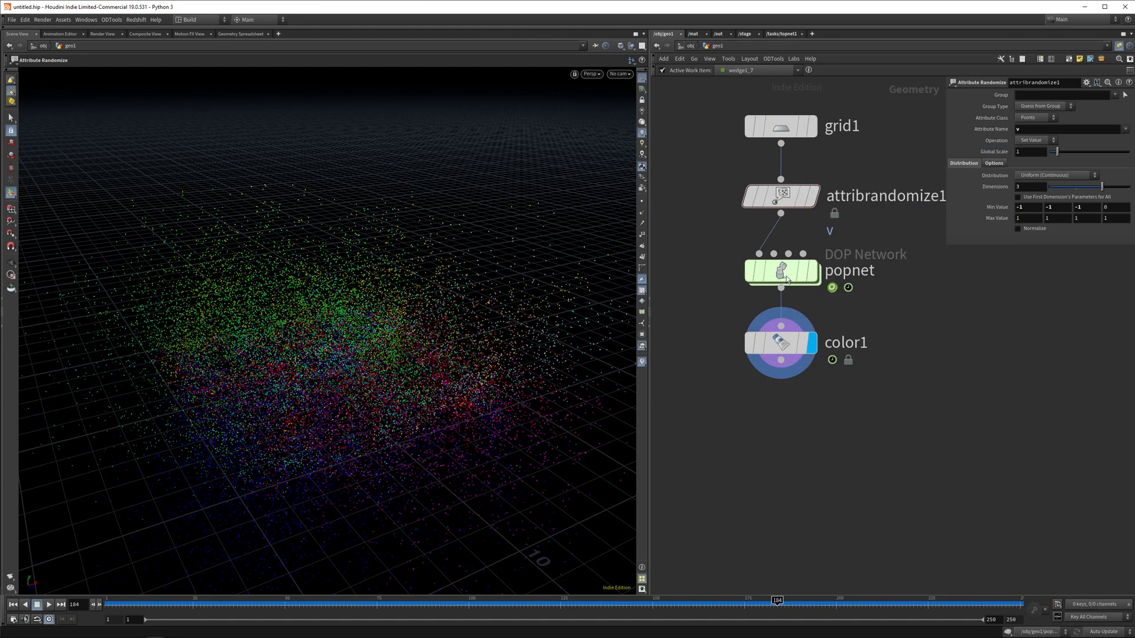
pyautogui.doubleClick(780, 272)
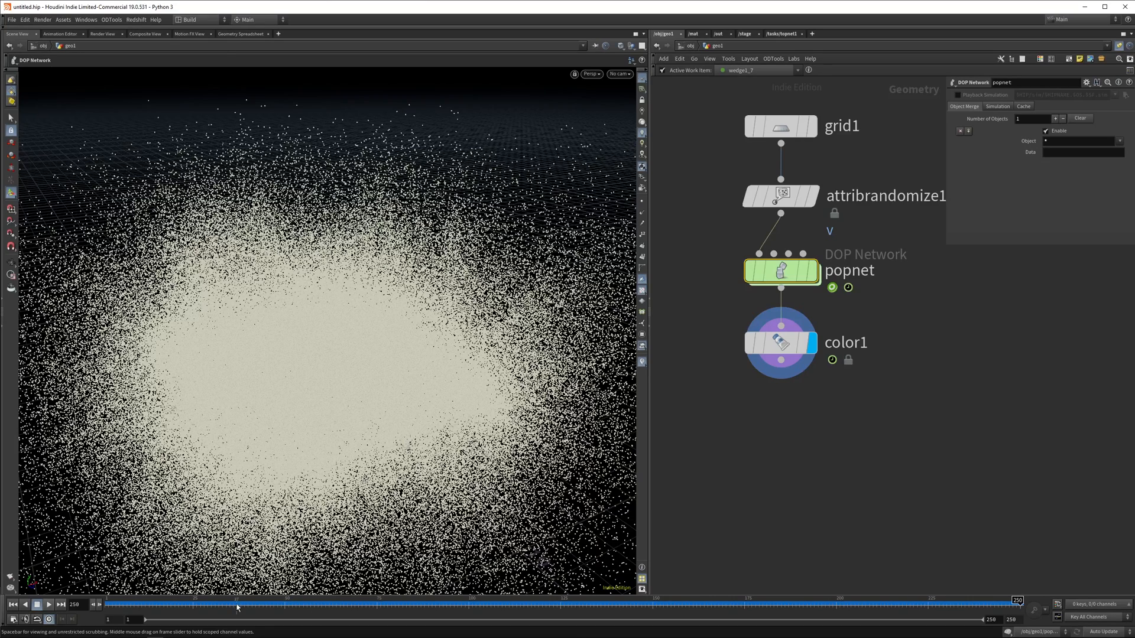
# Step: Rewind to frame 1 and review popnet's Cache and Simulation settings
pyautogui.doubleClick(780, 271)
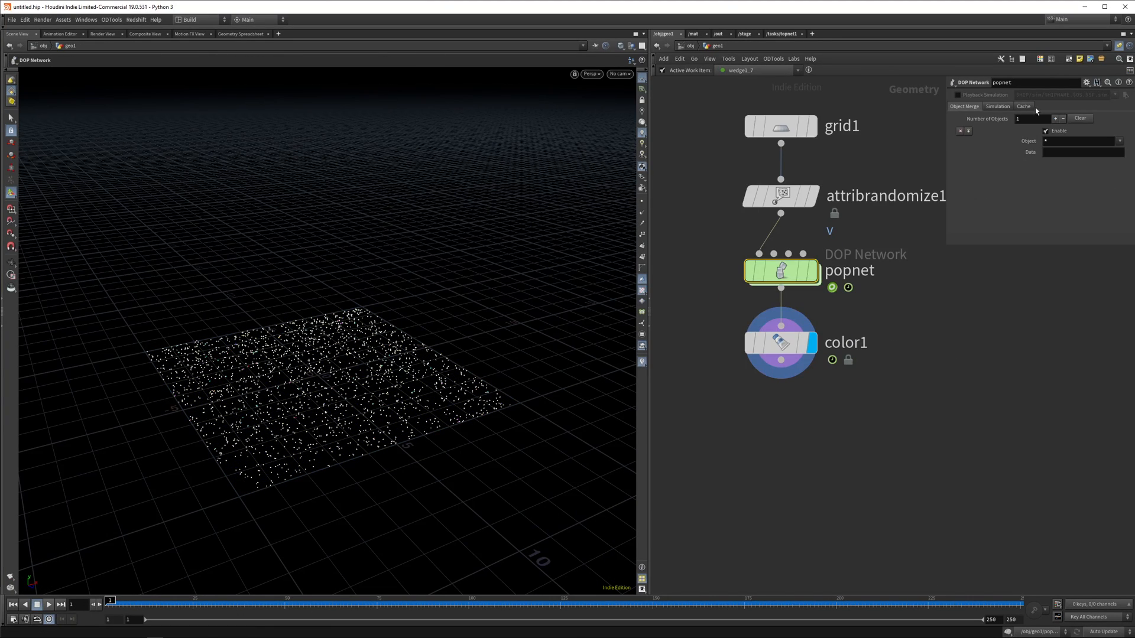
pyautogui.click(998, 106)
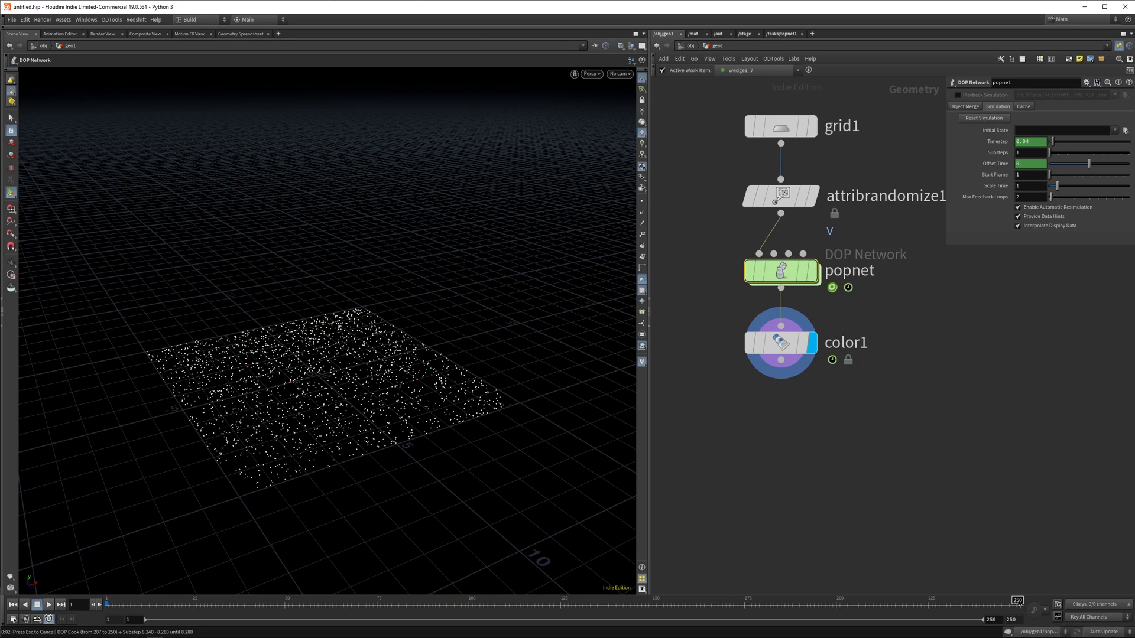
pyautogui.click(50, 605)
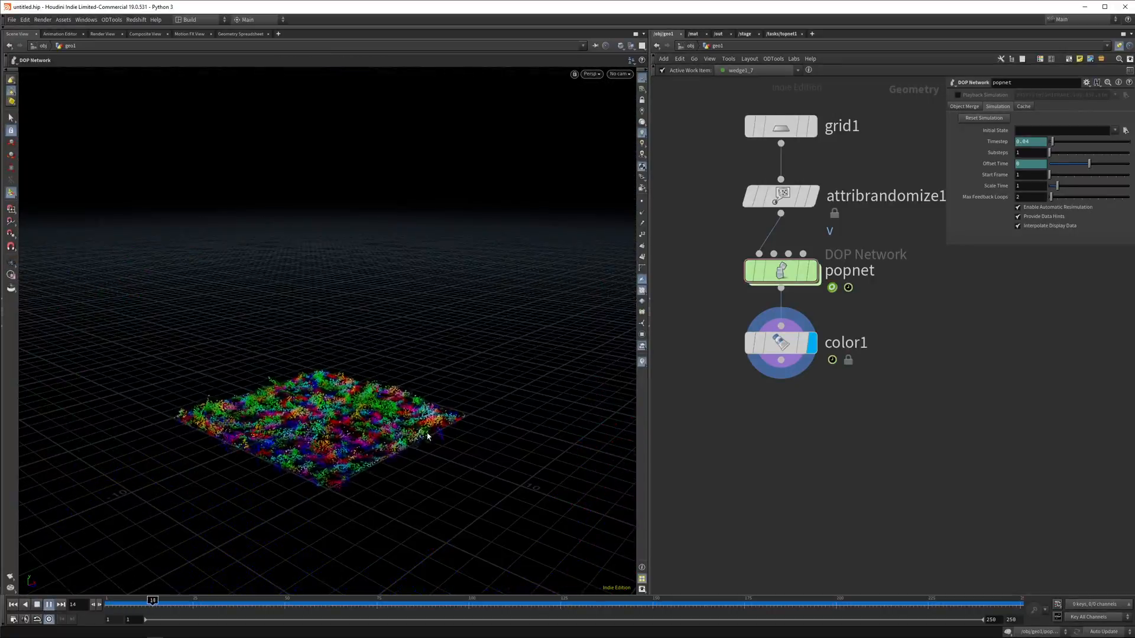
# Step: Play the coloured particle simulation forward, then move to the /stage network
pyautogui.click(51, 604)
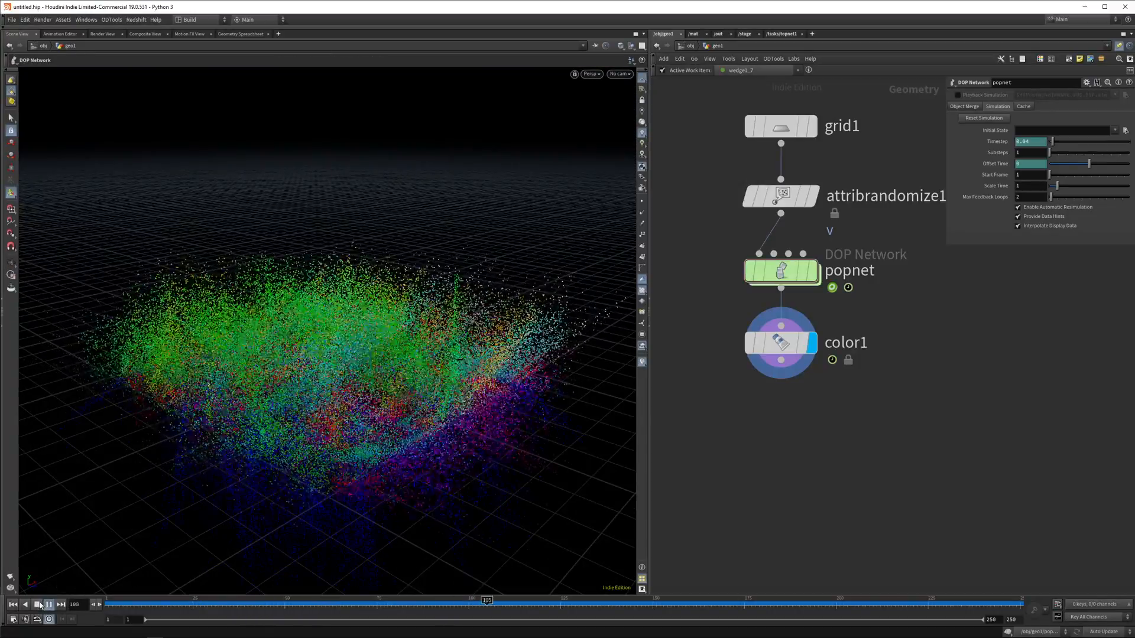
pyautogui.click(37, 605)
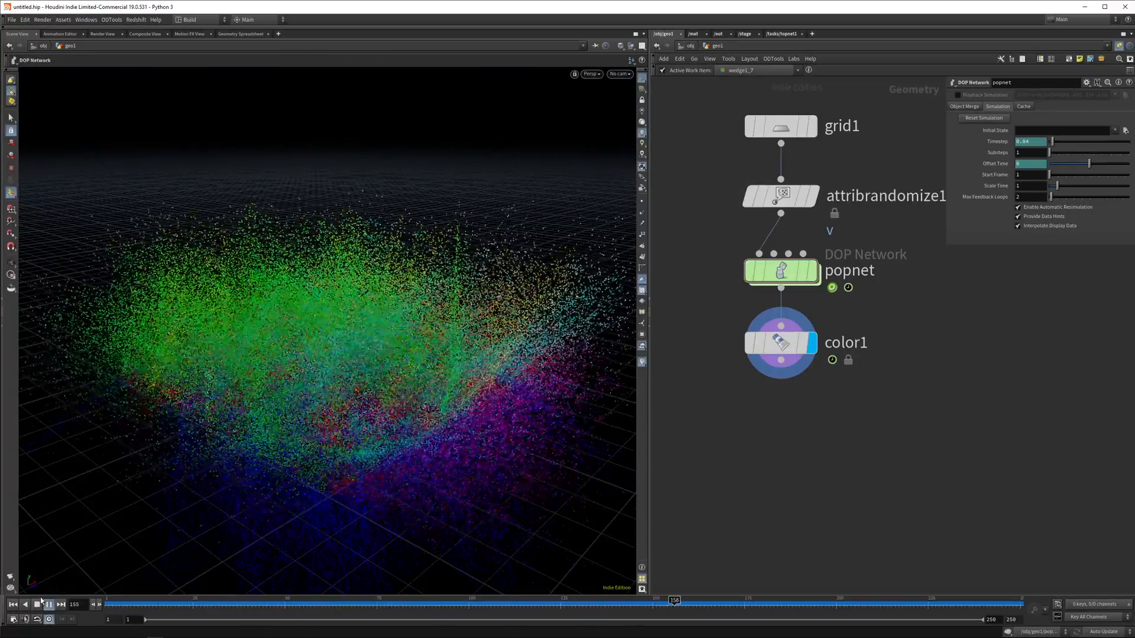
pyautogui.click(50, 605)
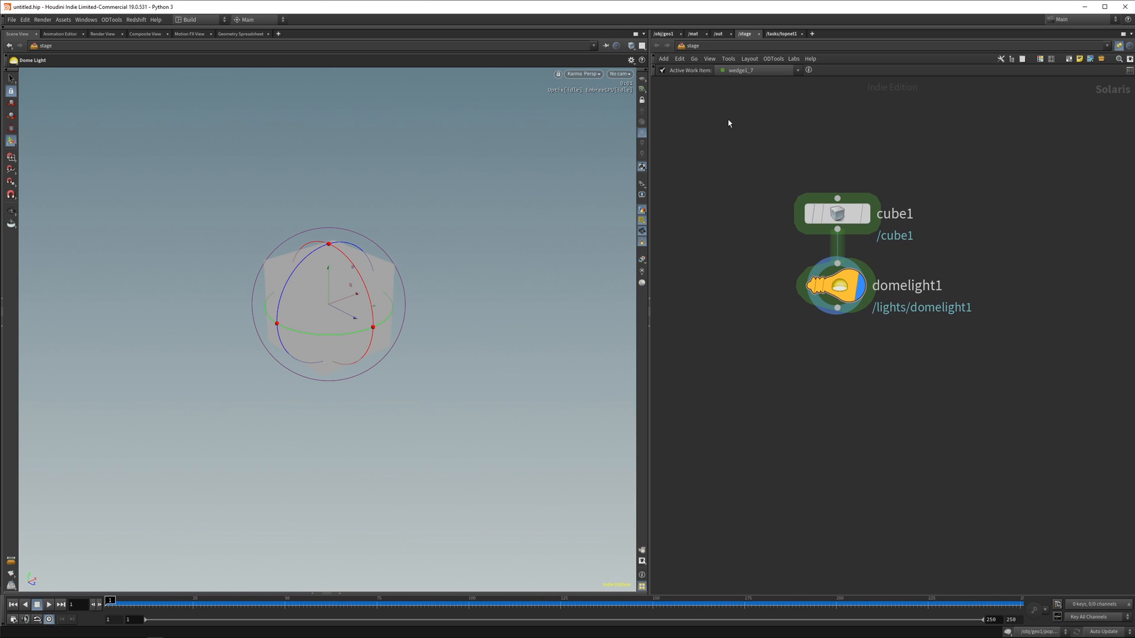
pyautogui.moveTo(779, 176)
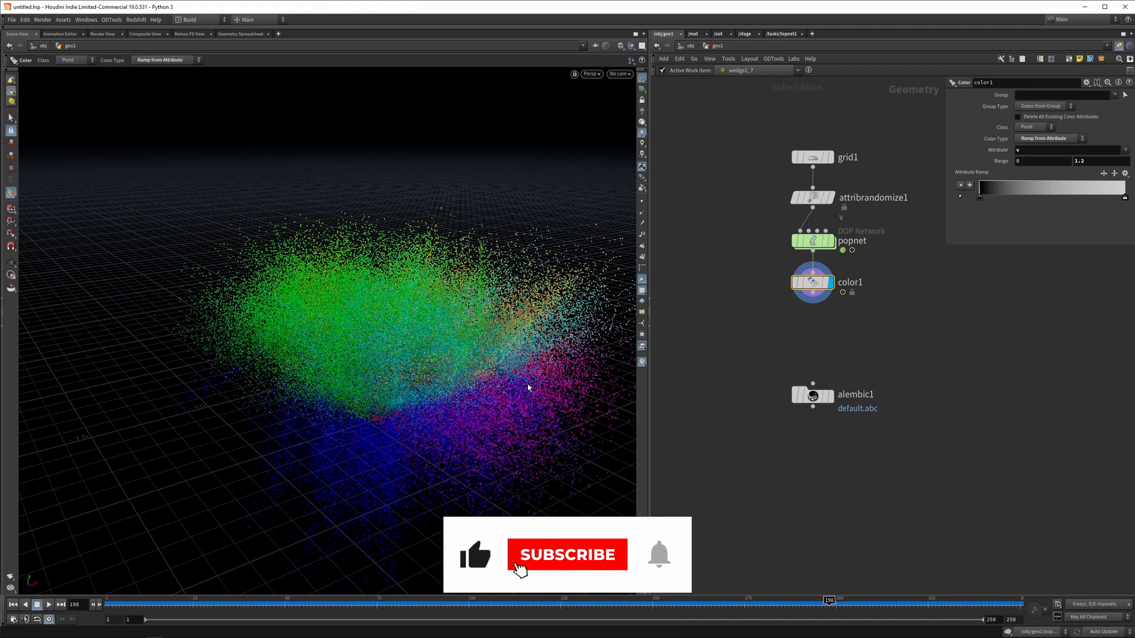
# Step: Drop an Alembic ROP (alembic1, default.abc) below color1 in the geometry network
pyautogui.click(567, 556)
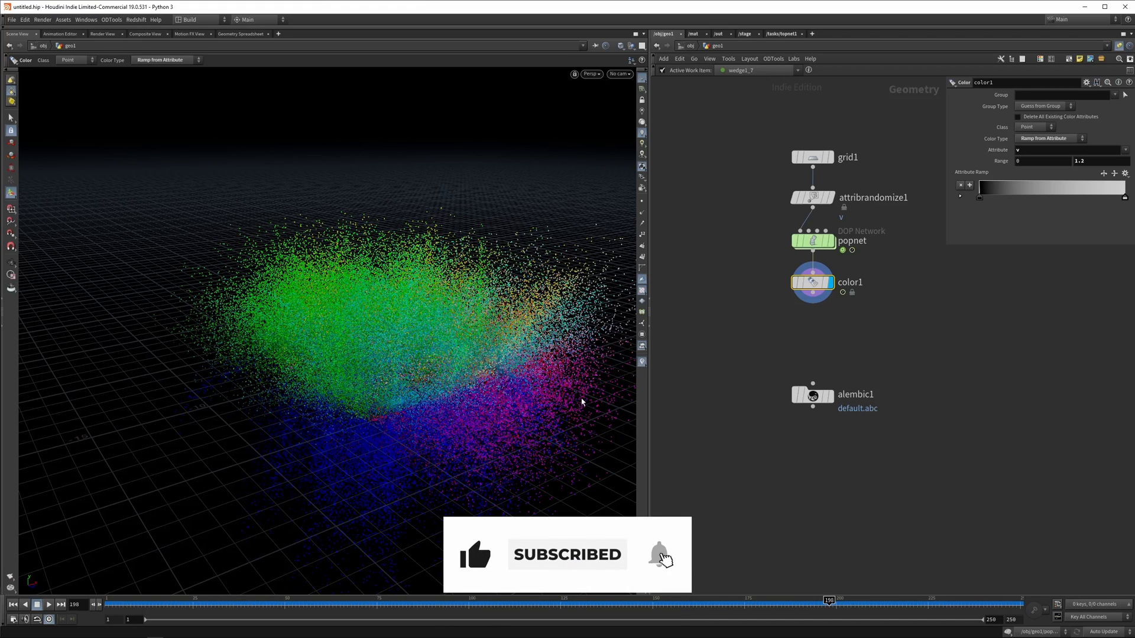